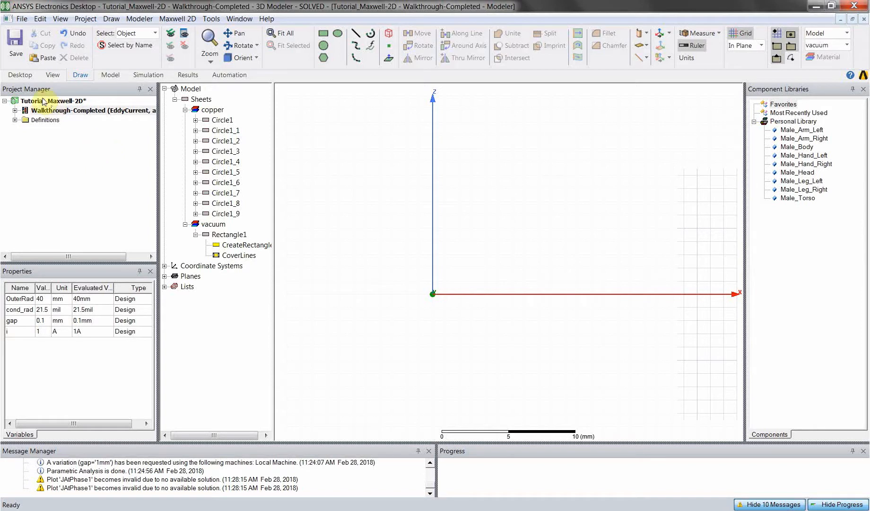
- Insert a Maxwell 2D design into Tutorial_Maxwell-2D and rename it VideoTutorial
right_click(53, 100)
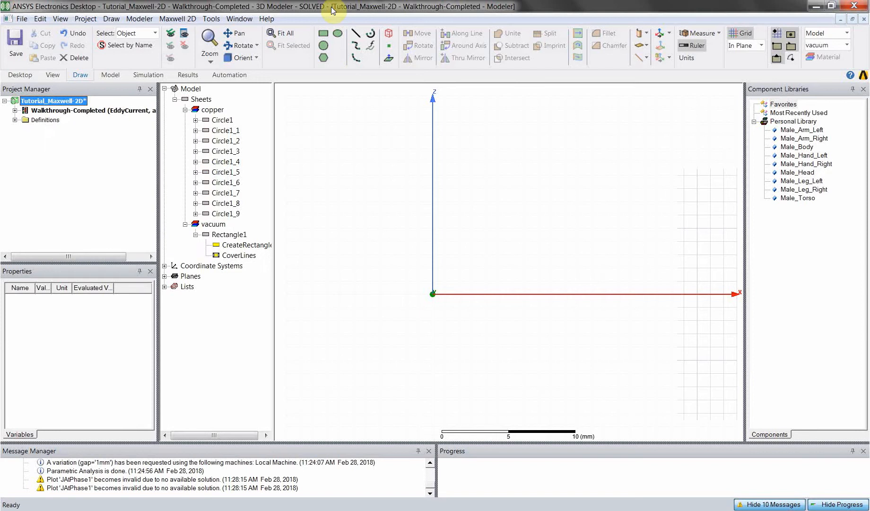
mouse_move(3, 155)
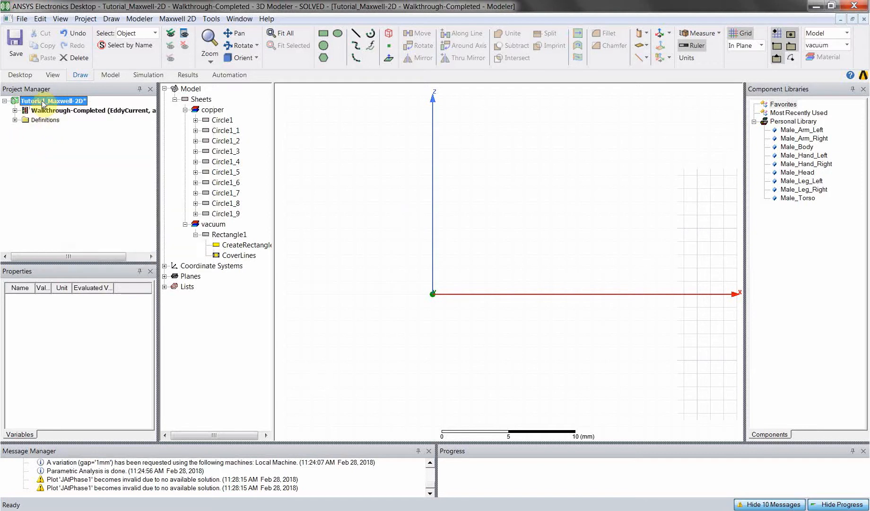
right_click(53, 101)
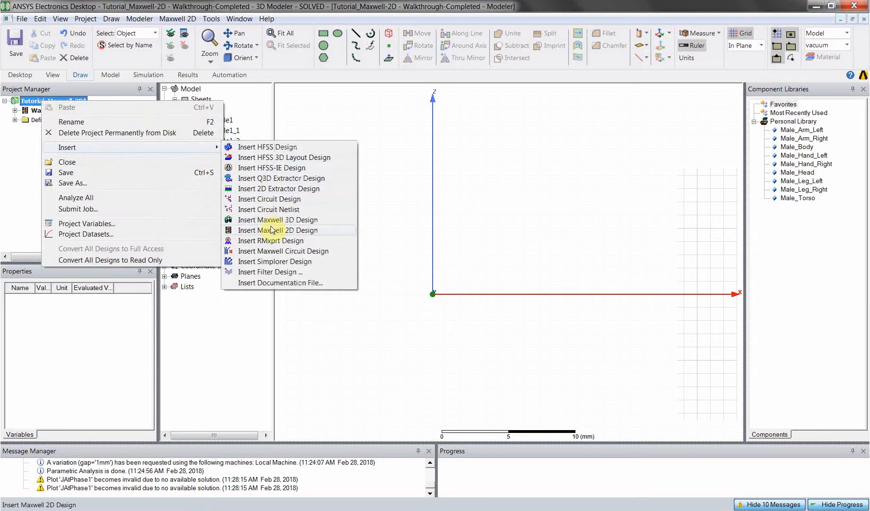
click(280, 230)
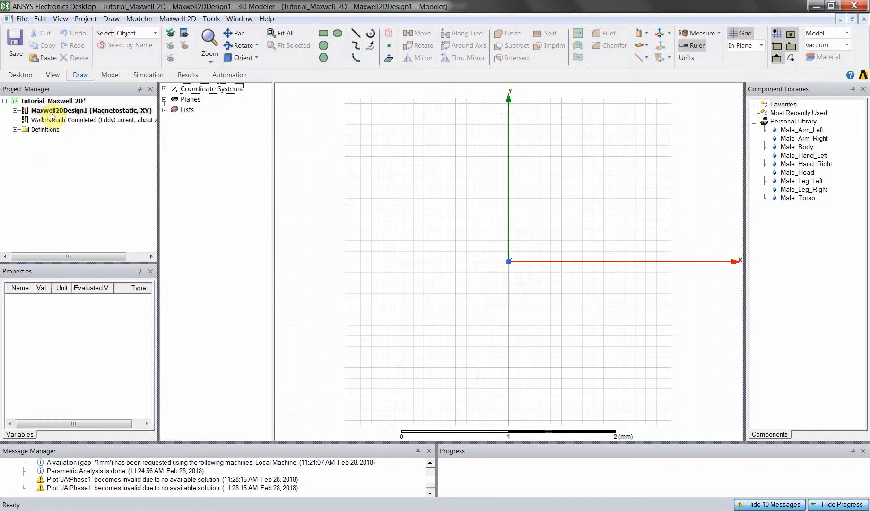
double_click(50, 110)
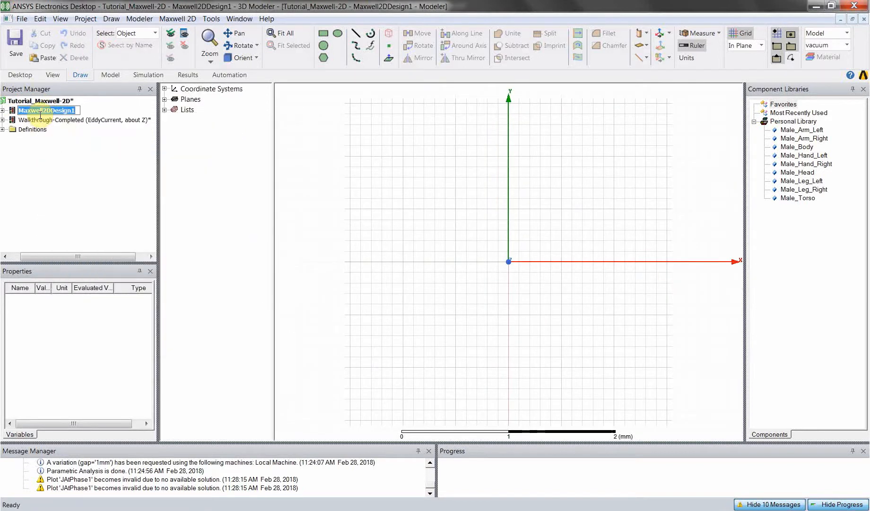
text(VideoTutorial (Magnetostatic, XY)*)
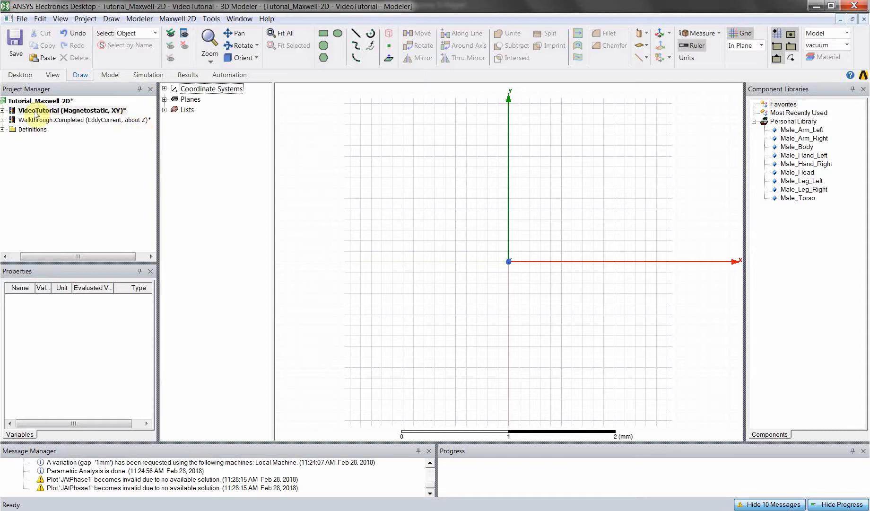
- Set VideoTutorial's solution type to Eddy Current with Cylindrical about Z geometry and apply it
right_click(66, 109)
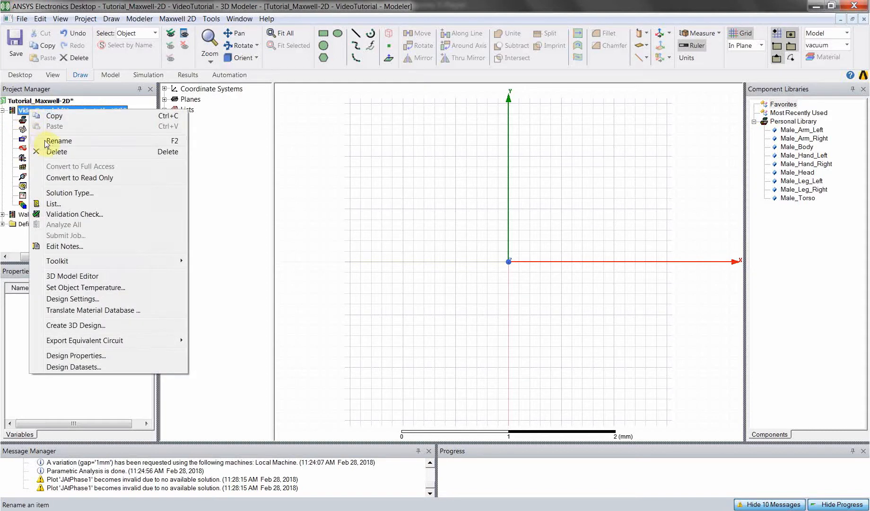
mouse_move(69, 195)
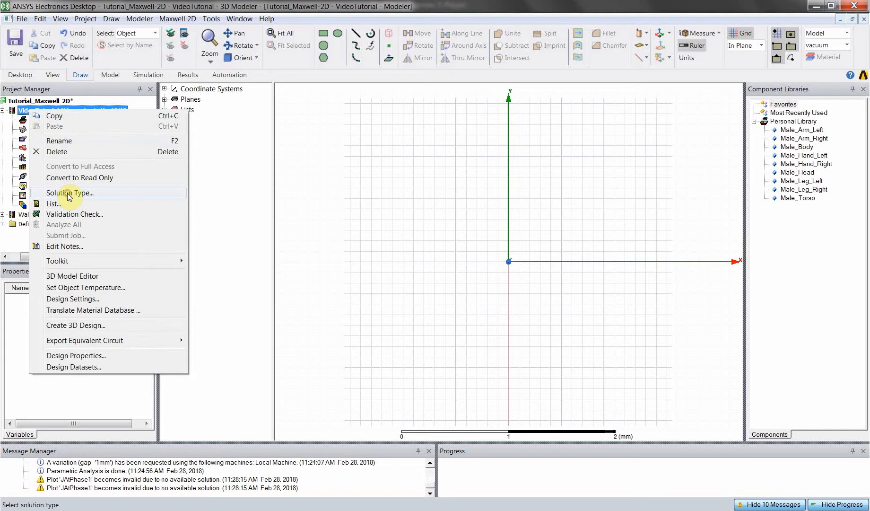
click(69, 193)
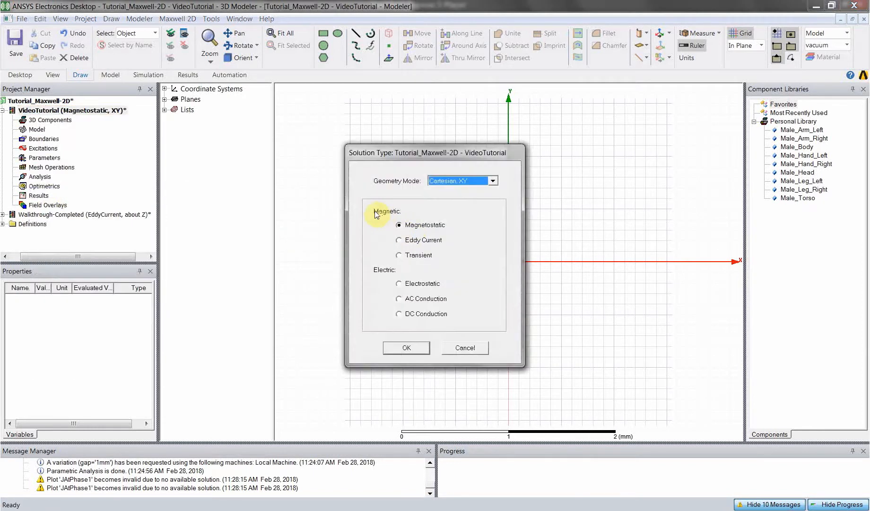
mouse_move(399, 247)
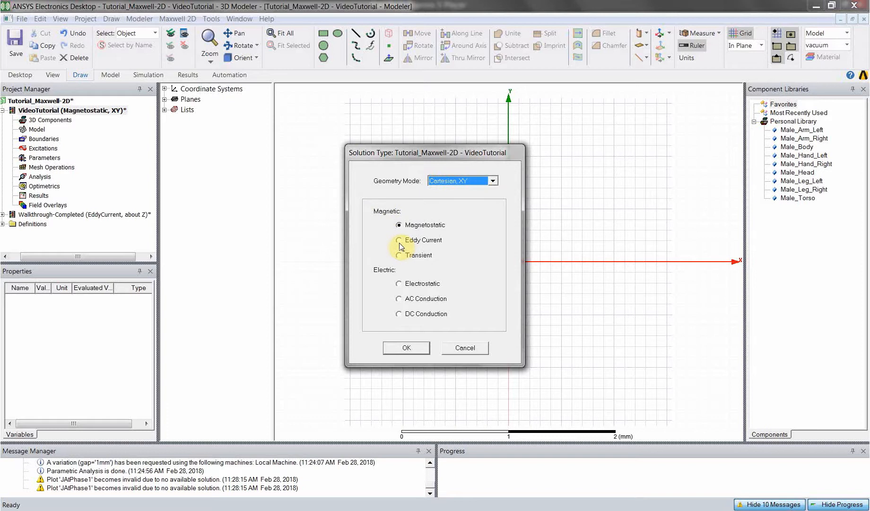
click(399, 240)
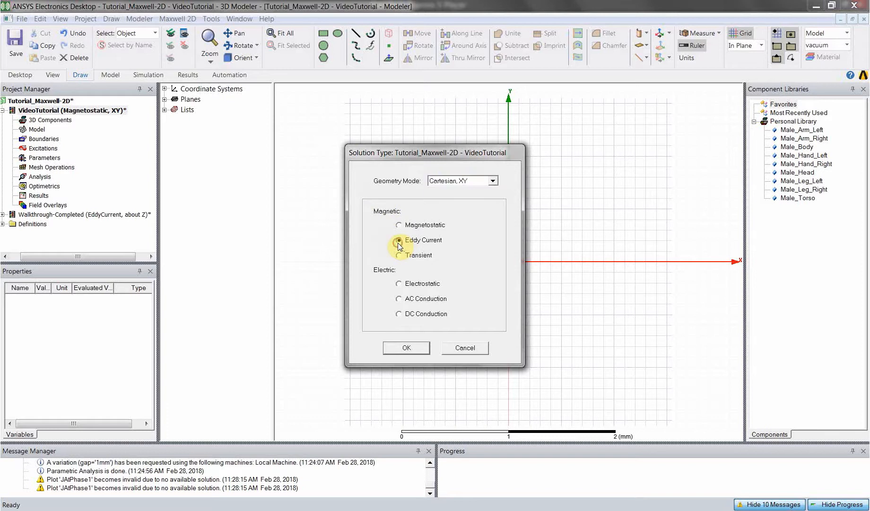
click(398, 241)
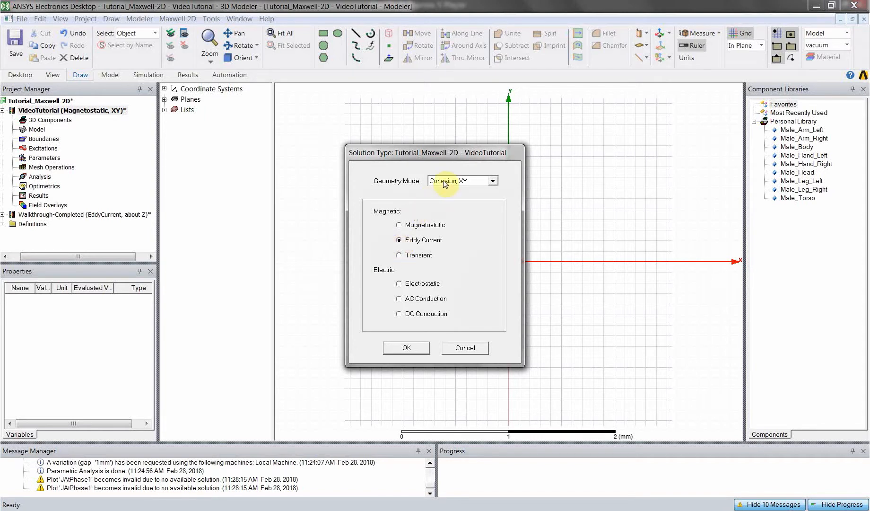
click(491, 181)
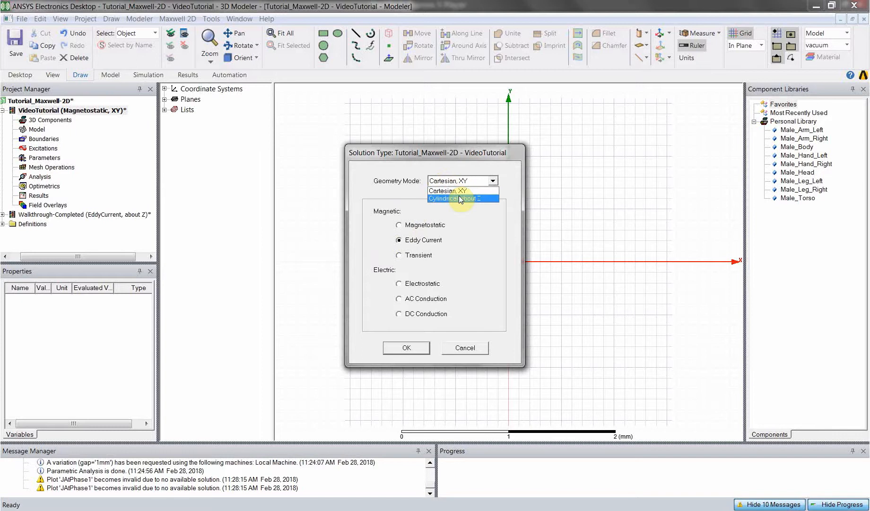
click(462, 198)
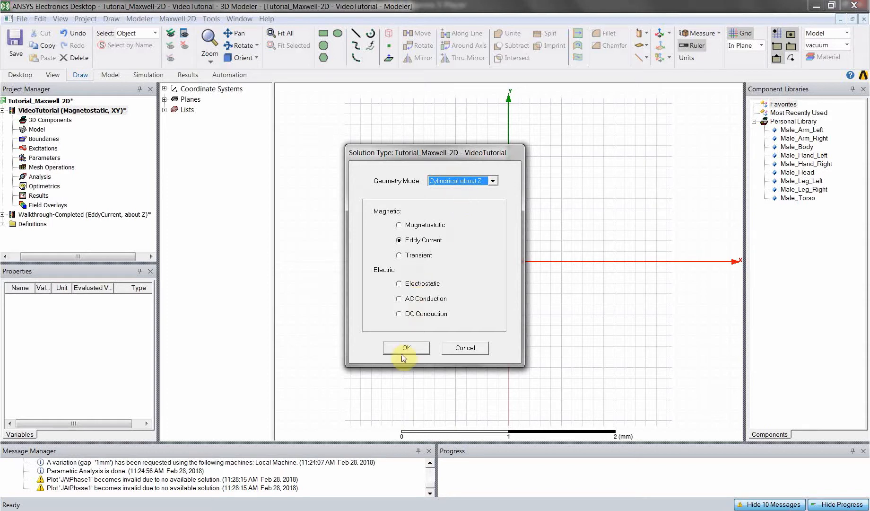
mouse_move(402, 357)
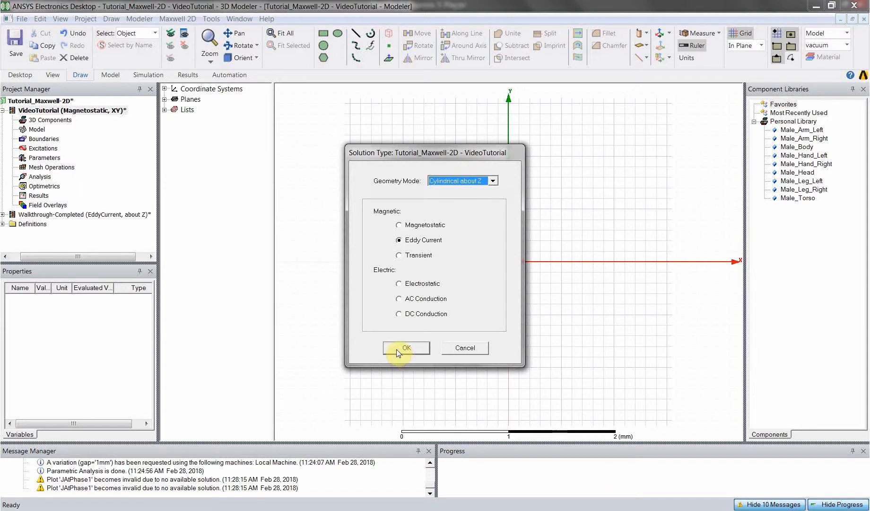
mouse_move(515, 118)
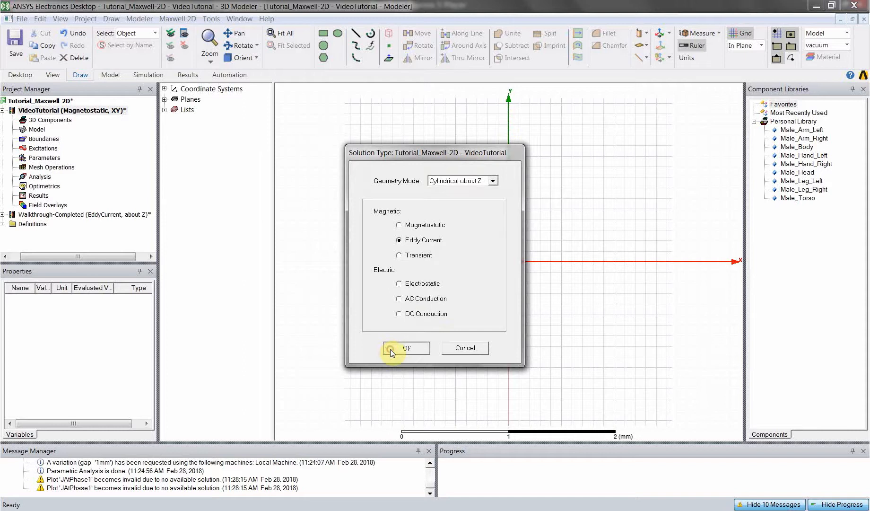
click(405, 348)
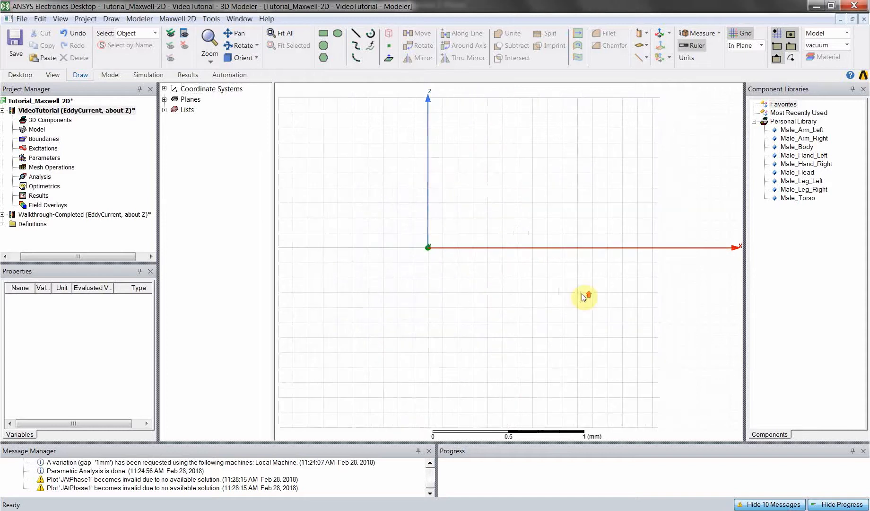
- Draw the conductor circle, assign copper as its material and colour it orange
click(439, 253)
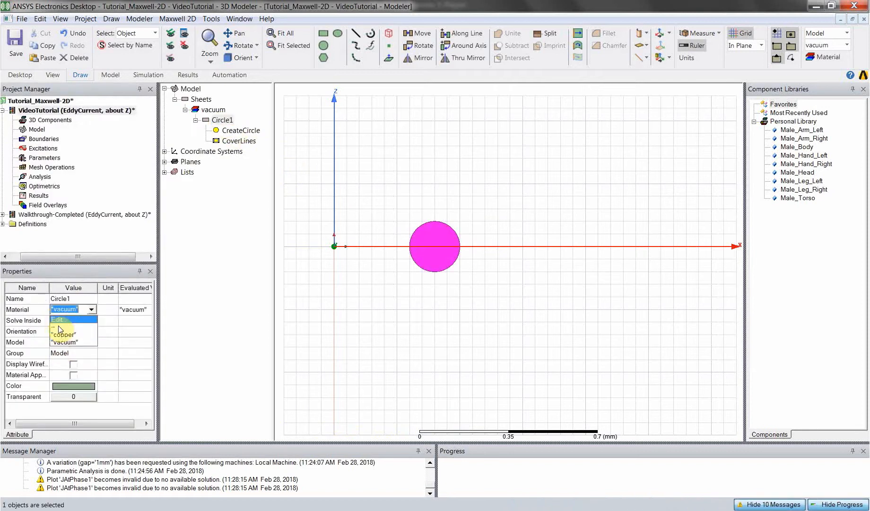
click(73, 385)
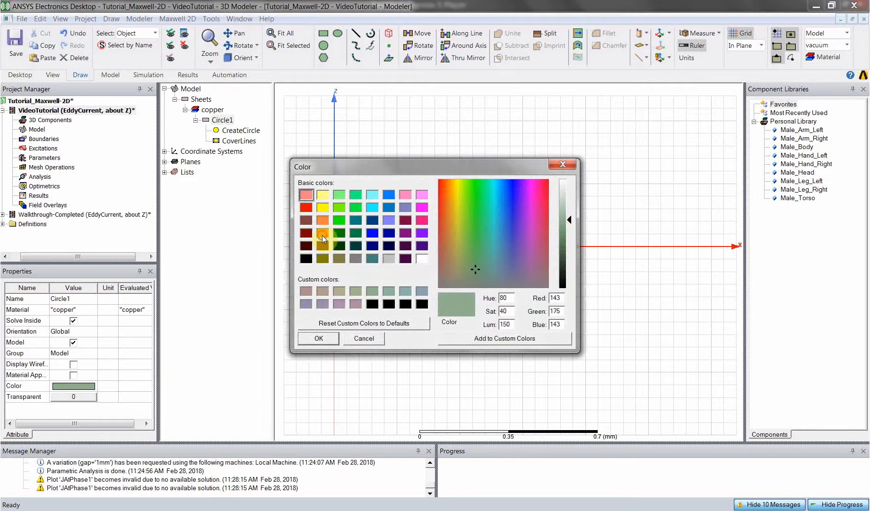
click(318, 338)
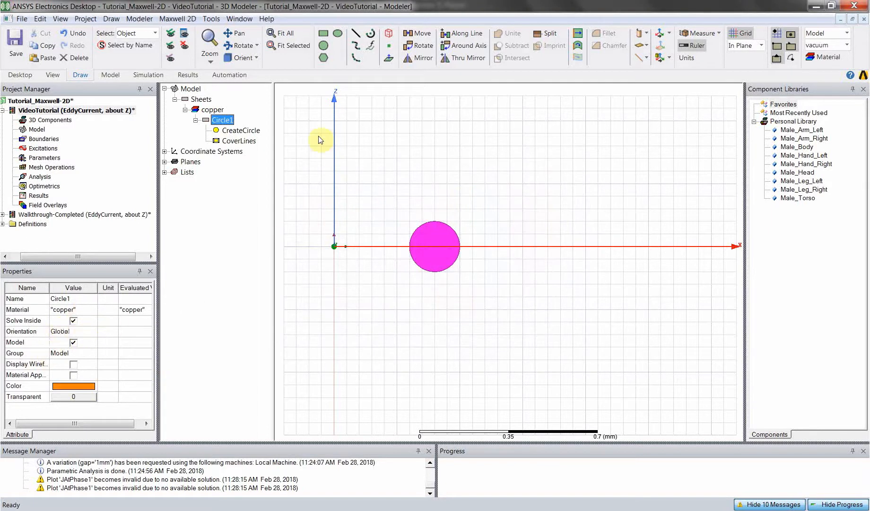
mouse_move(321, 158)
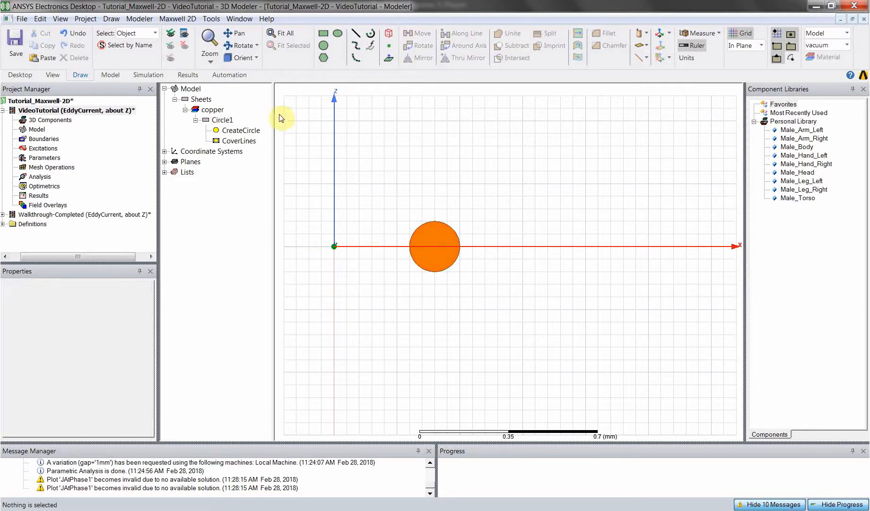
- Set Circle1's radius to a new variable cond_rad defined as 21.5 mil
click(242, 129)
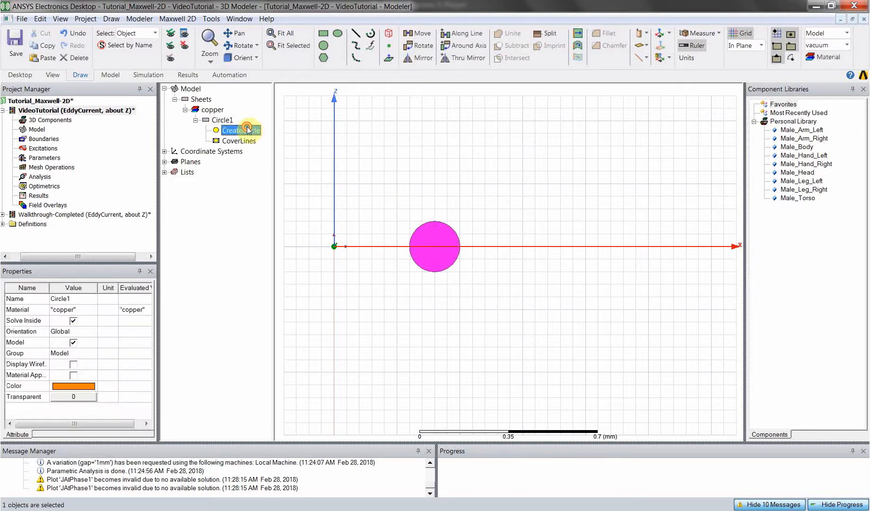
double_click(237, 130)
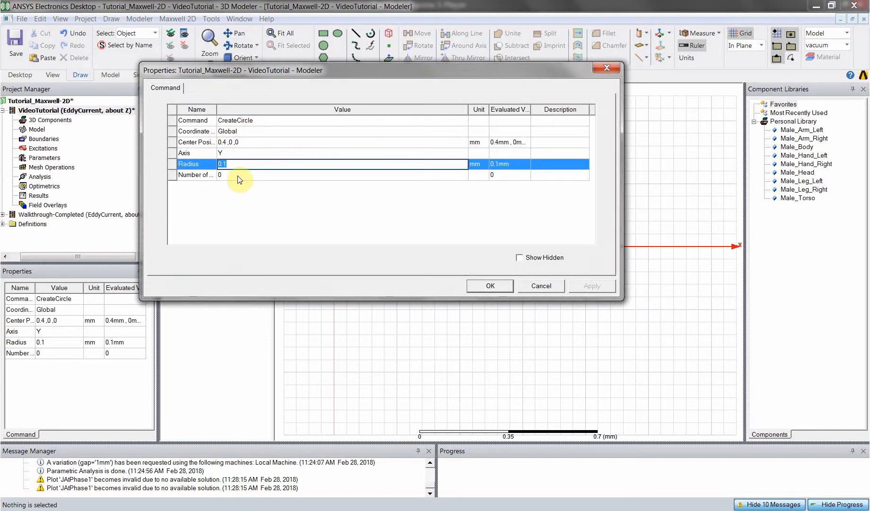
text(cond_rad)
text(21.5)
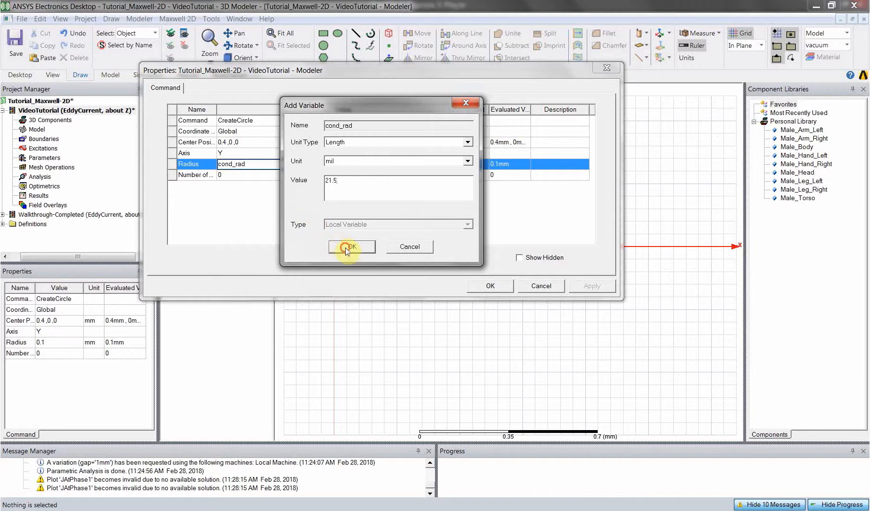
click(350, 247)
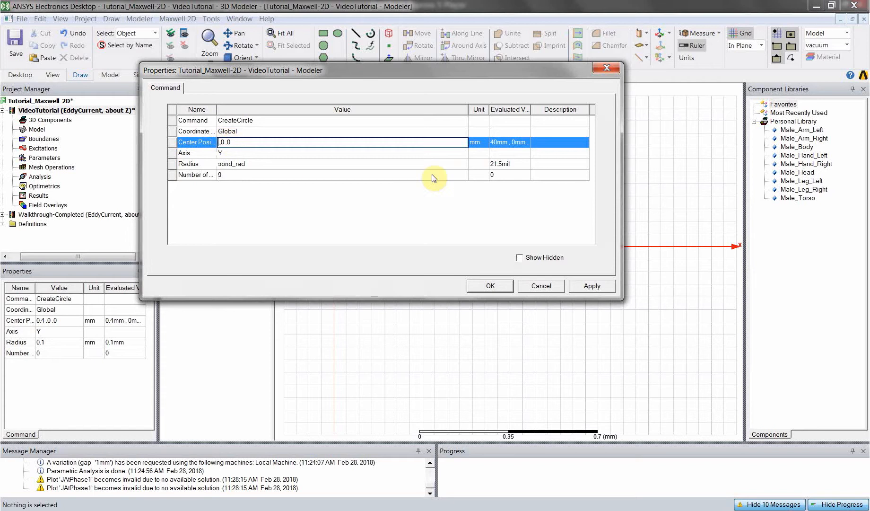
- Set the circle centre to outer_rad,0,0 with outer_rad a 40 mm Length variable
text(outer_rad)
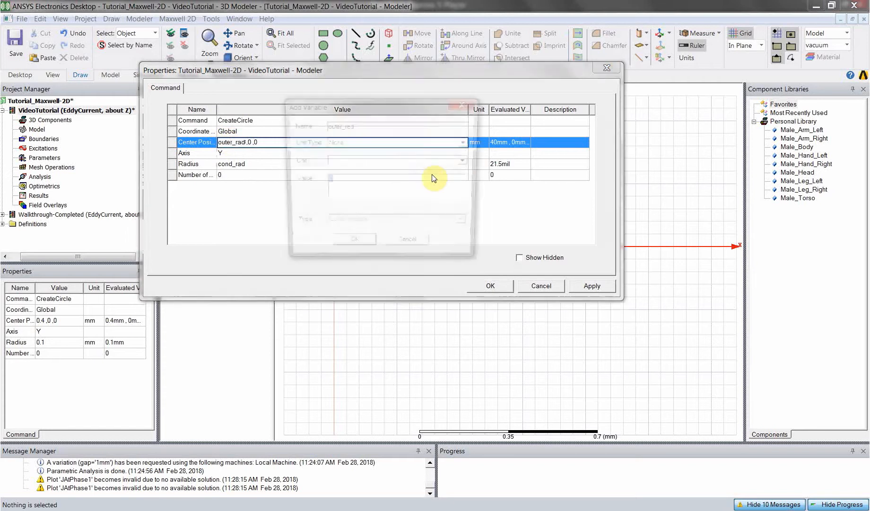
click(467, 141)
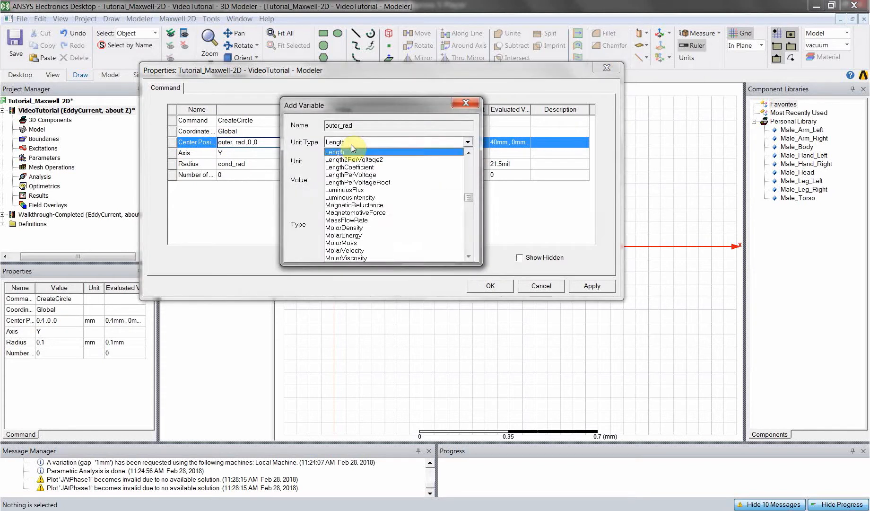
click(335, 152)
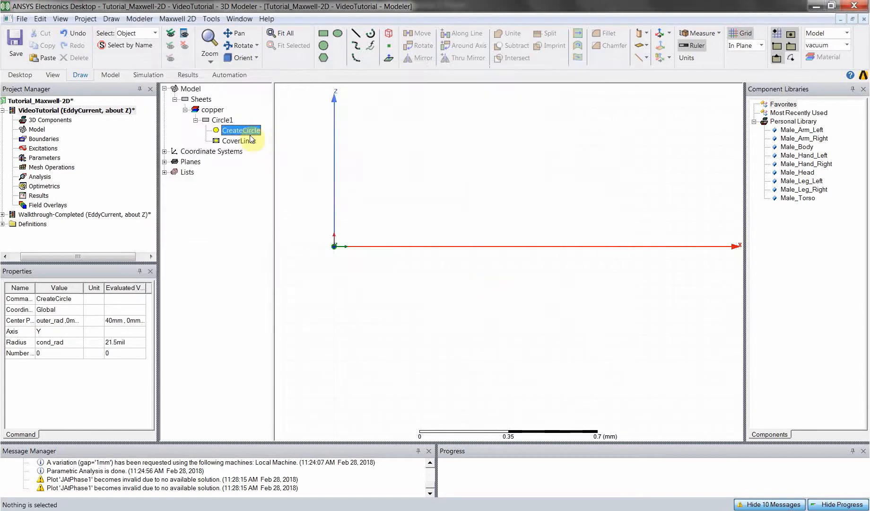
- Fit Circle1 in the active view so the copper conductor fills the modelling area
right_click(223, 119)
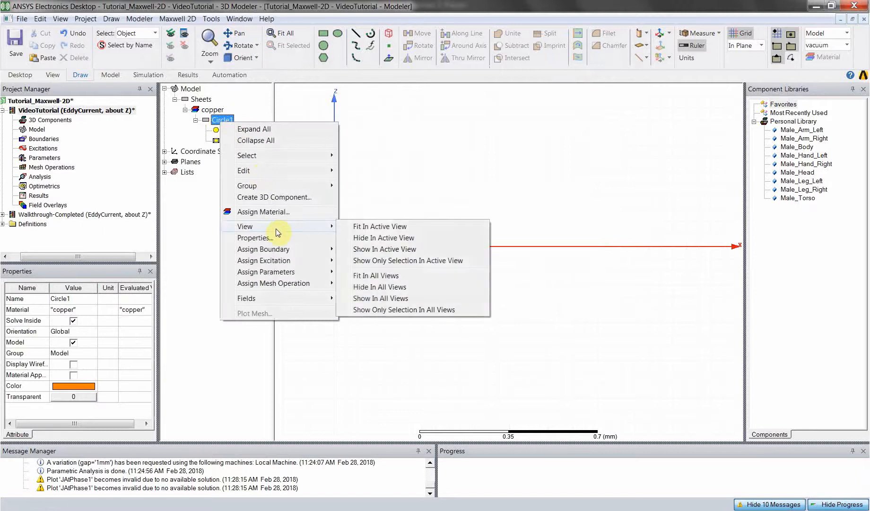
mouse_move(379, 226)
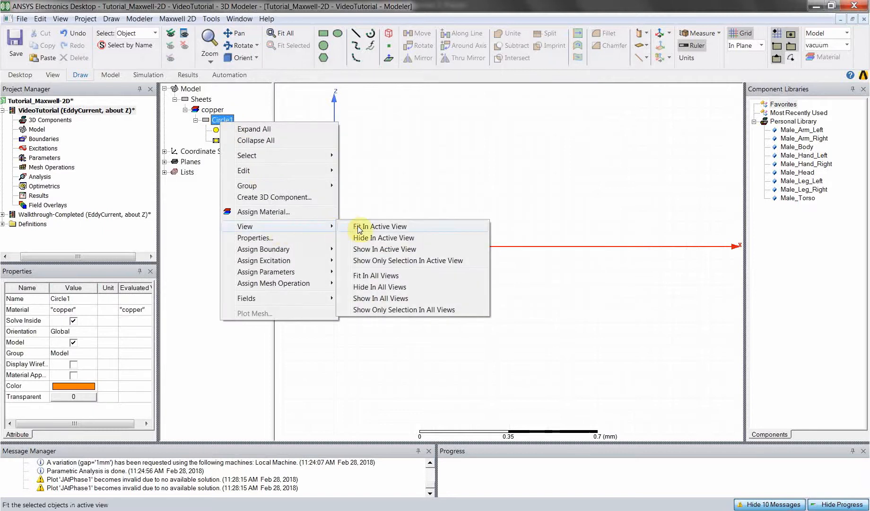
click(380, 226)
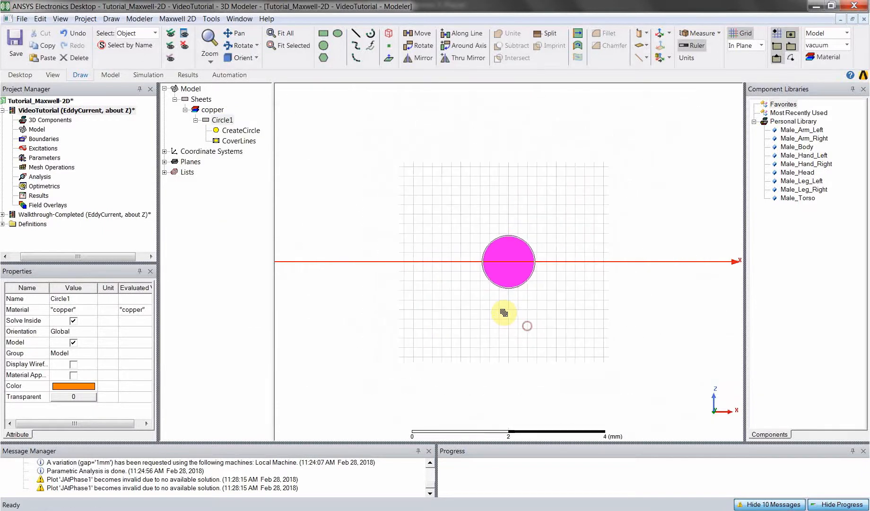
scroll(down, 3)
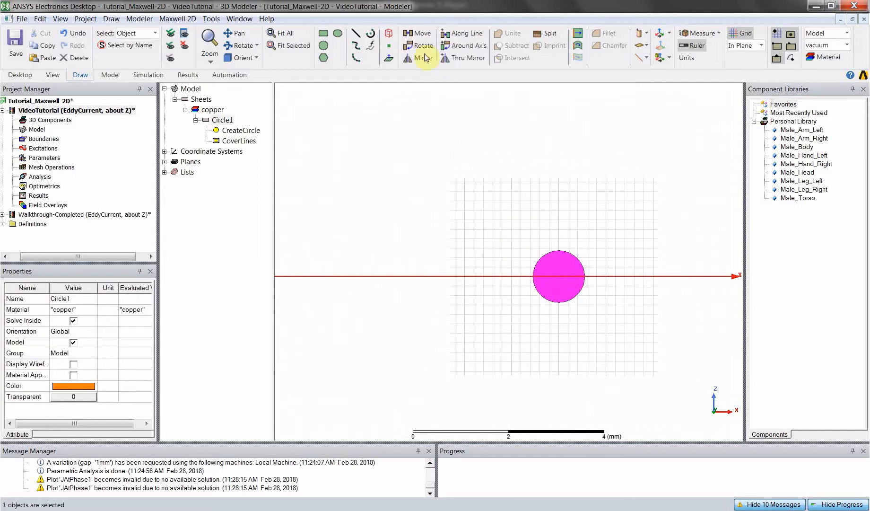
mouse_move(467, 33)
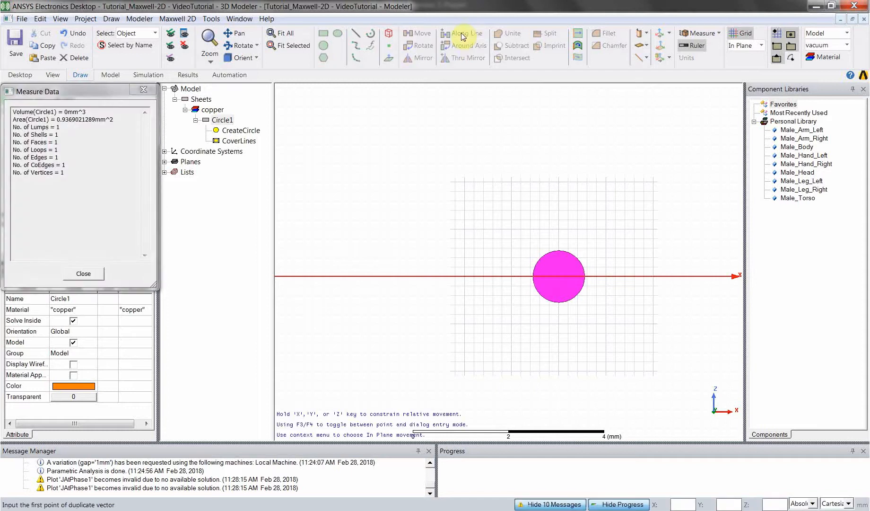
- Duplicate the circle along -X by 1.2 mm with a total of 10 copies
click(560, 276)
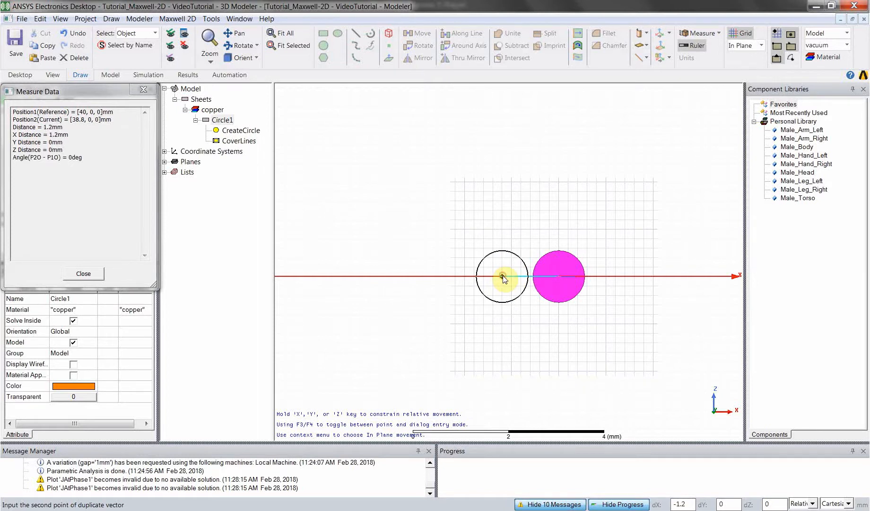
click(504, 276)
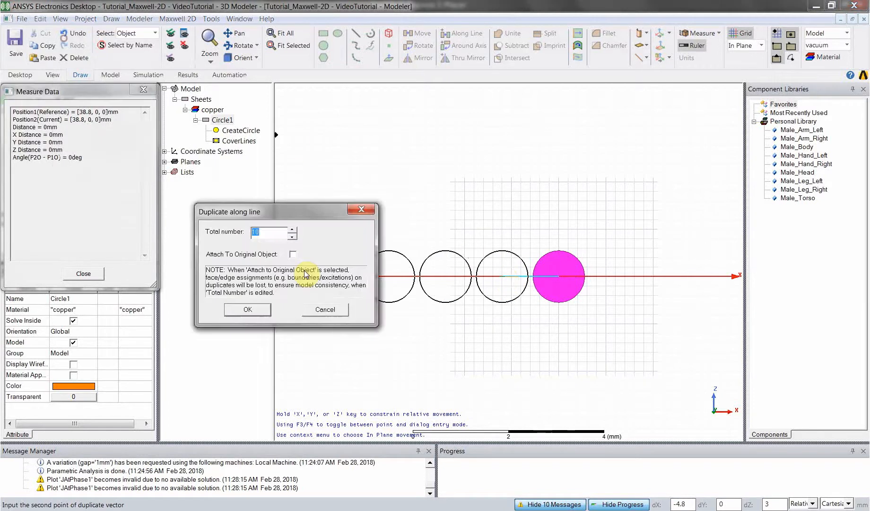
drag(238, 212, 377, 103)
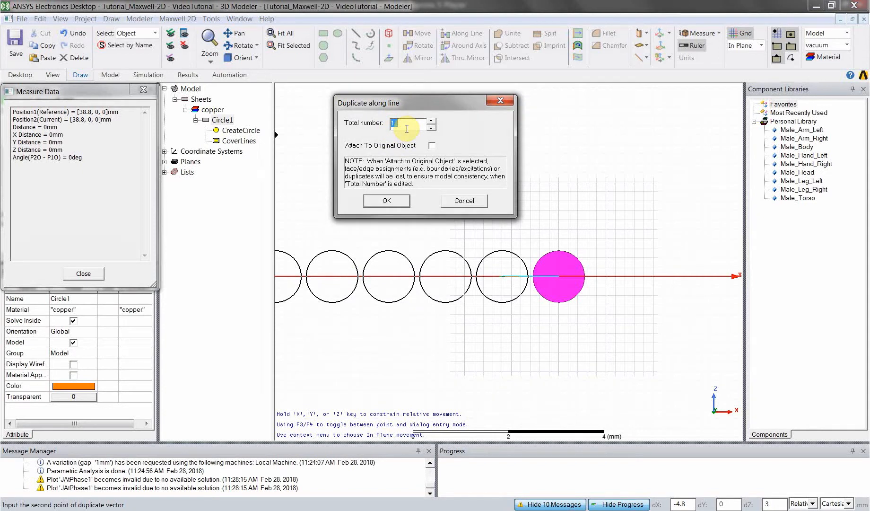
click(386, 200)
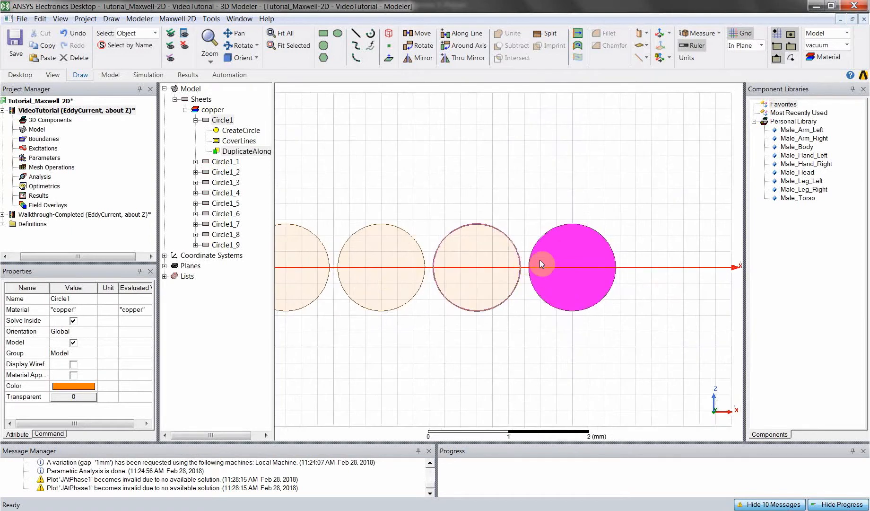
mouse_move(522, 271)
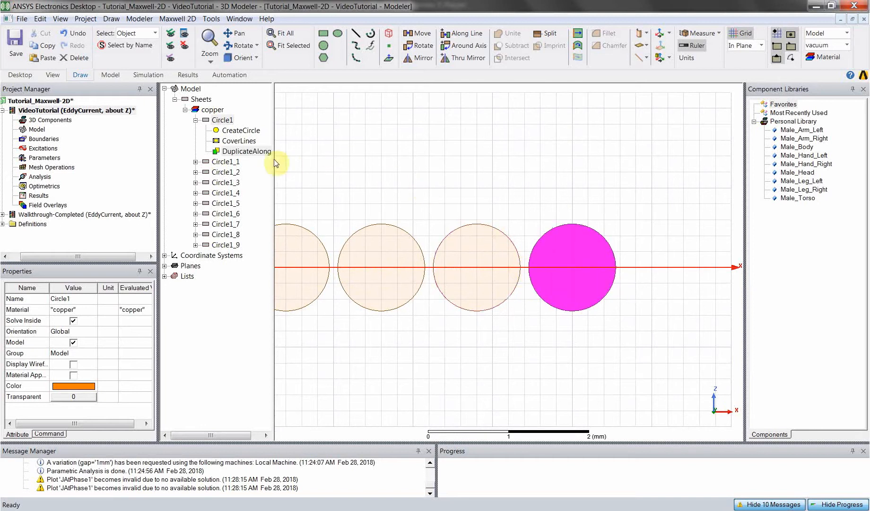
- Set the DuplicateAlongLine vector to -cond_rad*2 - gap, 0, 0, adding a new gap variable
right_click(239, 151)
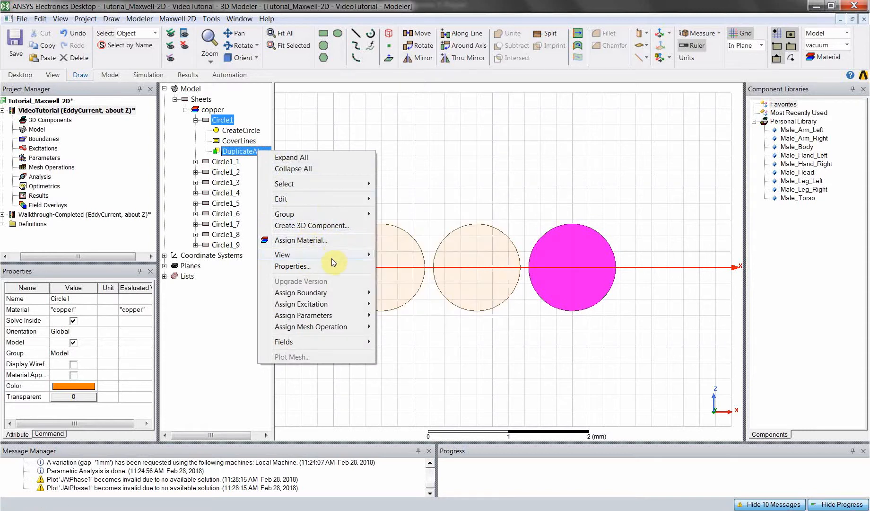
click(293, 266)
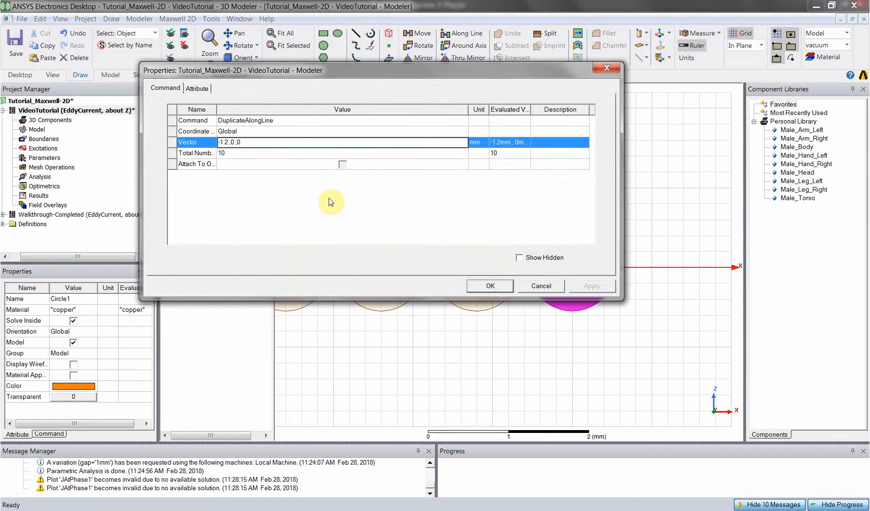
text(-1,0,0)
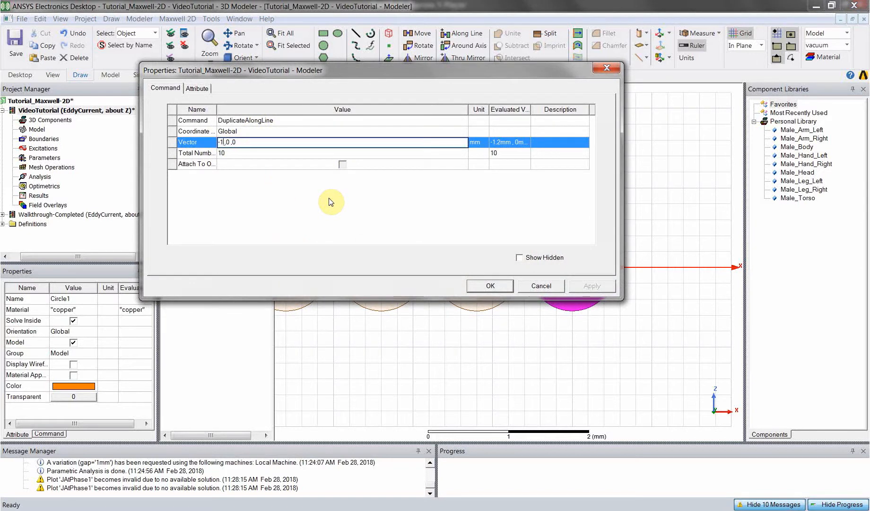
text(cond_rad*2 - gap)
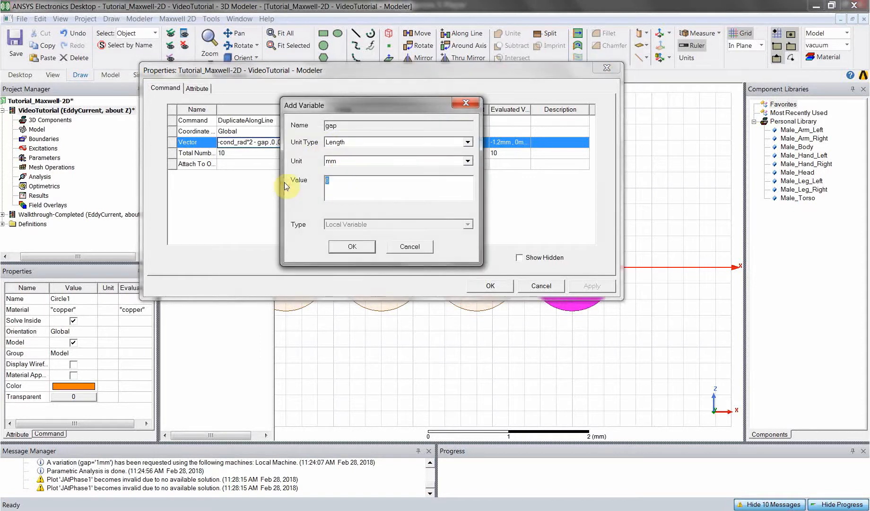
text(,)
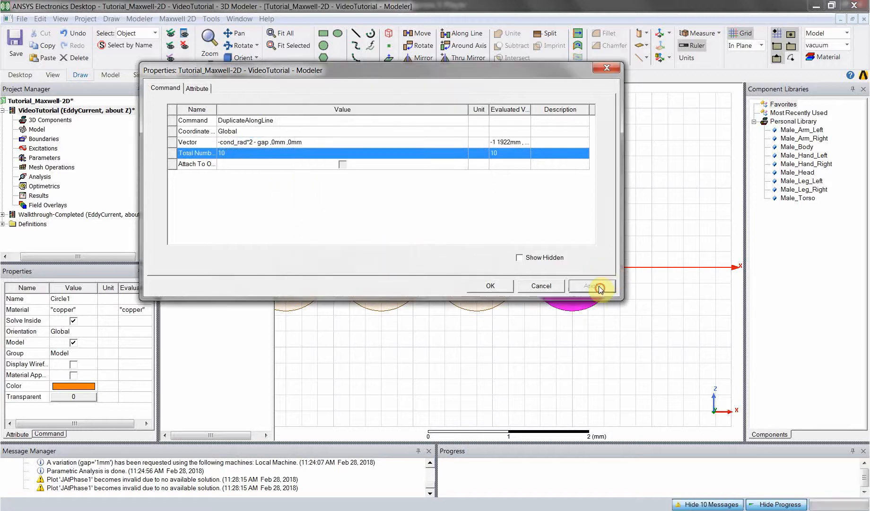
click(488, 285)
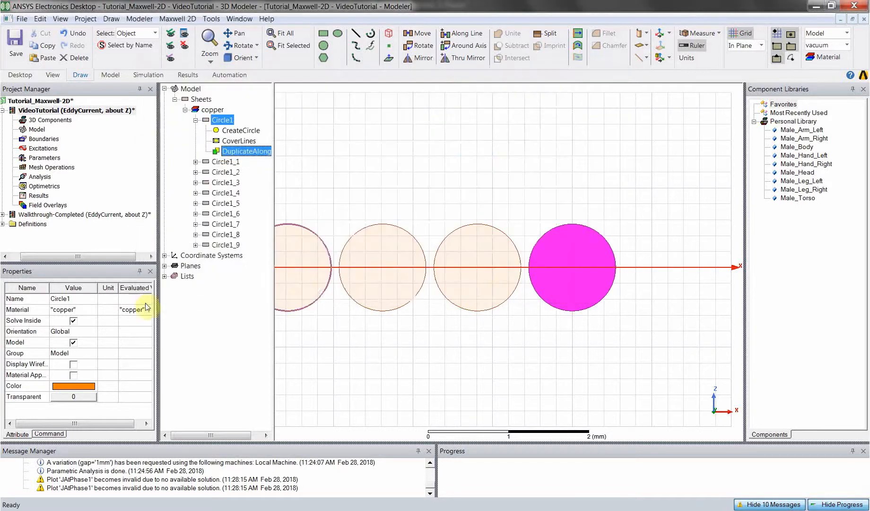
- Set the design variable gap to pack the conductors, then begin the region rectangle's first corner
click(72, 110)
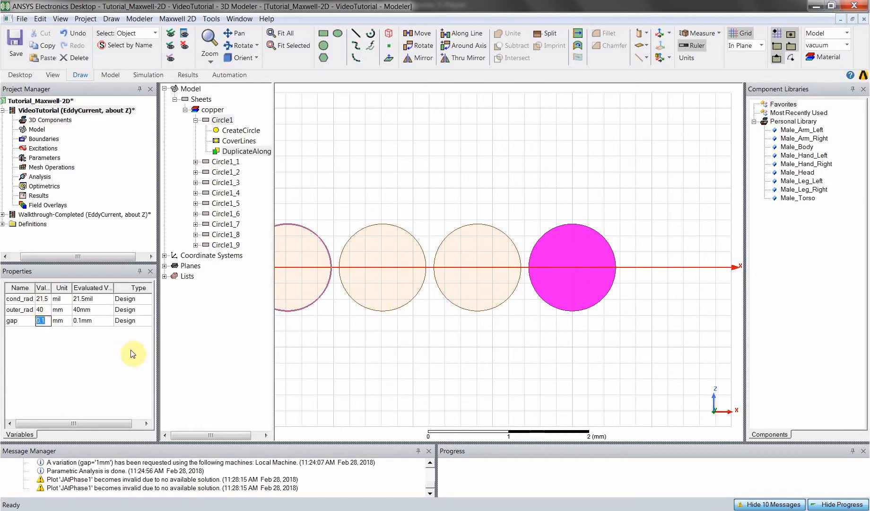
text(0.2)
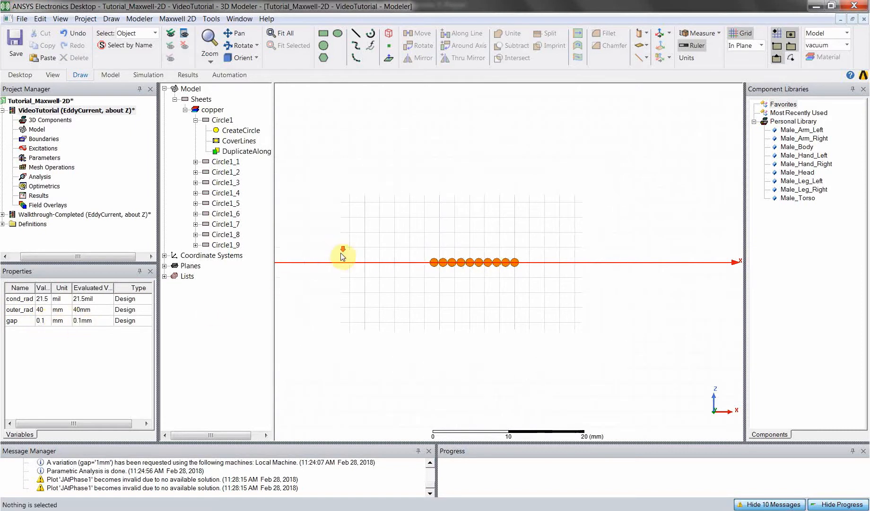
click(285, 33)
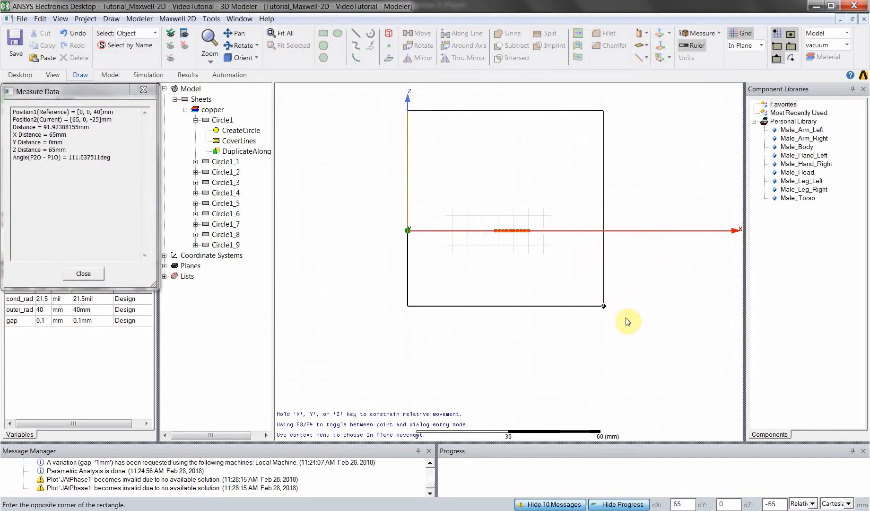
- Create Rectangle1 at position 0,0,50 with XSize 100 mm and ZSize -100 mm around the conductors
click(604, 306)
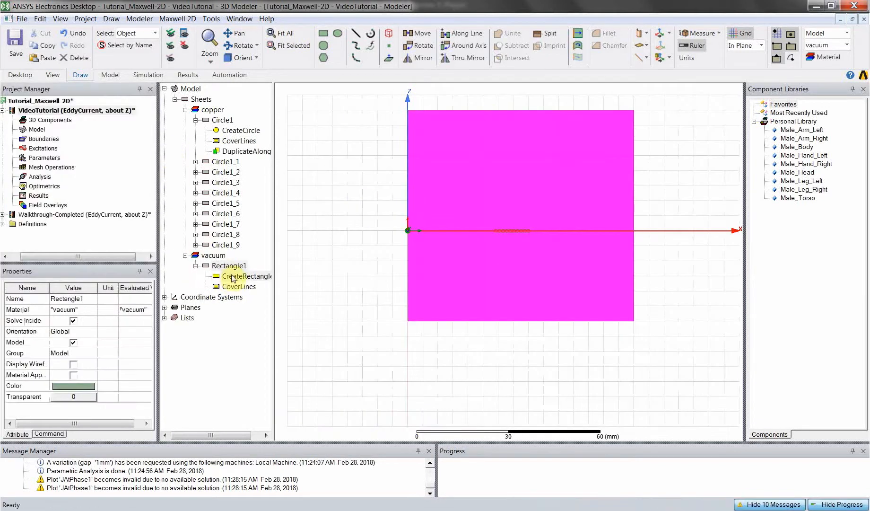
double_click(244, 276)
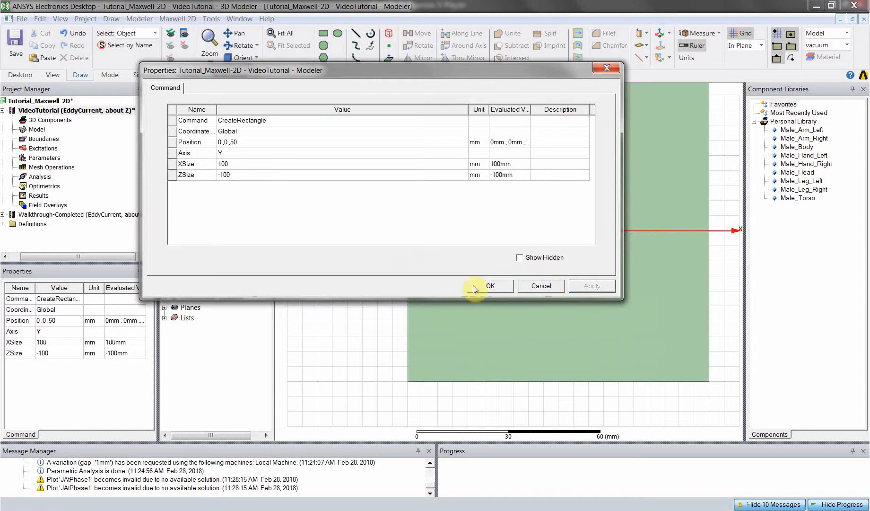
click(489, 286)
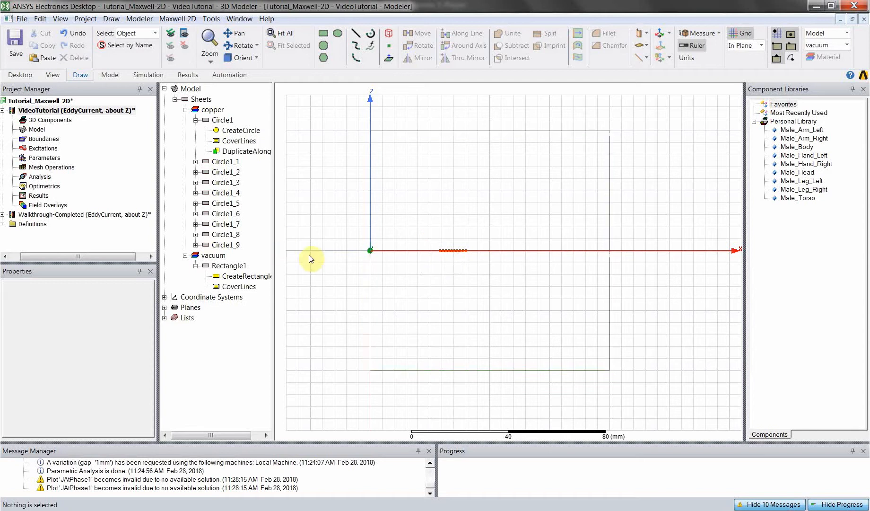
mouse_move(324, 221)
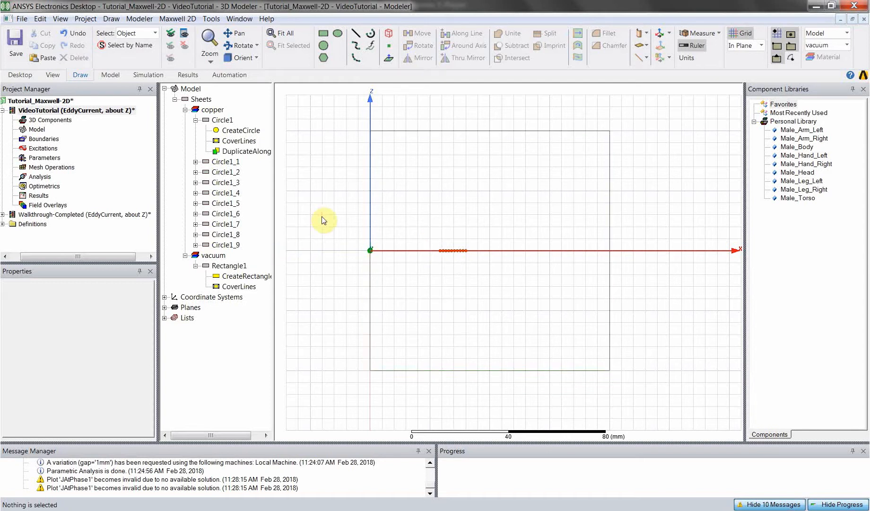
mouse_move(387, 238)
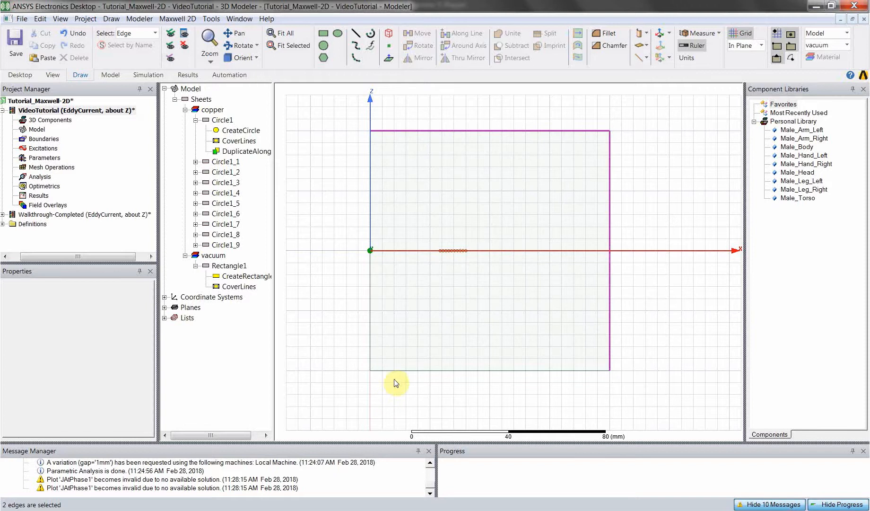
- Assign a vector potential boundary to the rectangle's four outer edges and rename it Region
click(370, 330)
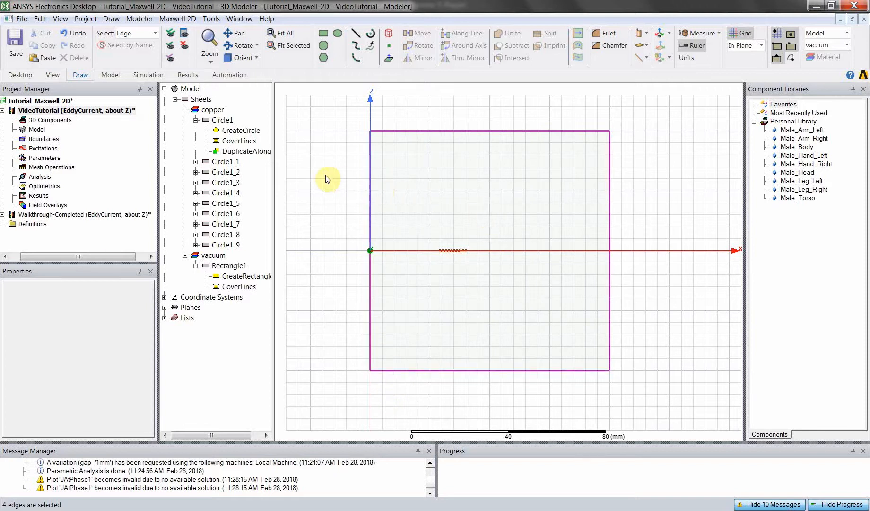
right_click(327, 179)
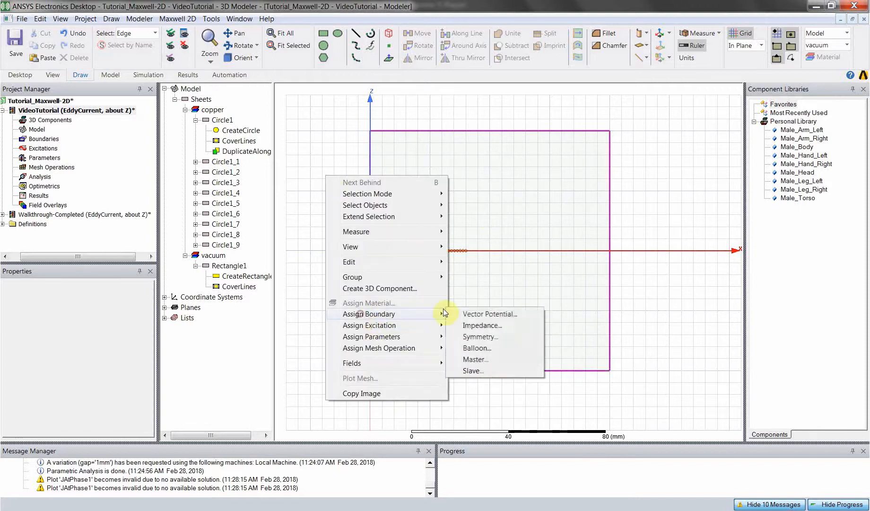
click(476, 347)
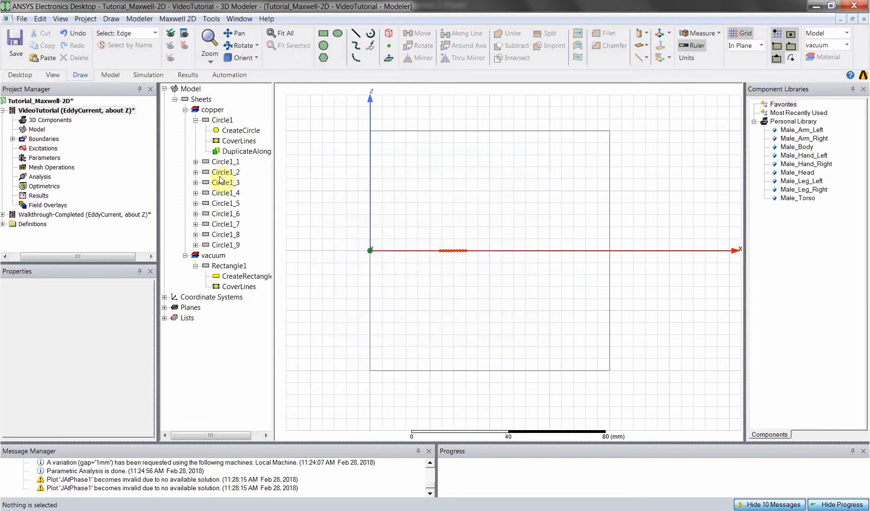
click(228, 266)
text(Region)
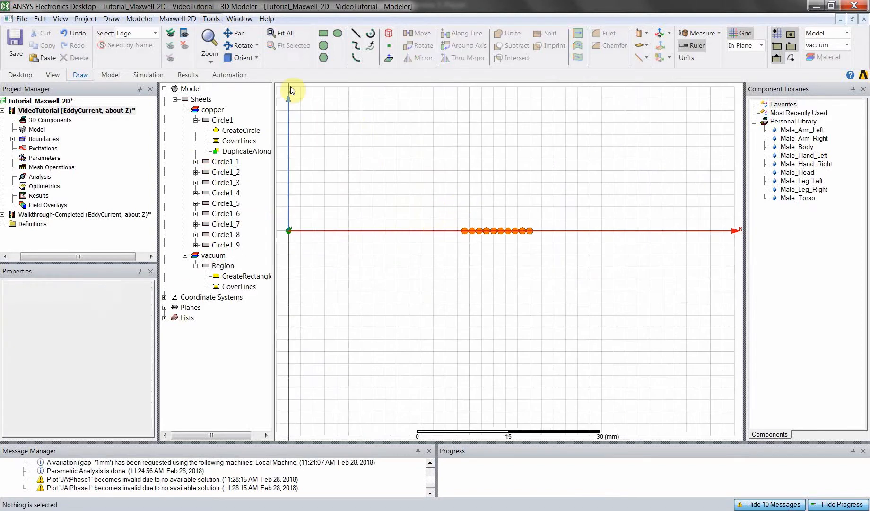
click(223, 266)
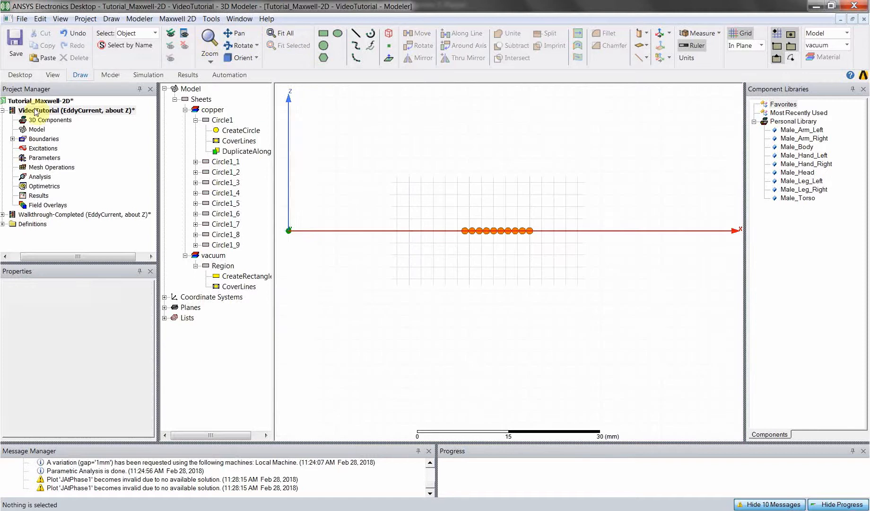
click(45, 138)
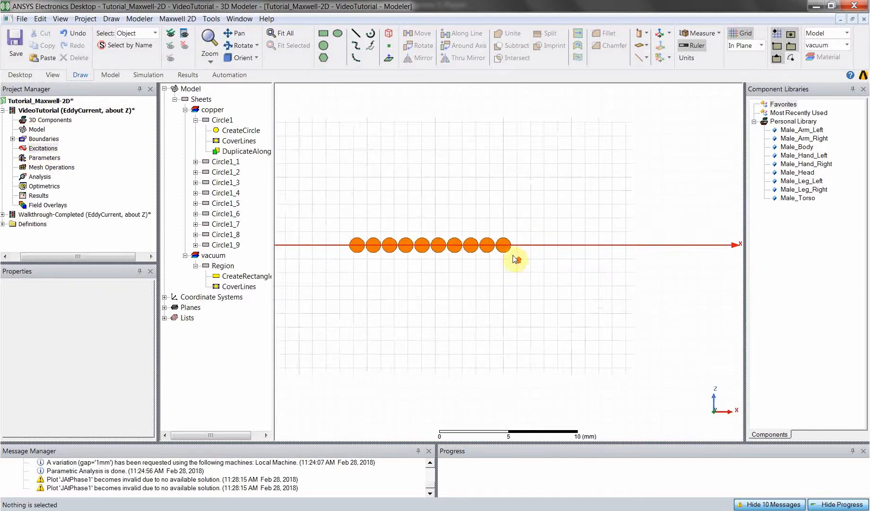
click(500, 241)
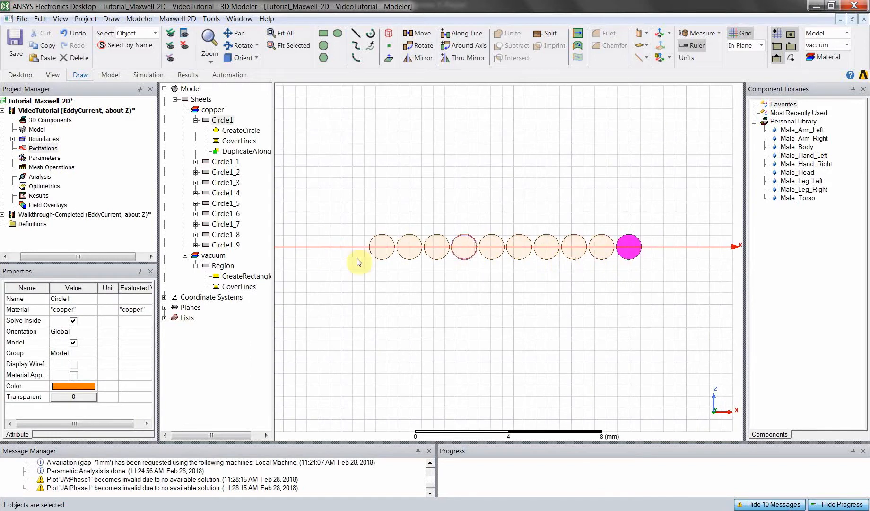
mouse_move(664, 273)
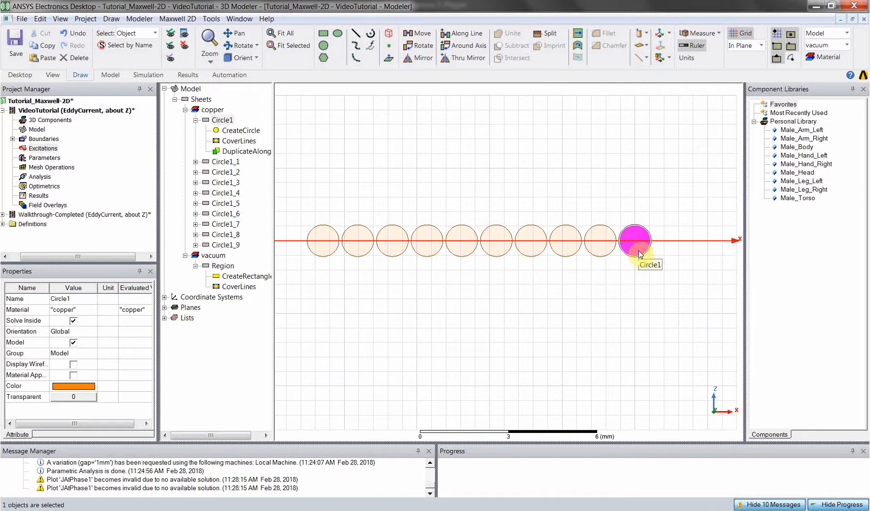
mouse_move(648, 211)
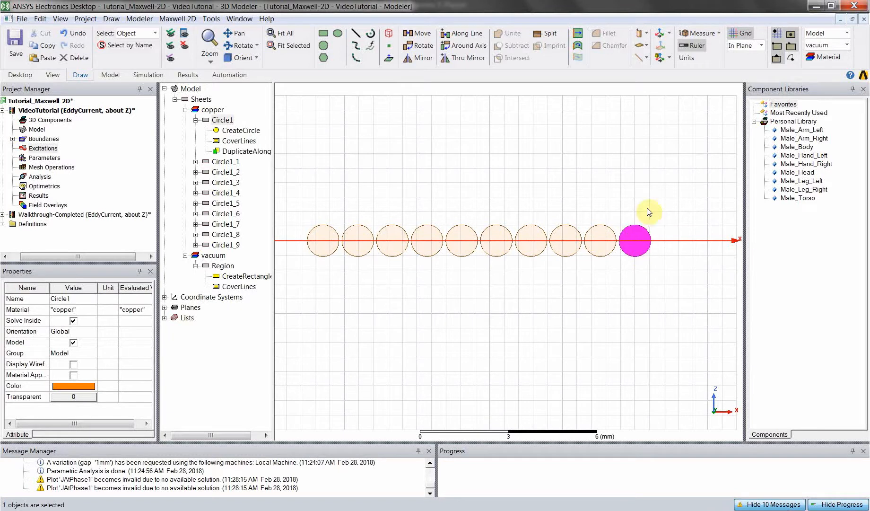
mouse_move(652, 231)
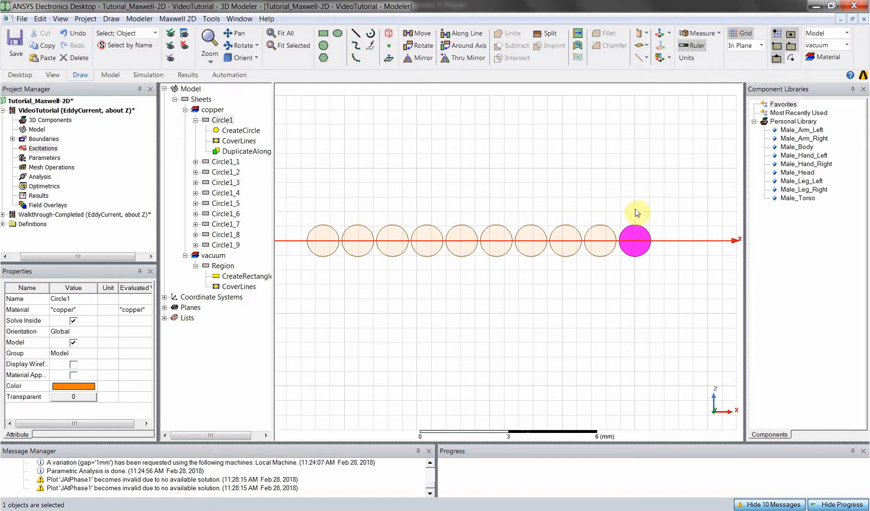
mouse_move(660, 223)
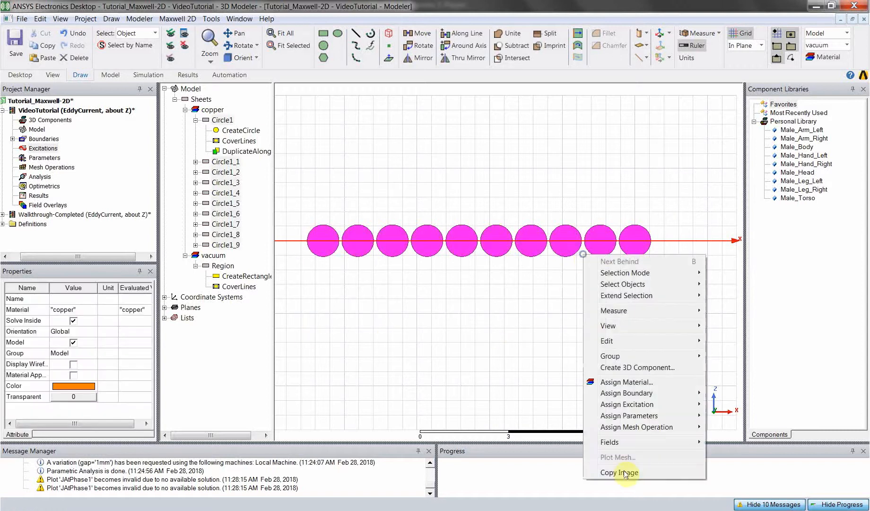
mouse_move(626, 404)
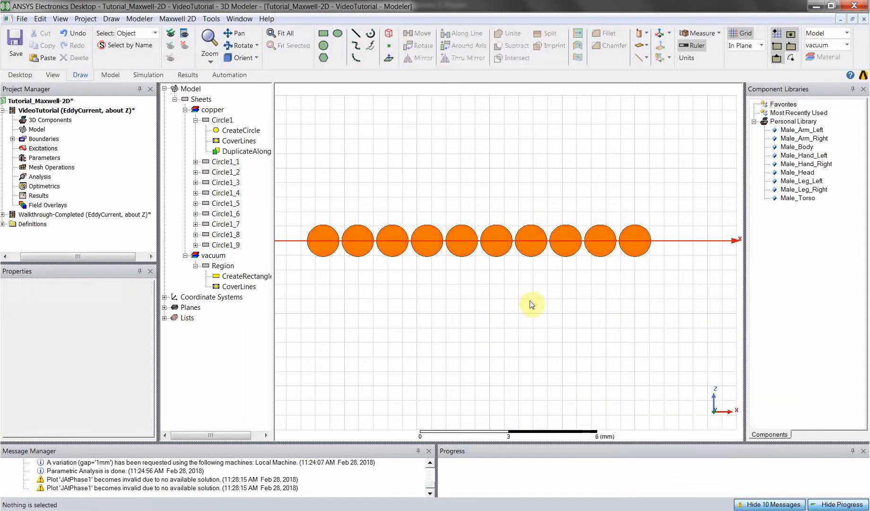
mouse_move(671, 240)
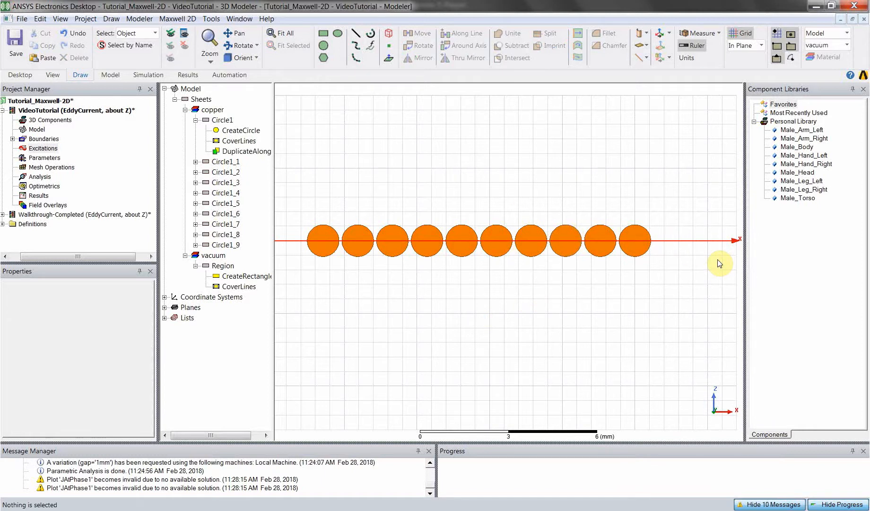
mouse_move(693, 262)
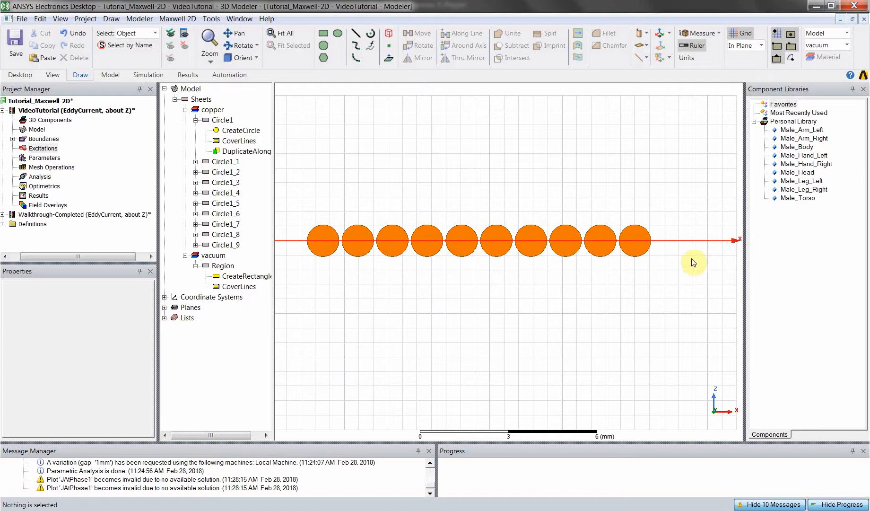
- Assign Circle1 a current excitation with value I, defining variable I = 1 A
right_click(635, 240)
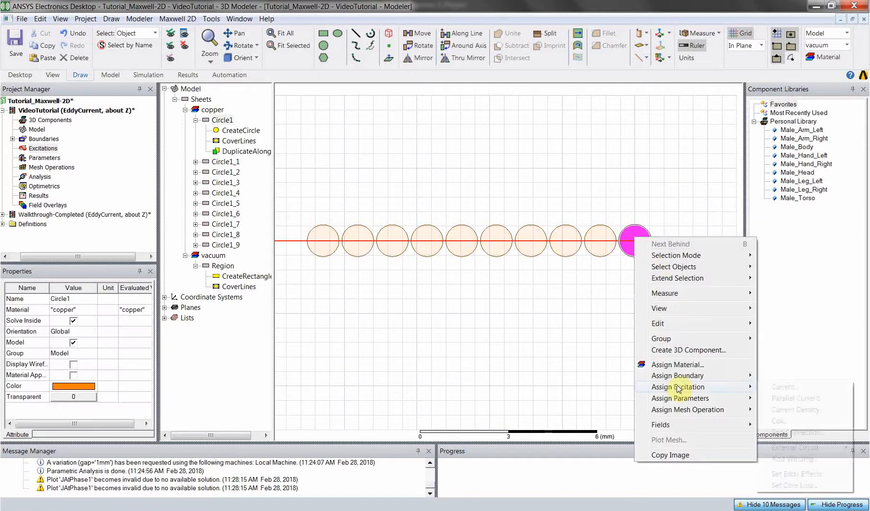
mouse_move(677, 387)
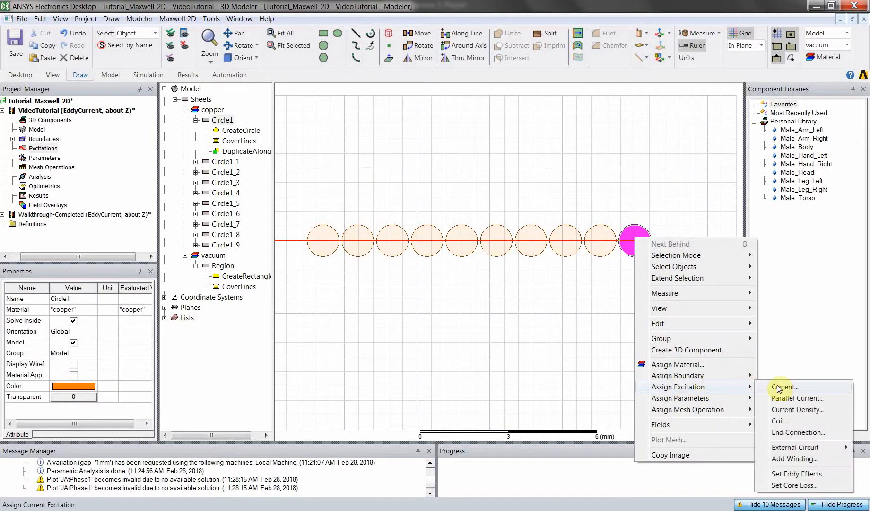
click(783, 386)
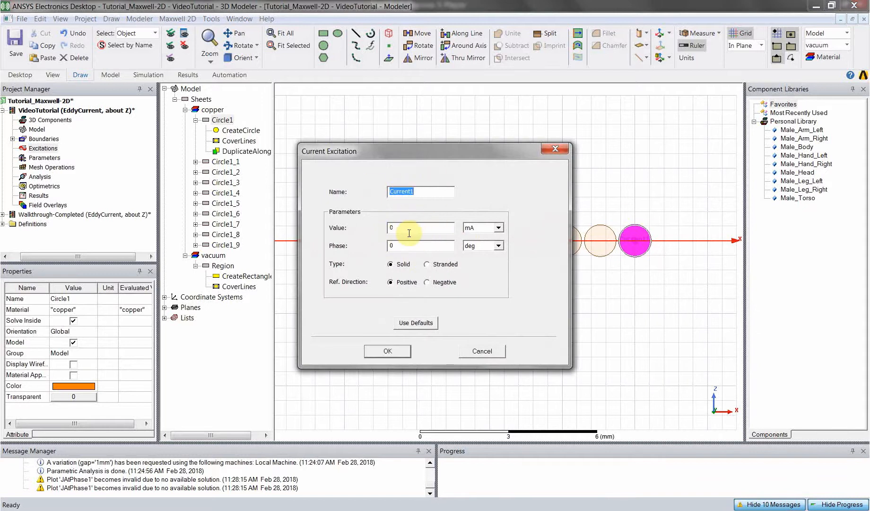
click(420, 228)
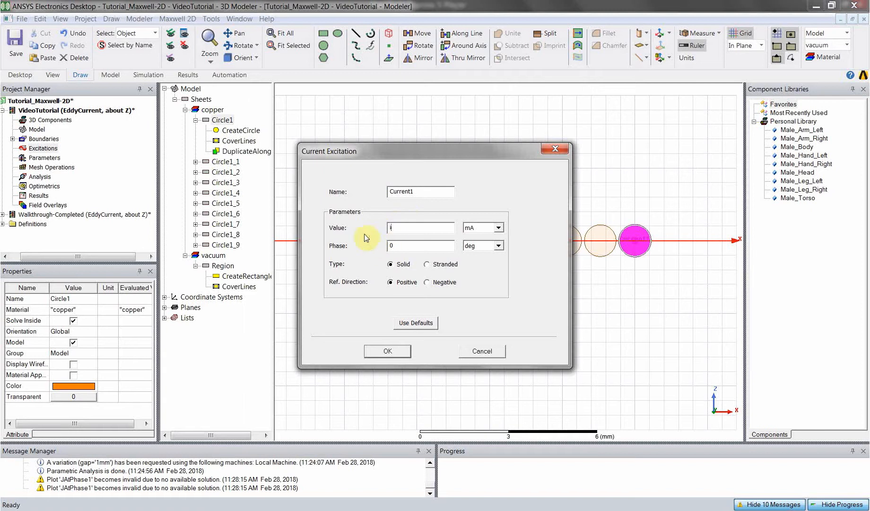
mouse_move(327, 256)
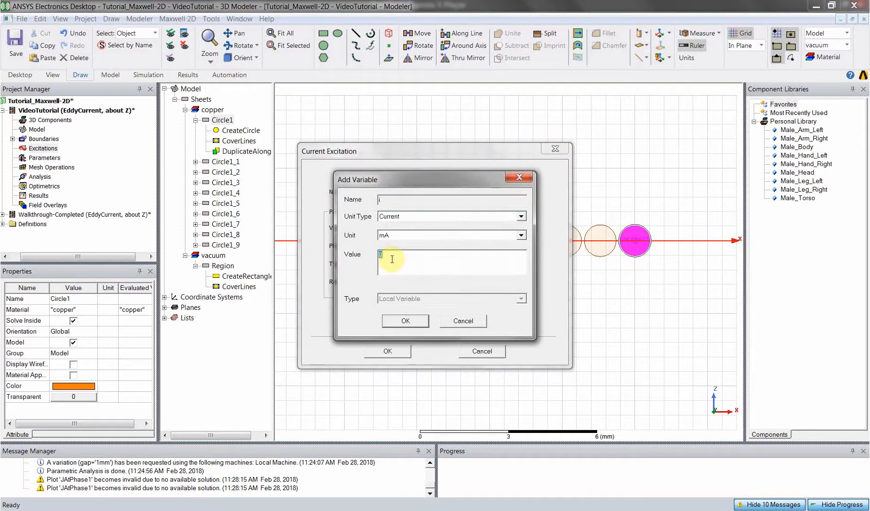
mouse_move(422, 244)
text(1)
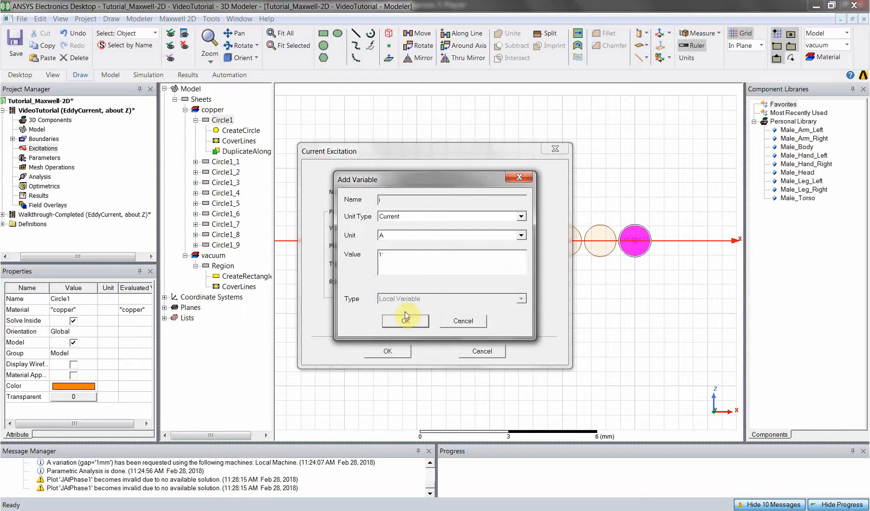
click(405, 320)
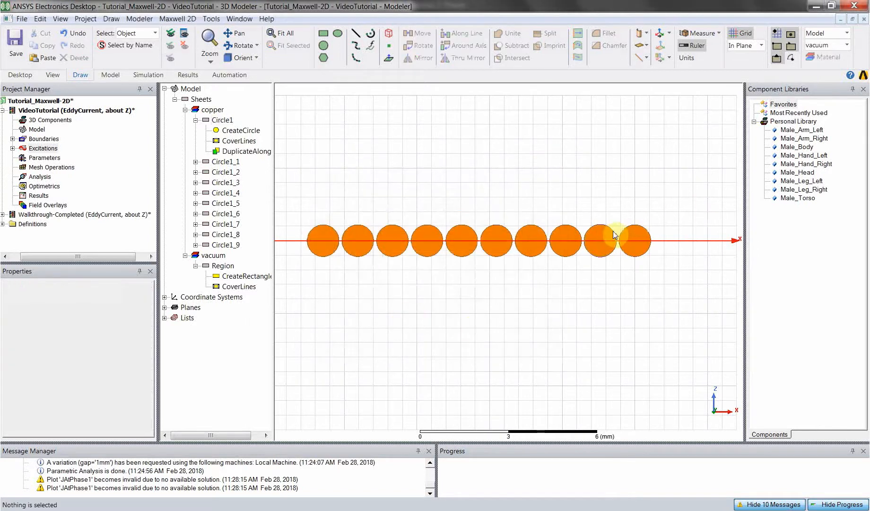
- Assign current excitations to the second, third and fourth circles from the right
right_click(599, 241)
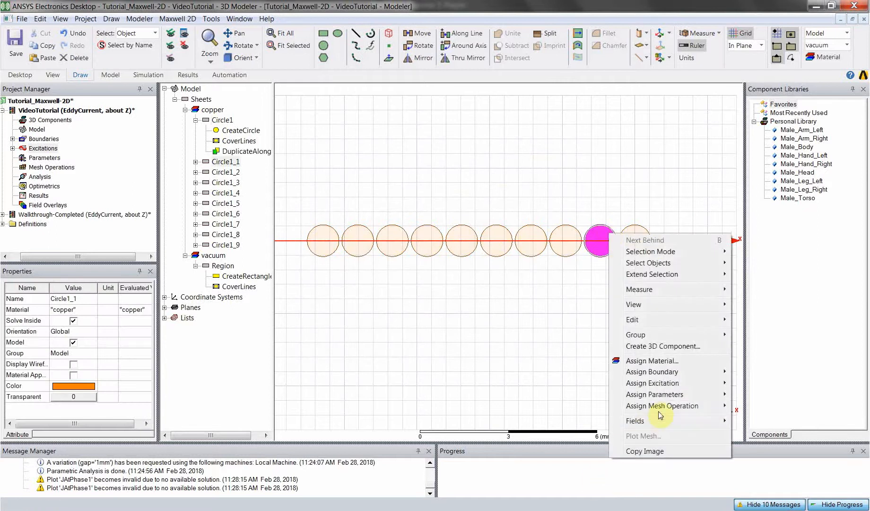
mouse_move(652, 382)
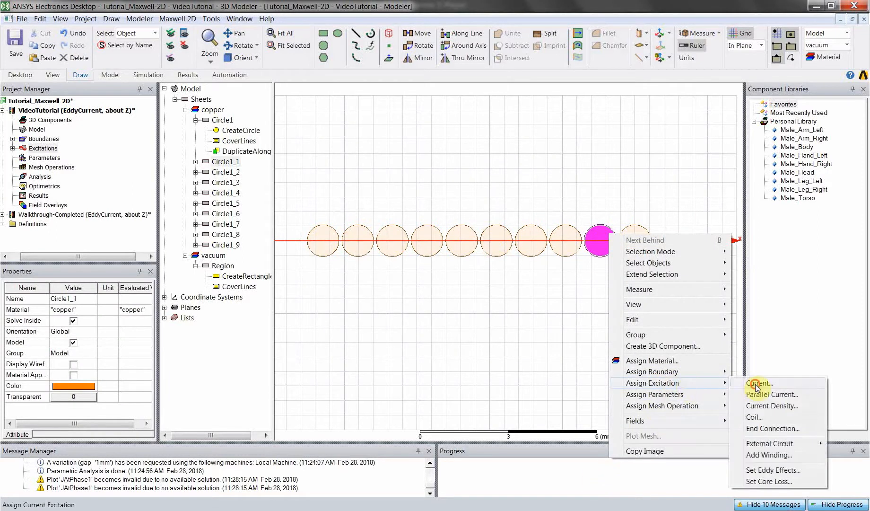
click(758, 383)
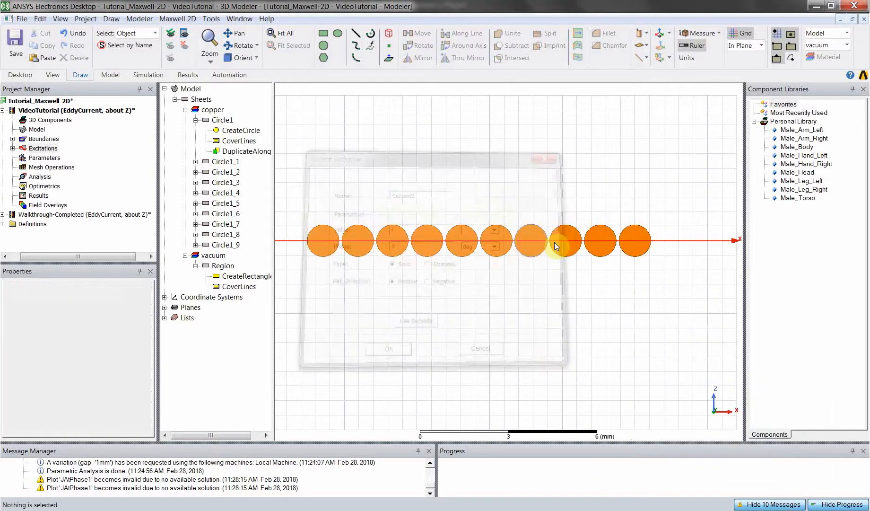
right_click(565, 240)
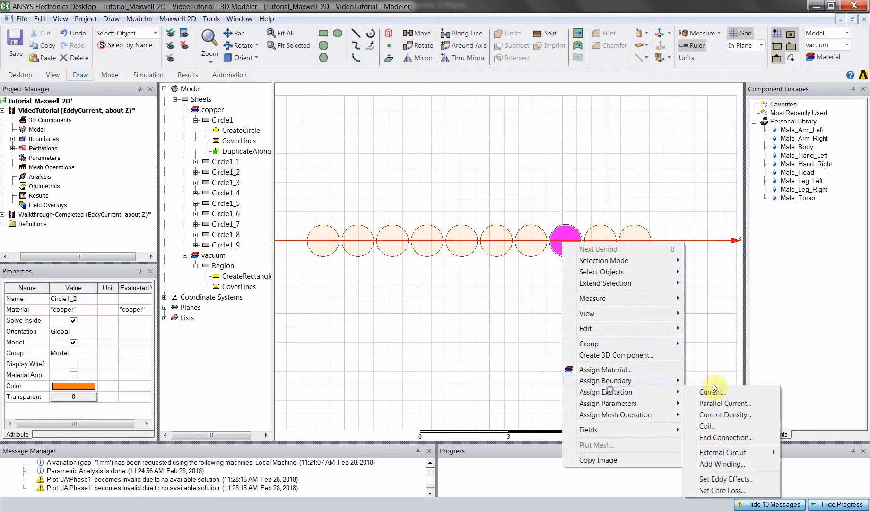
click(712, 392)
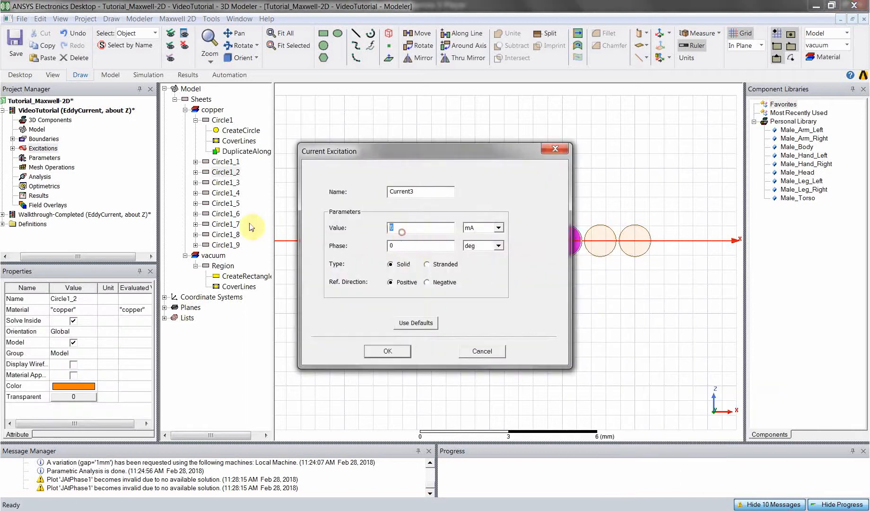
right_click(530, 241)
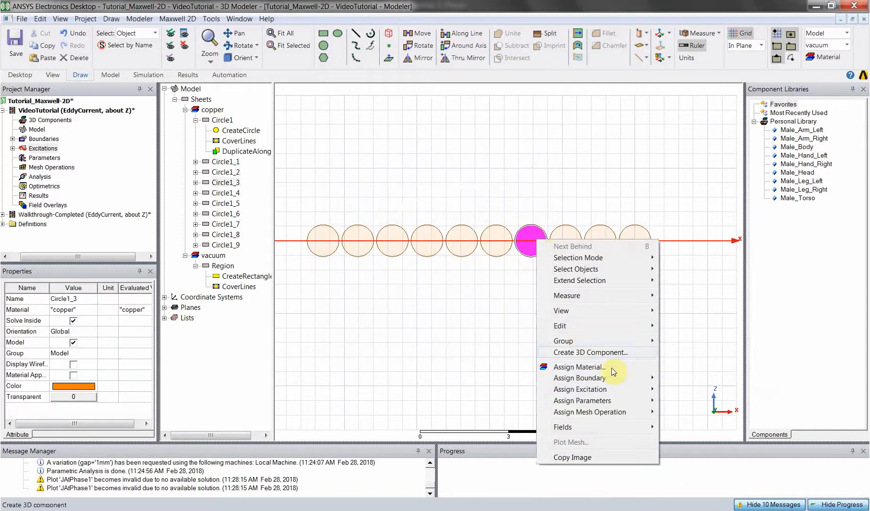
click(580, 389)
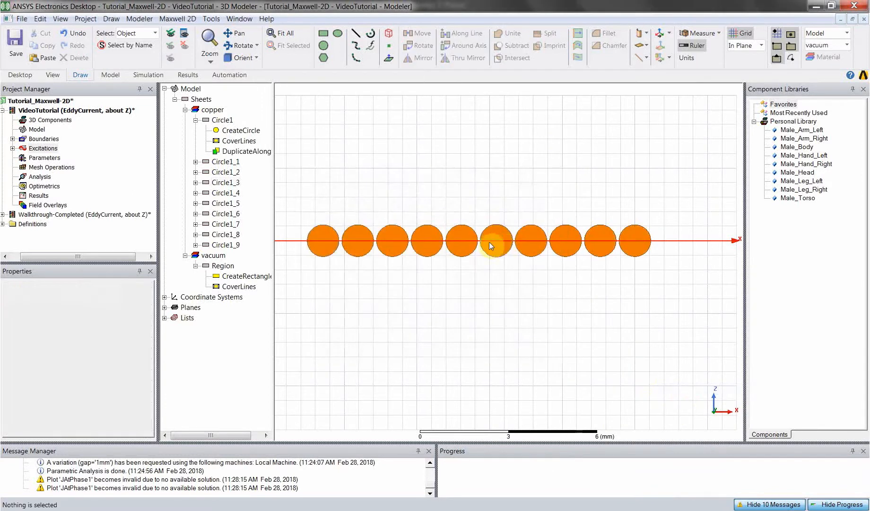
click(43, 148)
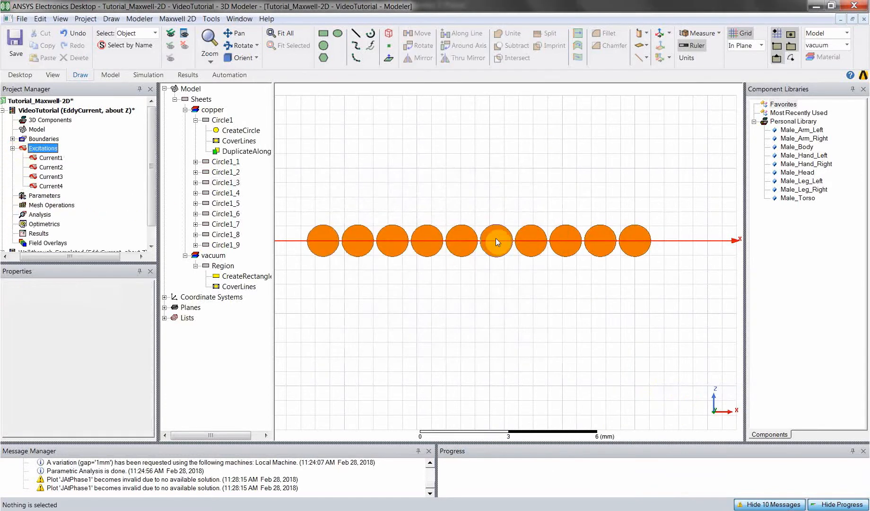
- Assign current excitations to the middle and remaining left-side circles, through Current10
right_click(494, 240)
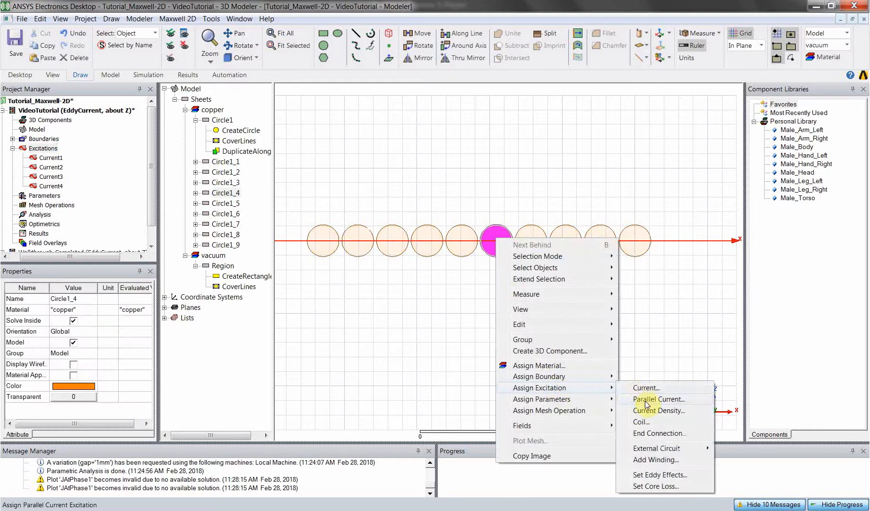
click(658, 398)
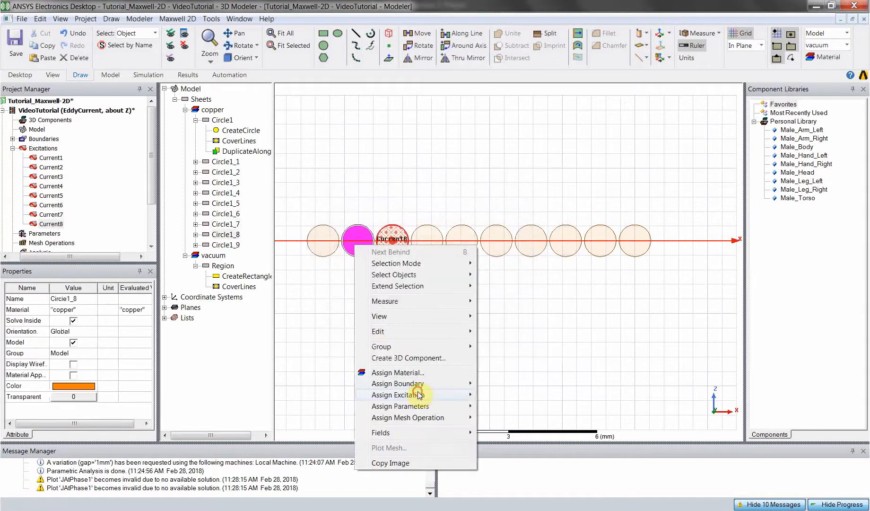
click(398, 394)
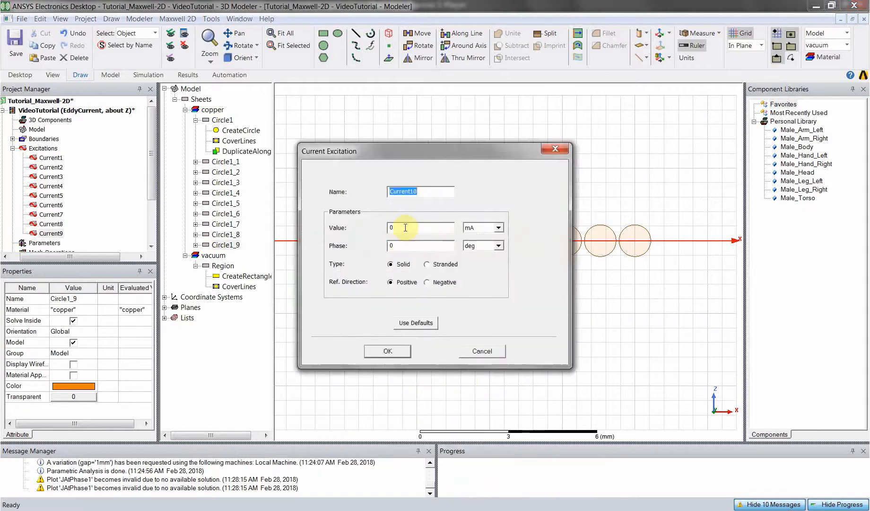
click(388, 350)
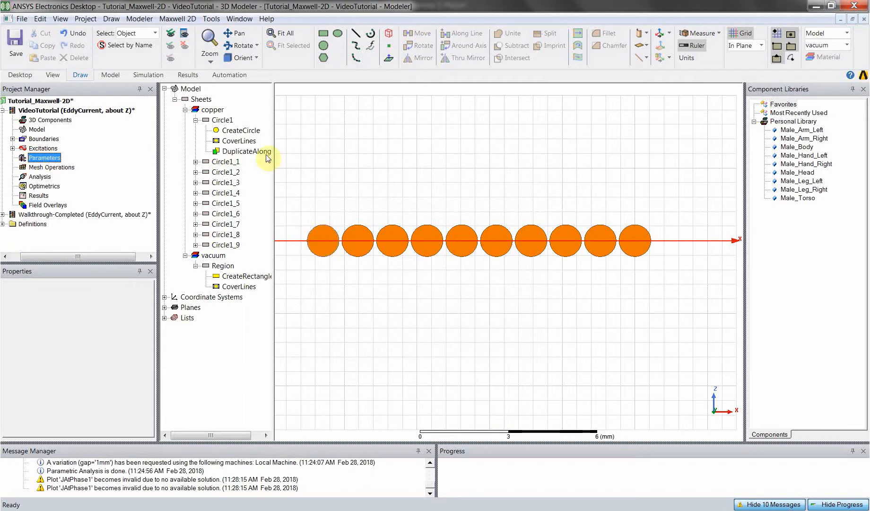
click(12, 148)
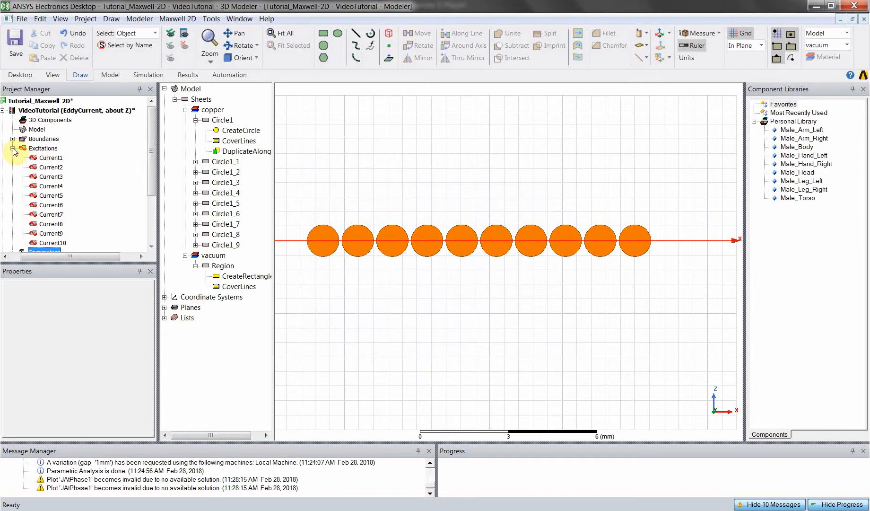
click(12, 149)
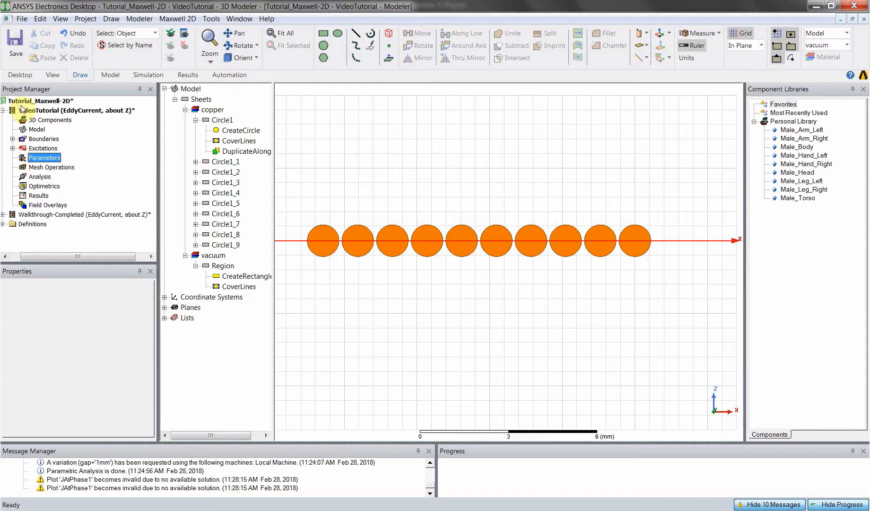
mouse_move(24, 108)
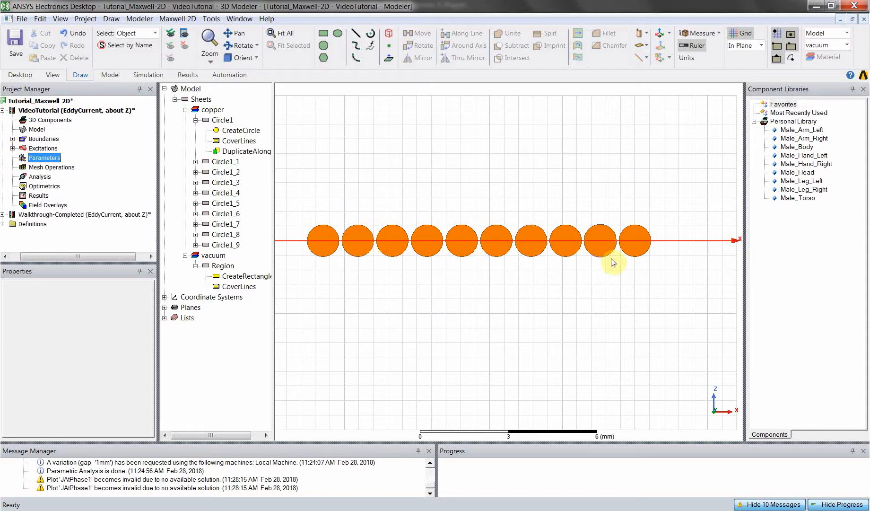
click(634, 240)
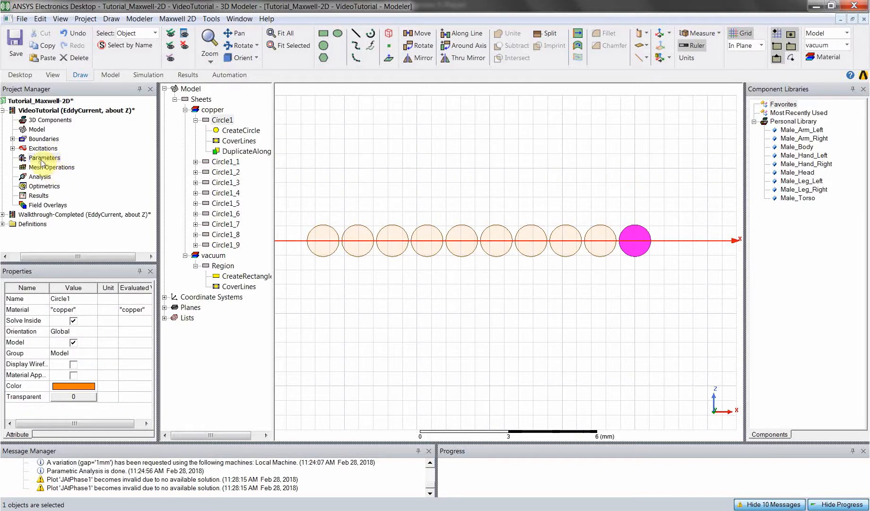
- Create matrix parameter Matrix1 including all ten conductor currents
right_click(44, 158)
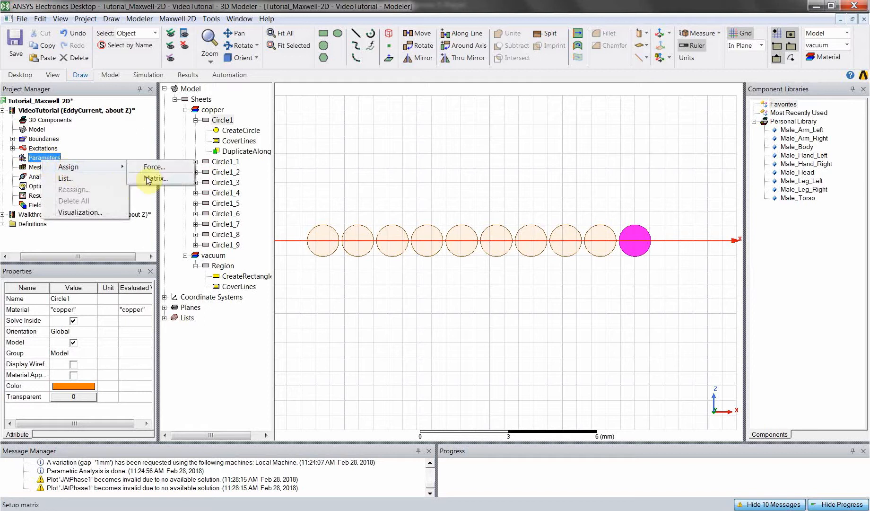
click(156, 178)
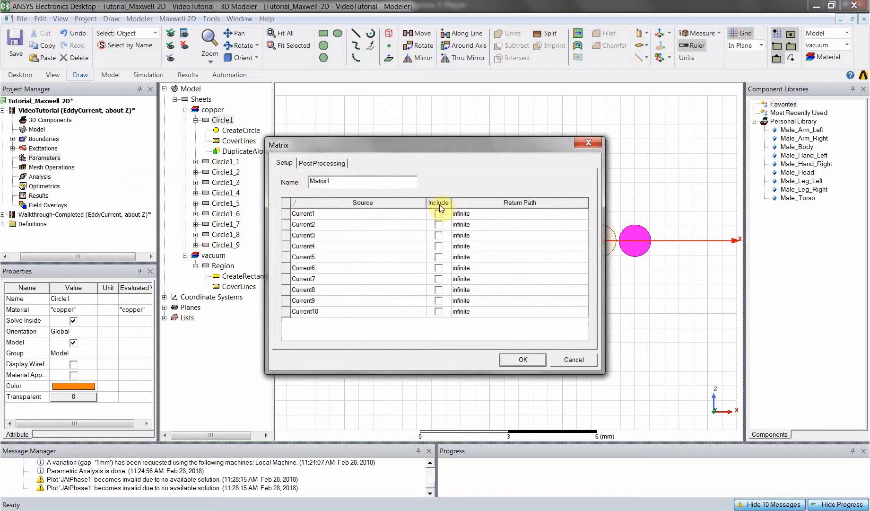
click(439, 203)
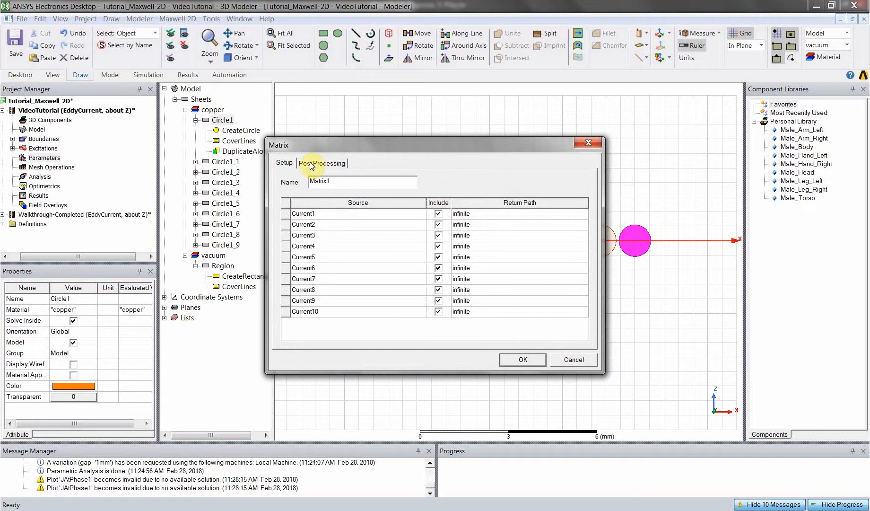
click(322, 163)
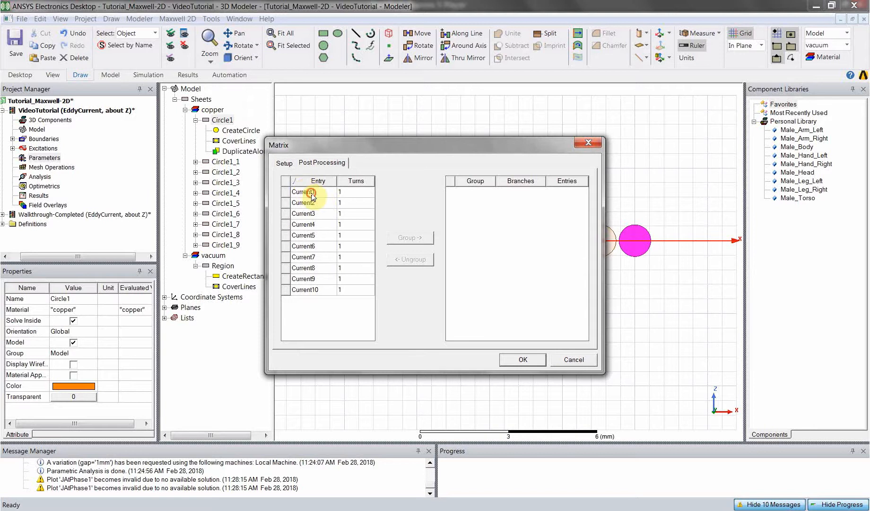
- Group Current1 through Current10 into a single group, Group1, and confirm the matrix
click(302, 191)
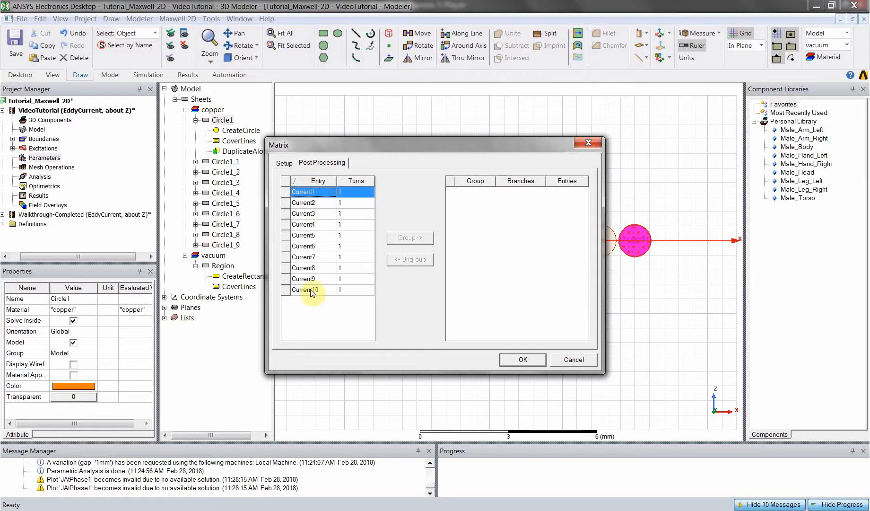
click(304, 289)
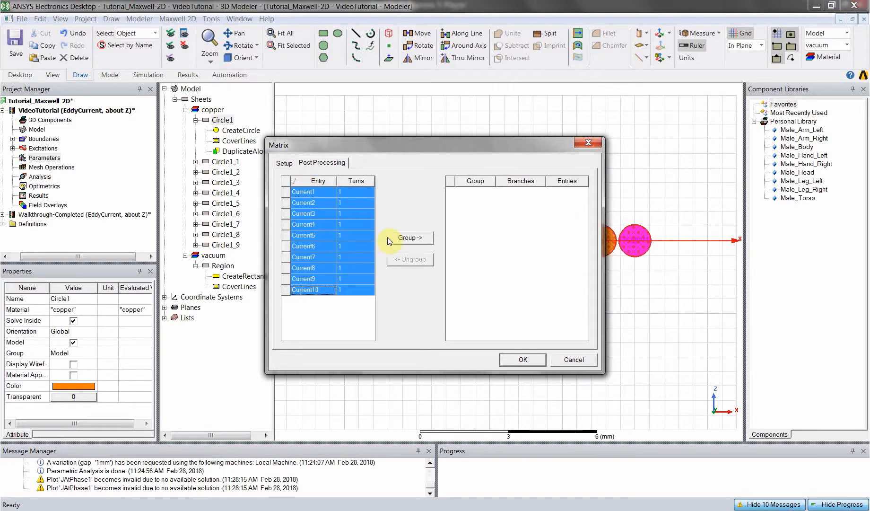
click(410, 238)
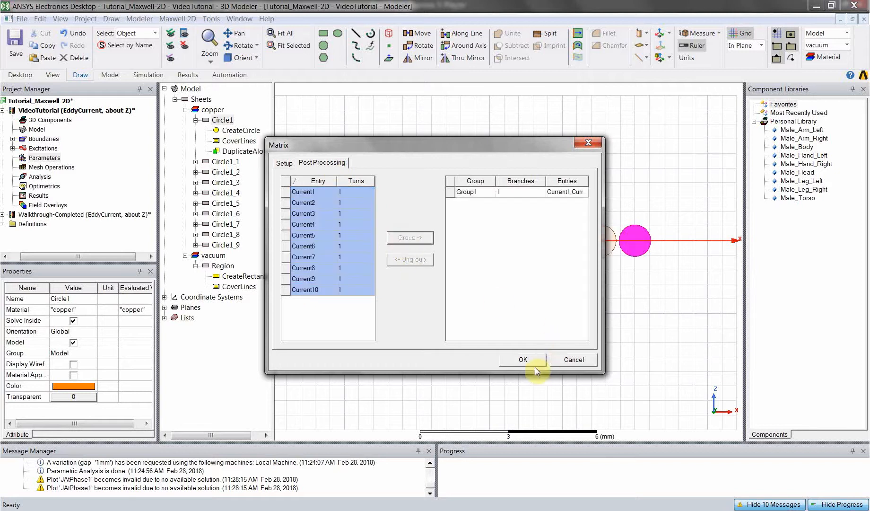
click(522, 359)
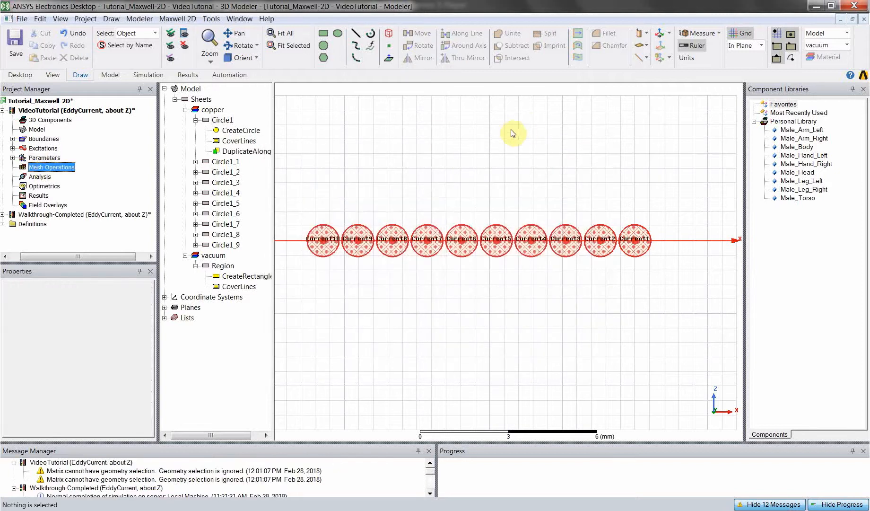
mouse_move(524, 131)
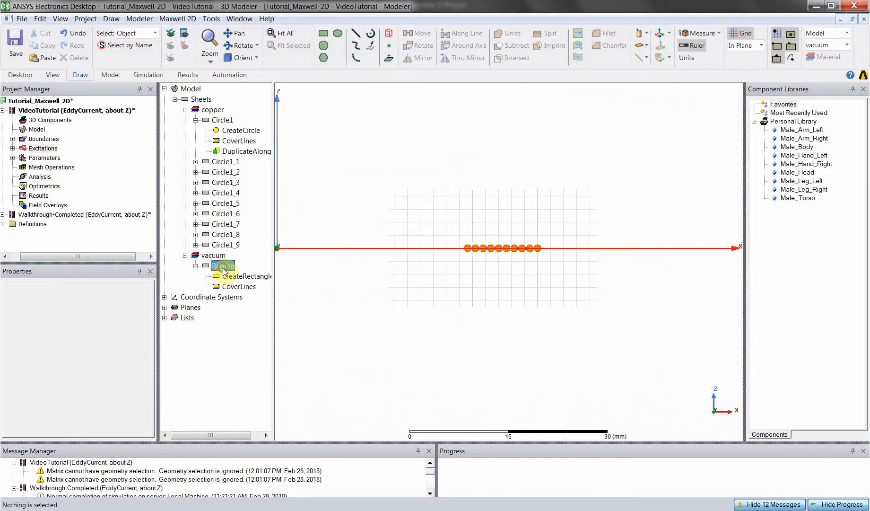
- Apply a length-based mesh refinement inside the ten copper circles with 0.12 mm maximum element length
click(216, 266)
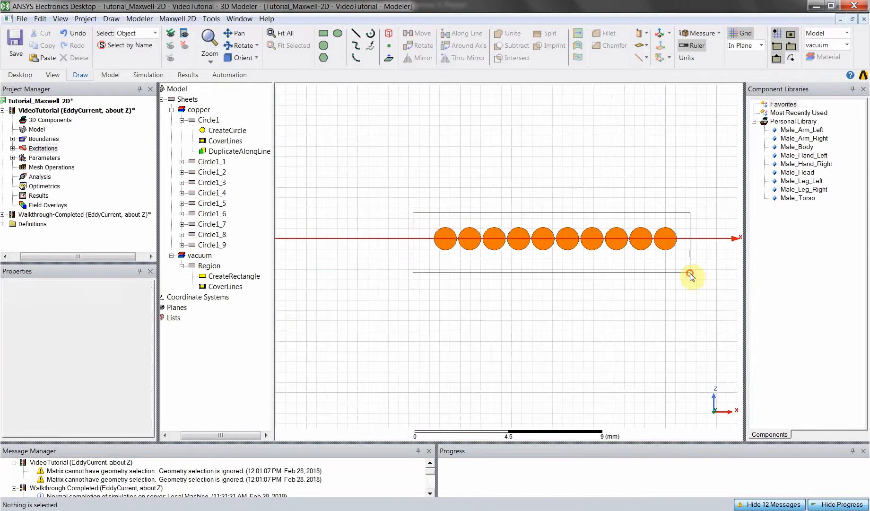
right_click(444, 239)
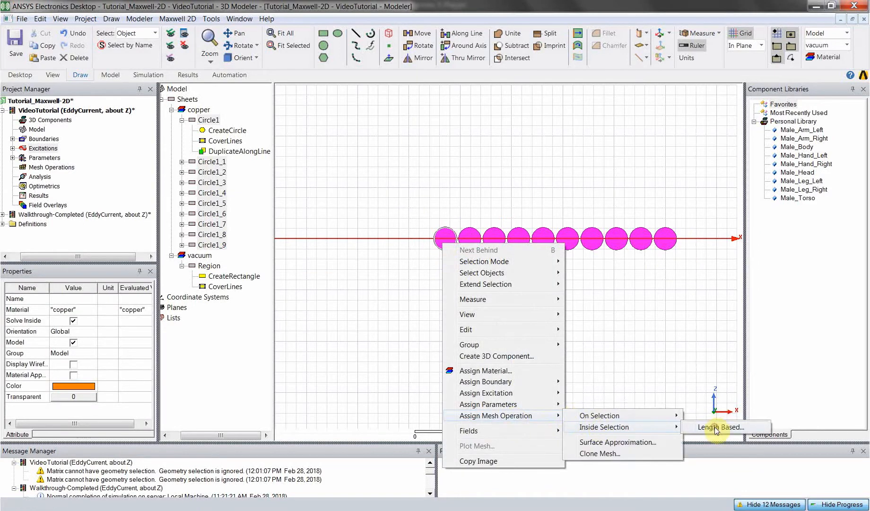
click(718, 427)
text(CoilMesh)
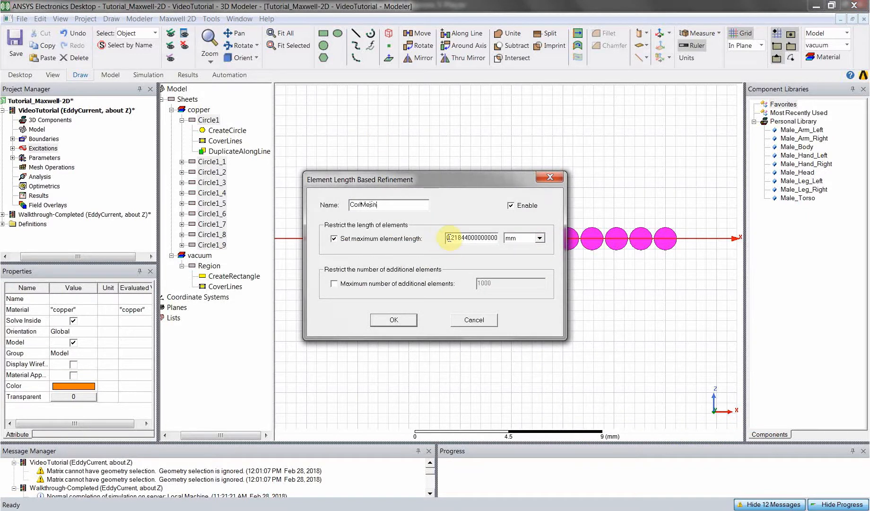
triple_click(471, 238)
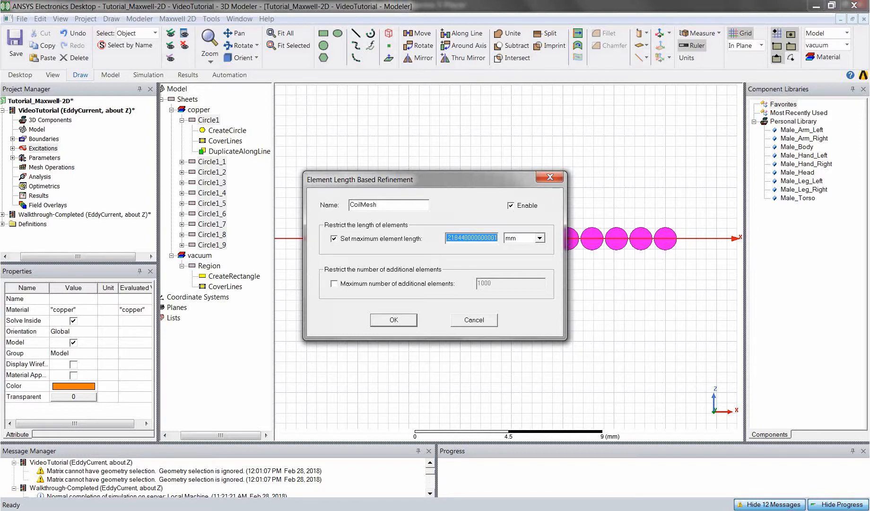
text(.12)
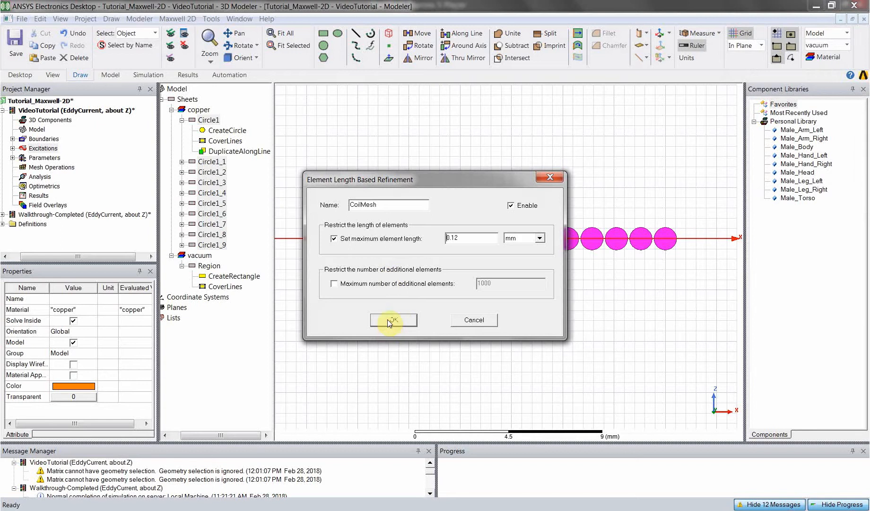
click(394, 320)
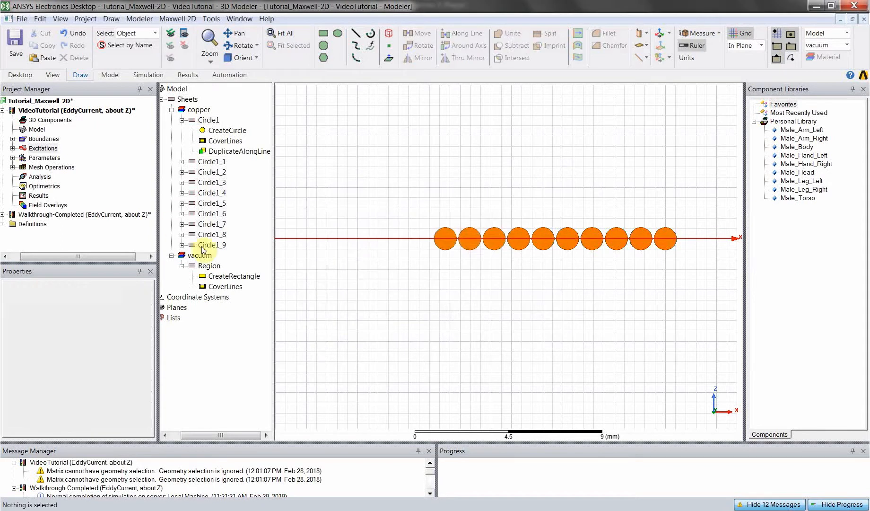
- Apply a length-based mesh refinement named RegionMesh to the vacuum Region, keeping 20 mm
click(209, 266)
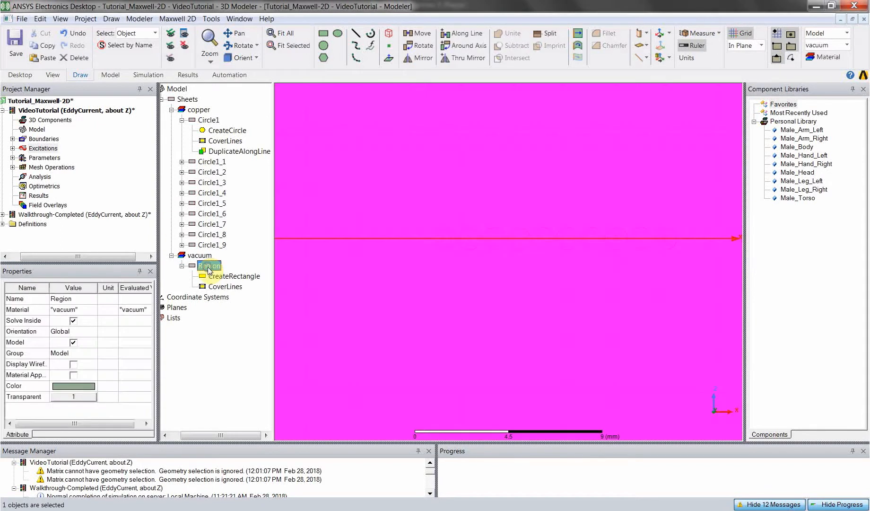
right_click(210, 265)
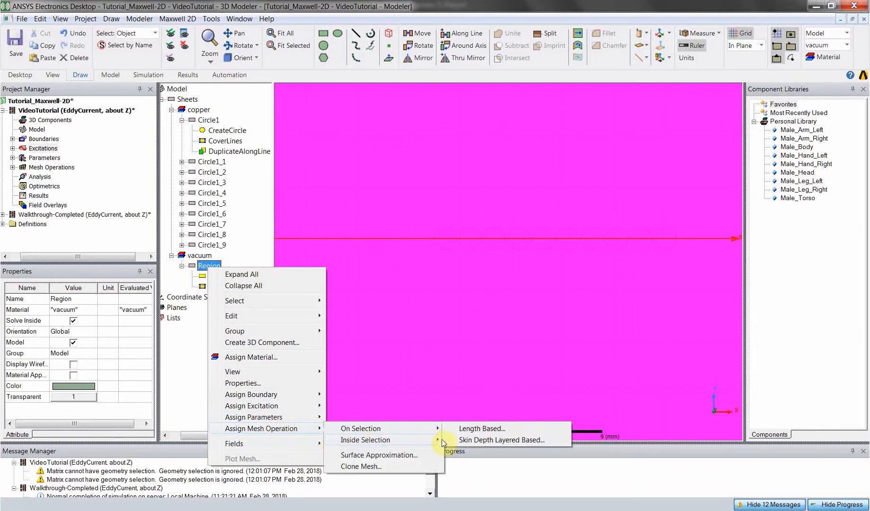
click(480, 429)
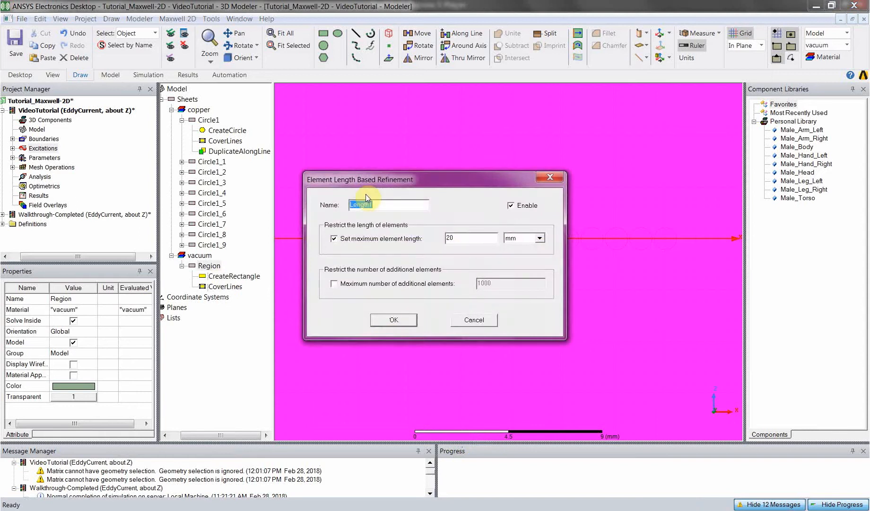
text(RegionMesh)
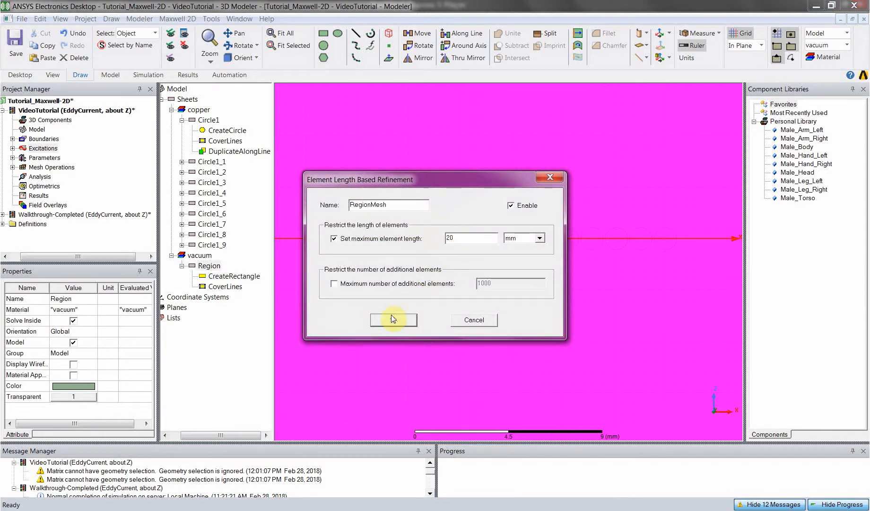
click(393, 320)
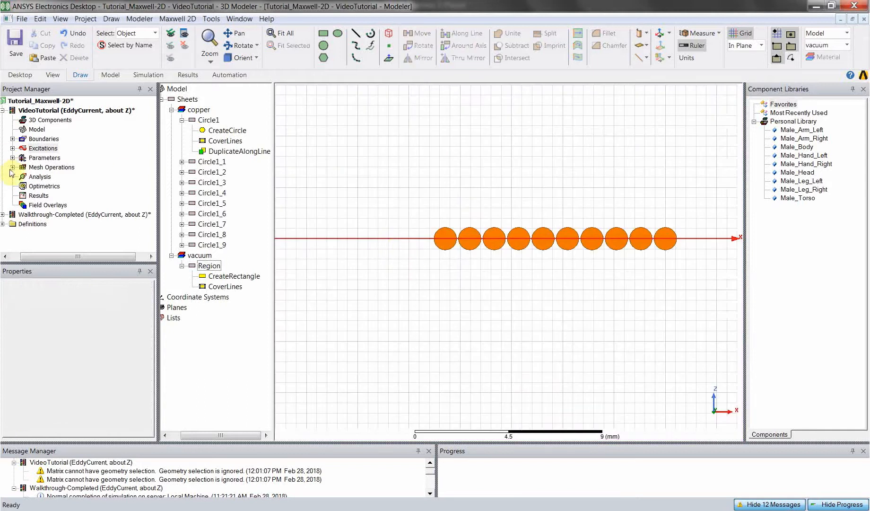
- Add a new solution setup, Setup1, with 10 maximum passes and 1 percent error
right_click(39, 177)
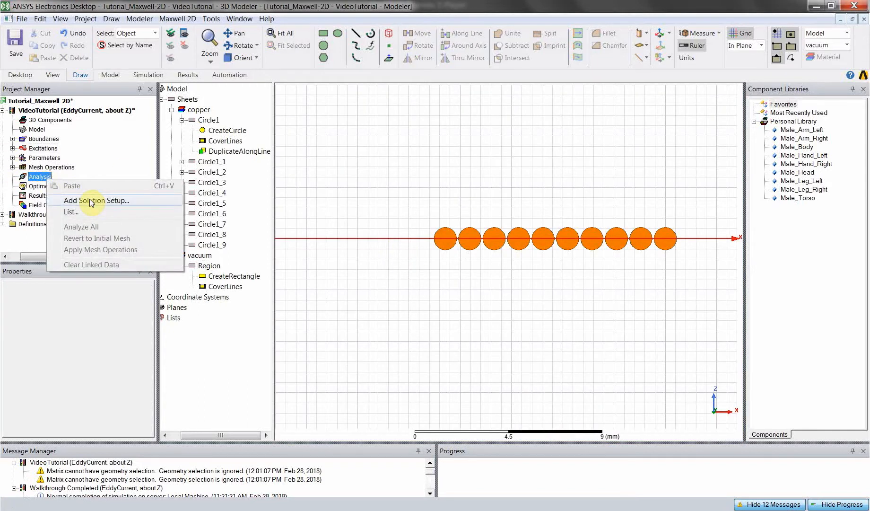
click(97, 201)
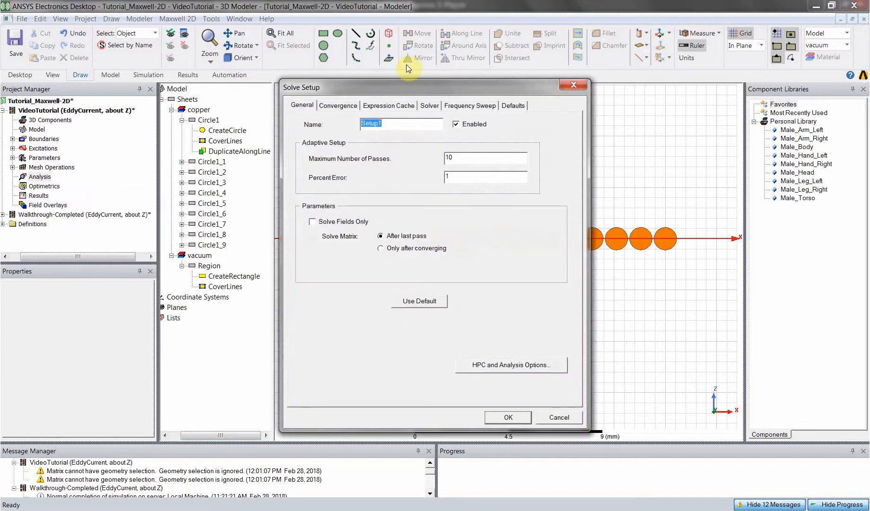
mouse_move(412, 113)
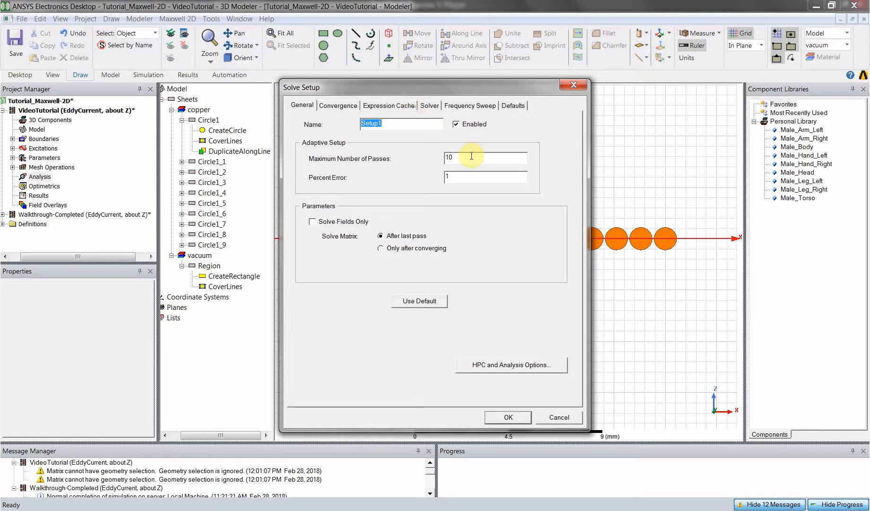
mouse_move(465, 179)
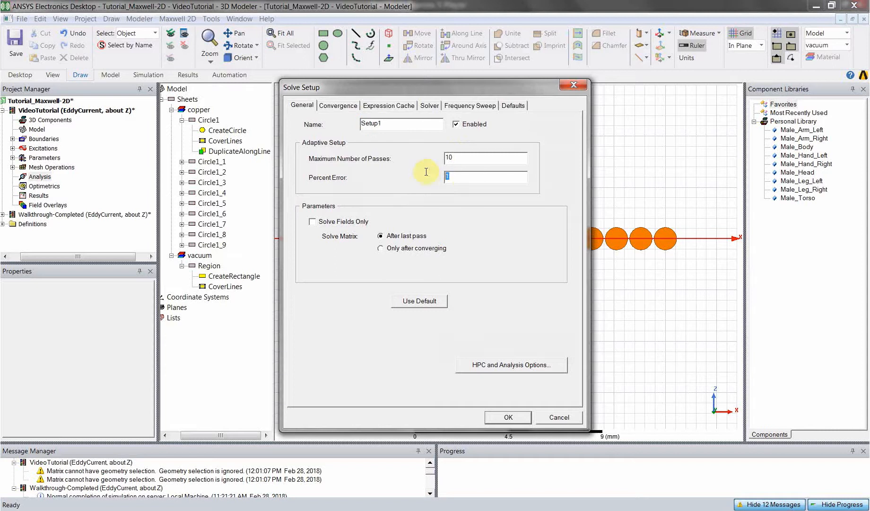
mouse_move(434, 174)
text(5)
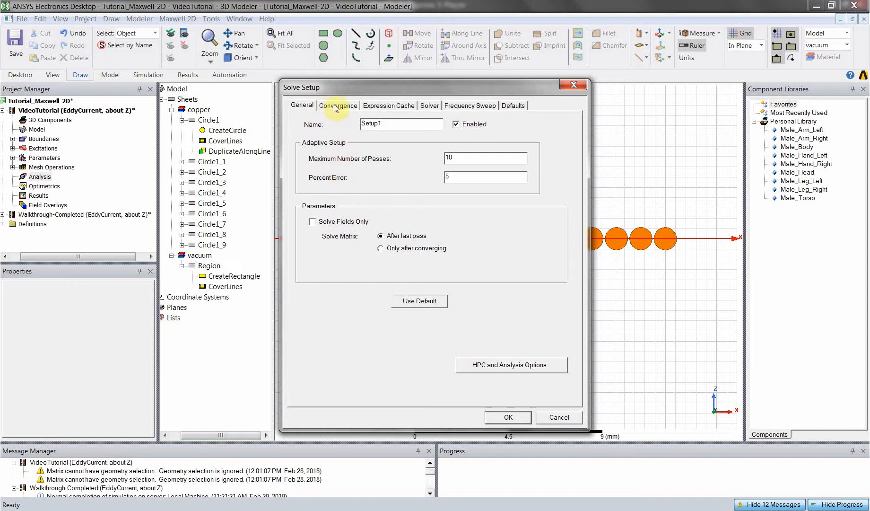
- Set Setup1's minimum passes to 5 and enable loss convergence
click(338, 106)
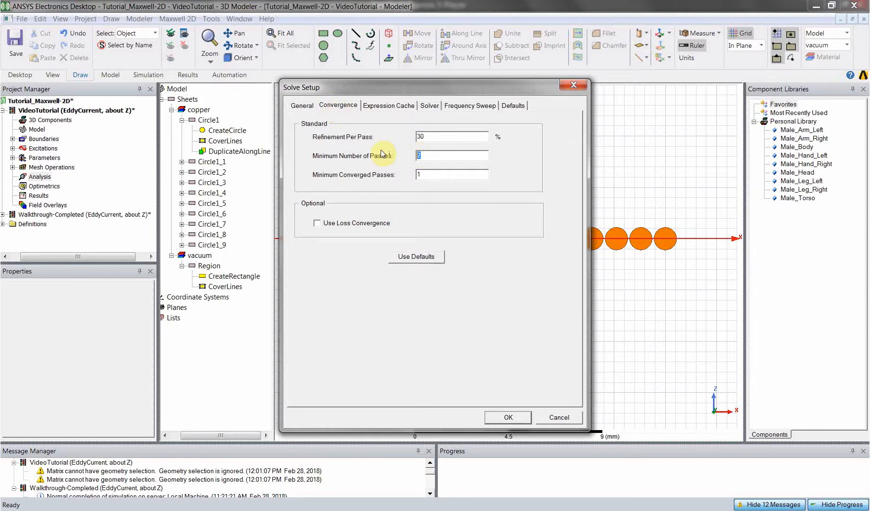
mouse_move(389, 129)
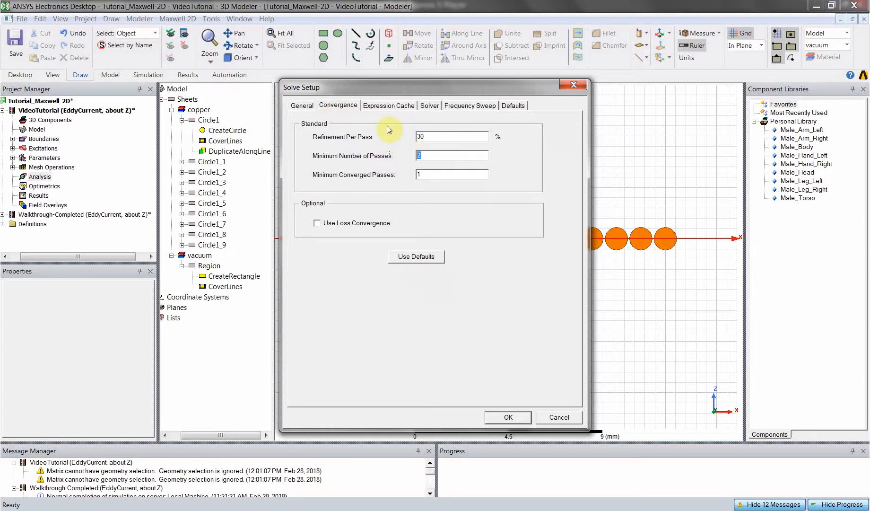
mouse_move(386, 145)
text(5)
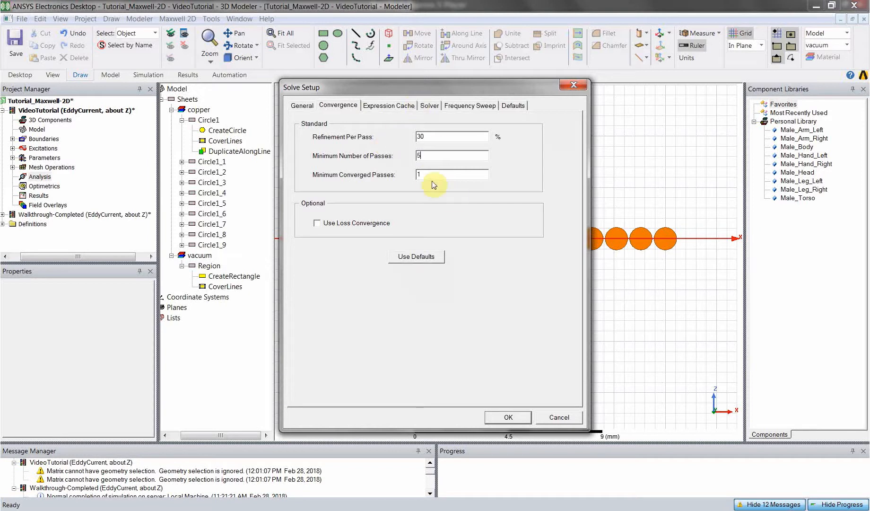
click(439, 174)
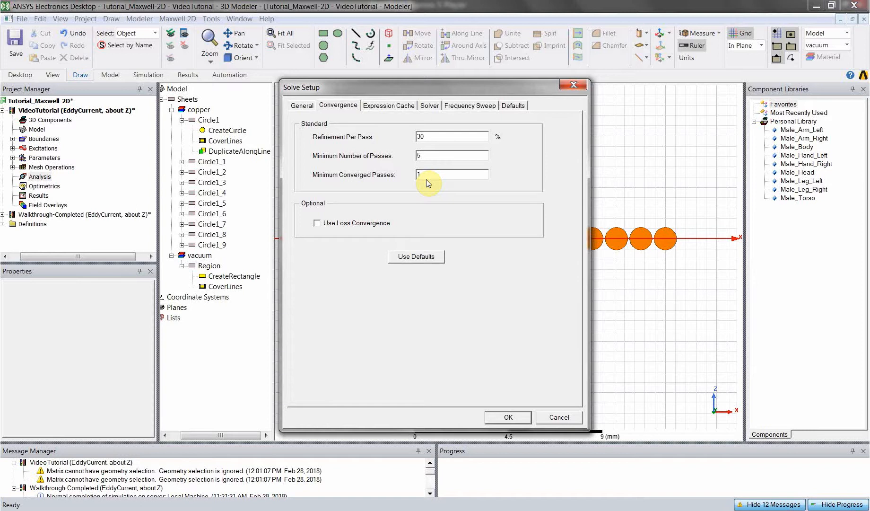
click(450, 174)
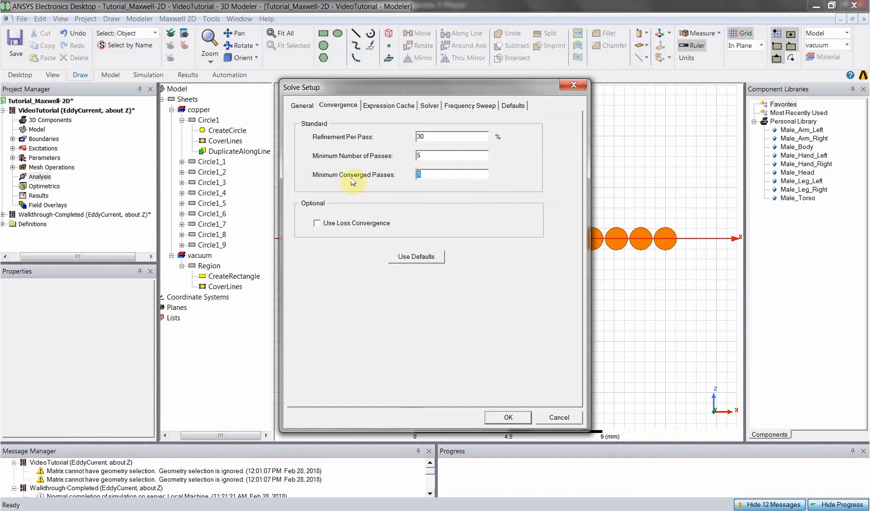
mouse_move(393, 195)
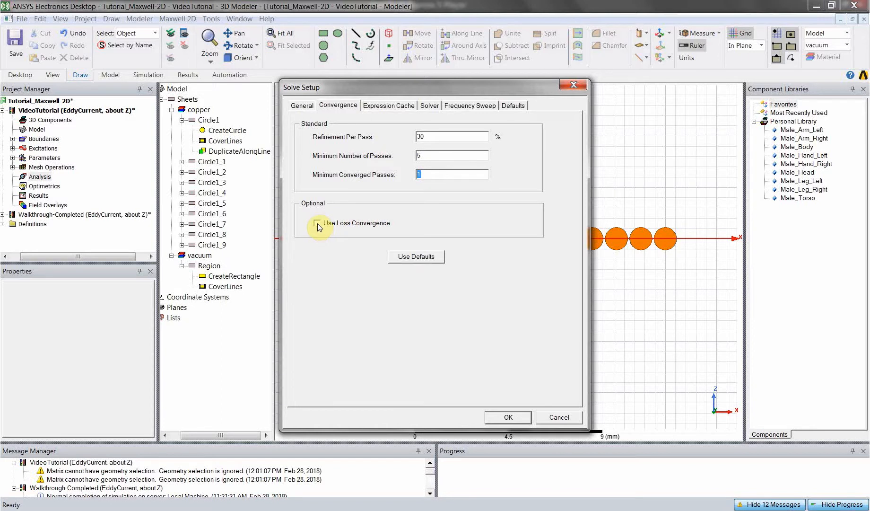
click(317, 222)
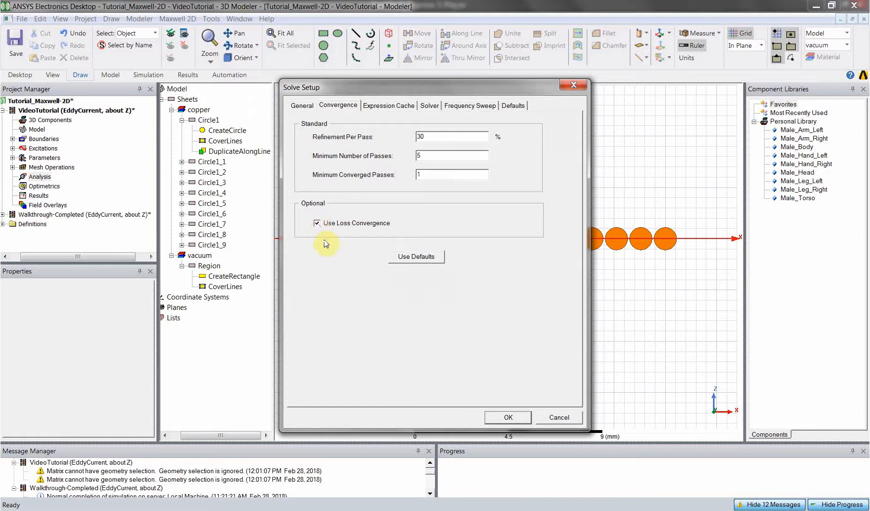
click(389, 106)
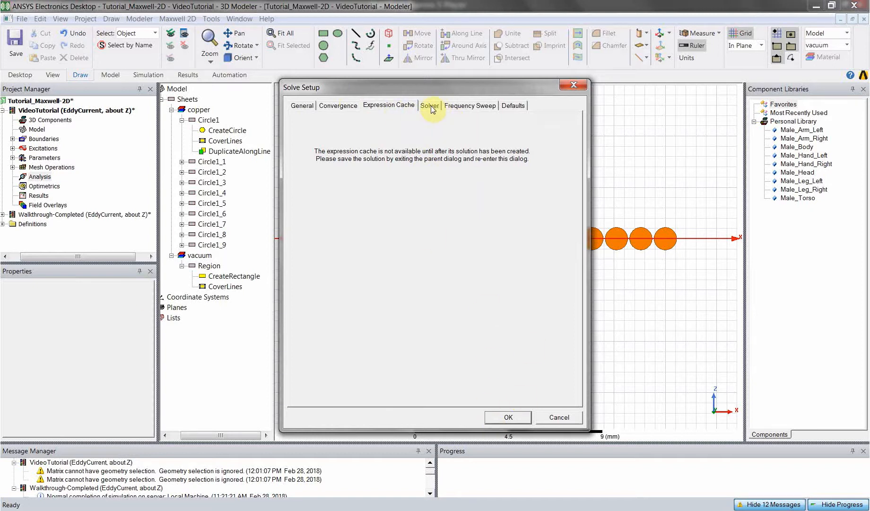
- Set the solver's adaptive frequency to 300 kHz and accept Setup1
click(430, 106)
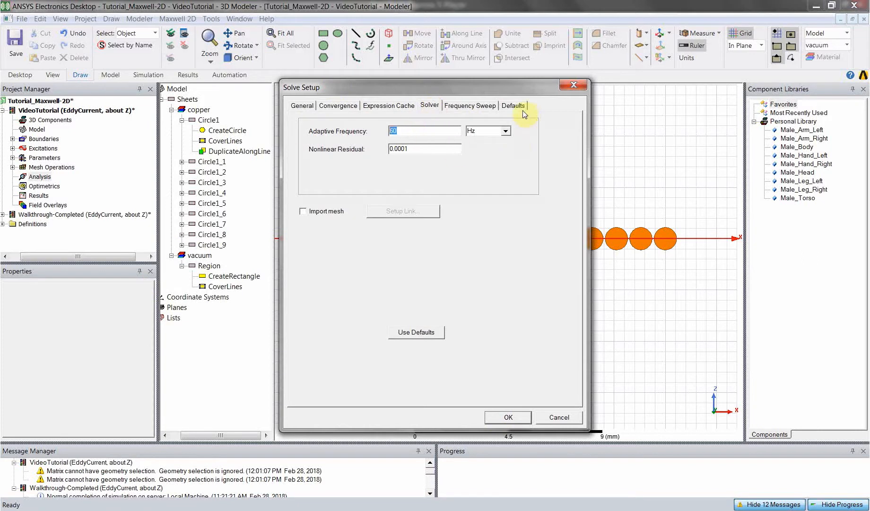
click(504, 131)
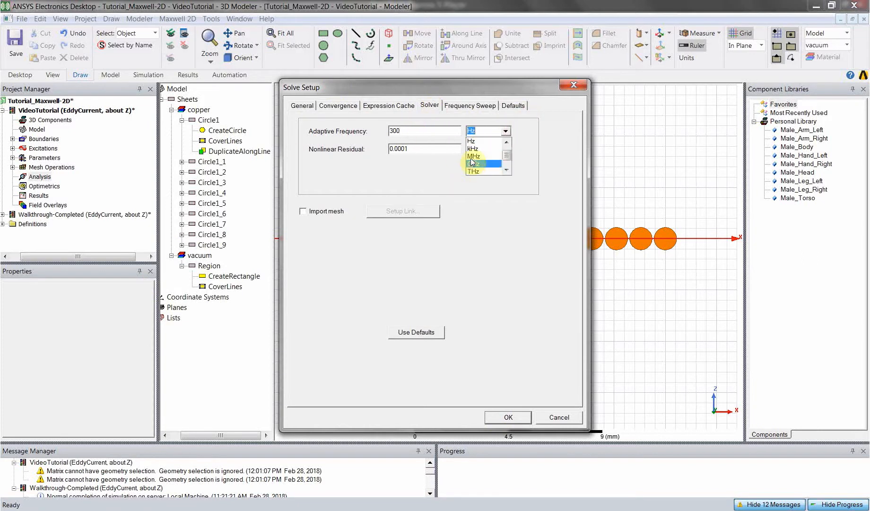
click(473, 148)
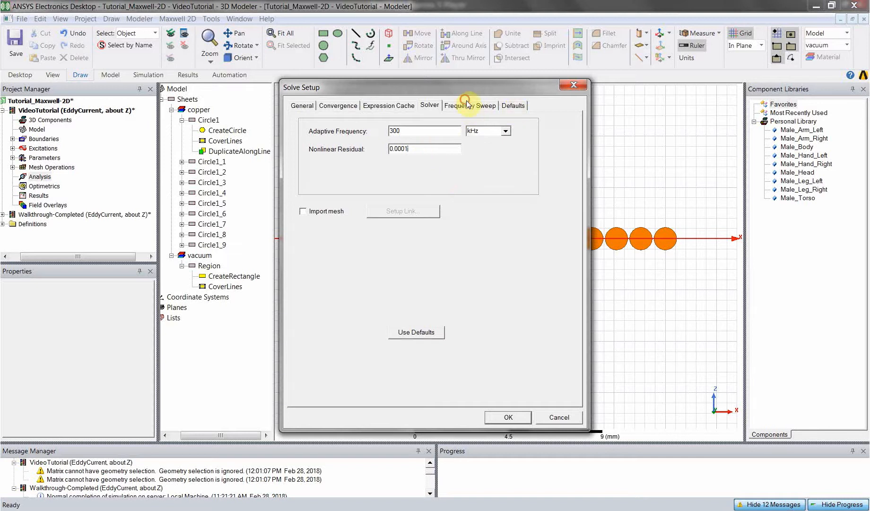
click(513, 106)
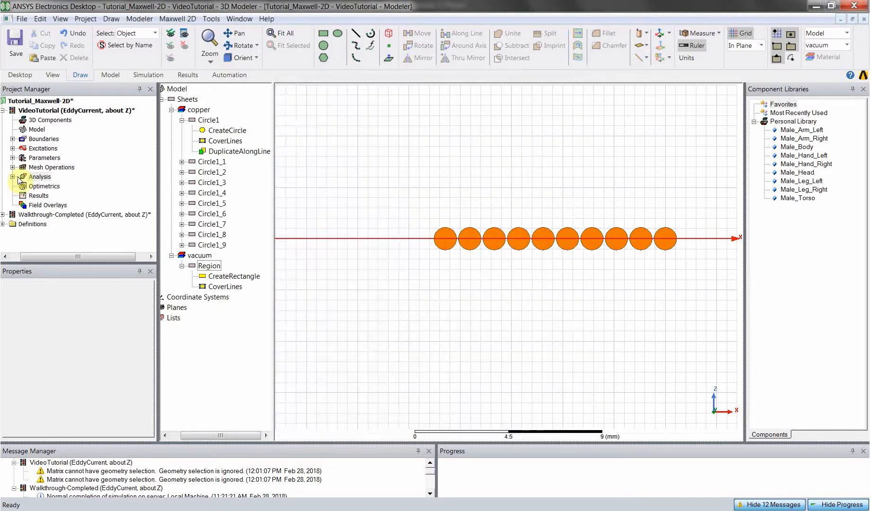
- Reopen Setup1 and cache Matrix1's L(Group1,Group1) and R(Group1,Group1) calculations
click(39, 177)
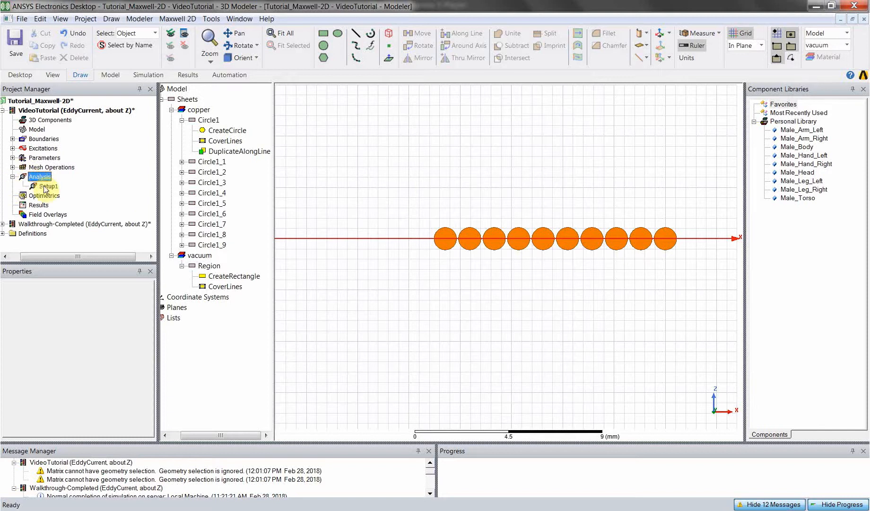
double_click(49, 186)
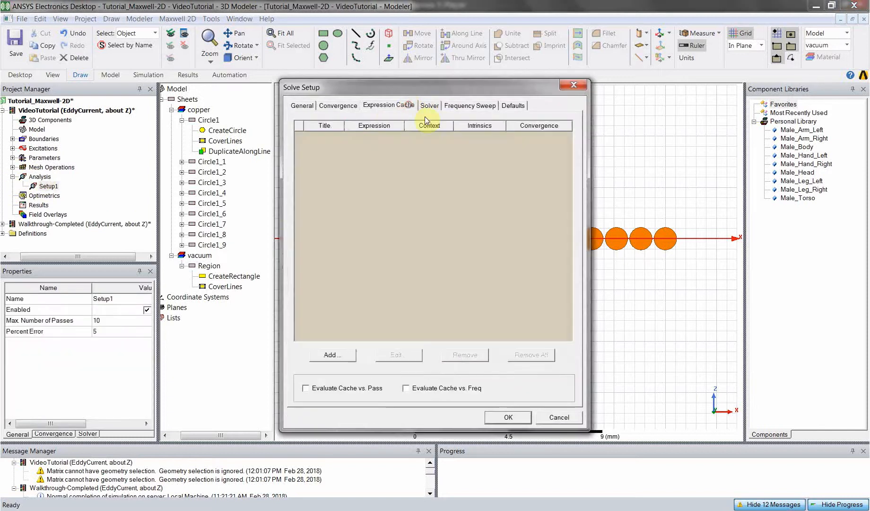
mouse_move(164, 299)
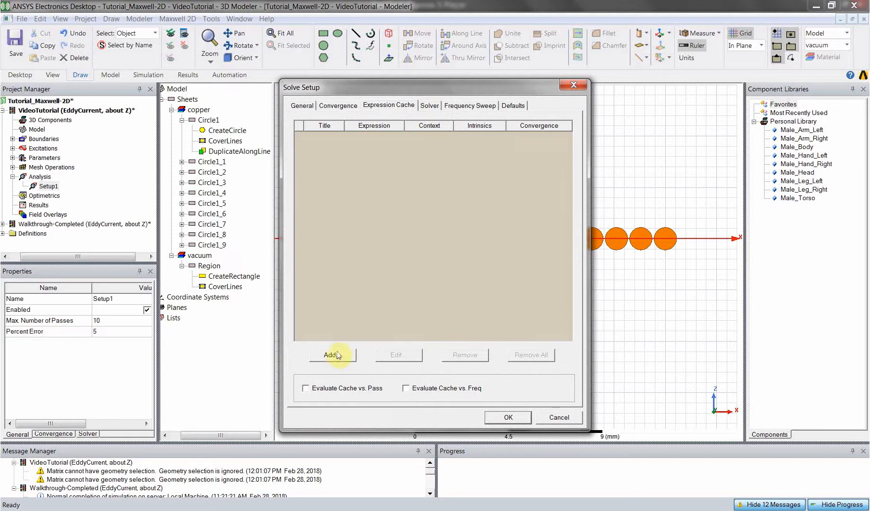
click(332, 355)
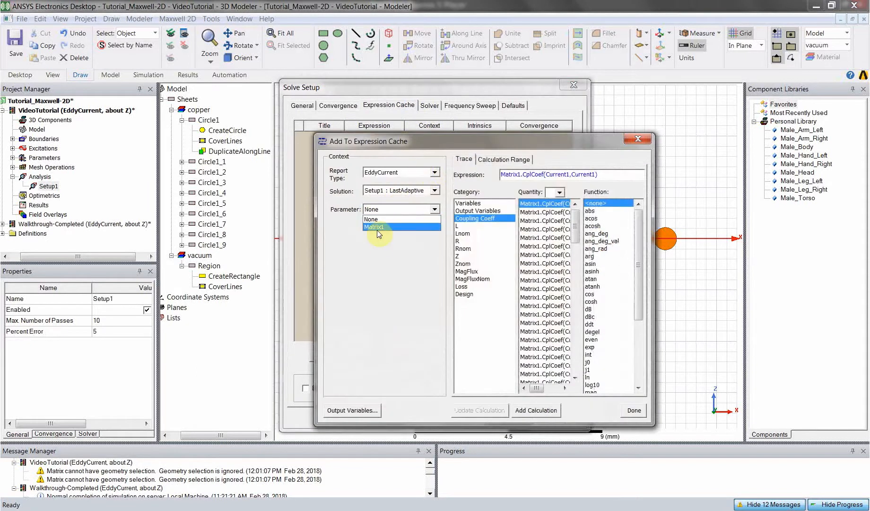
click(375, 226)
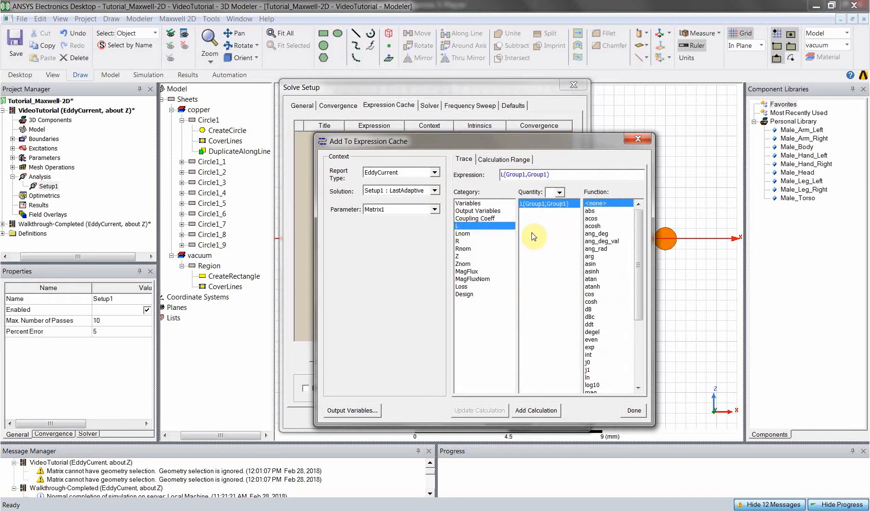
mouse_move(531, 216)
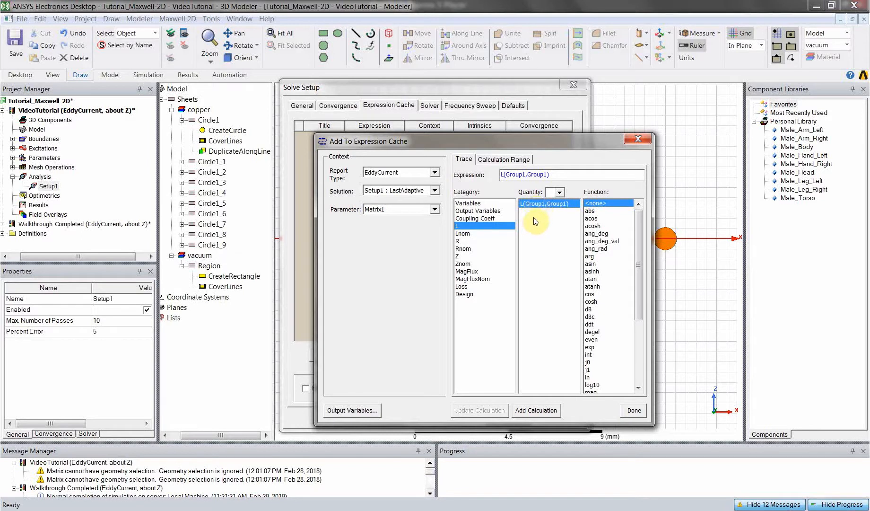
mouse_move(546, 234)
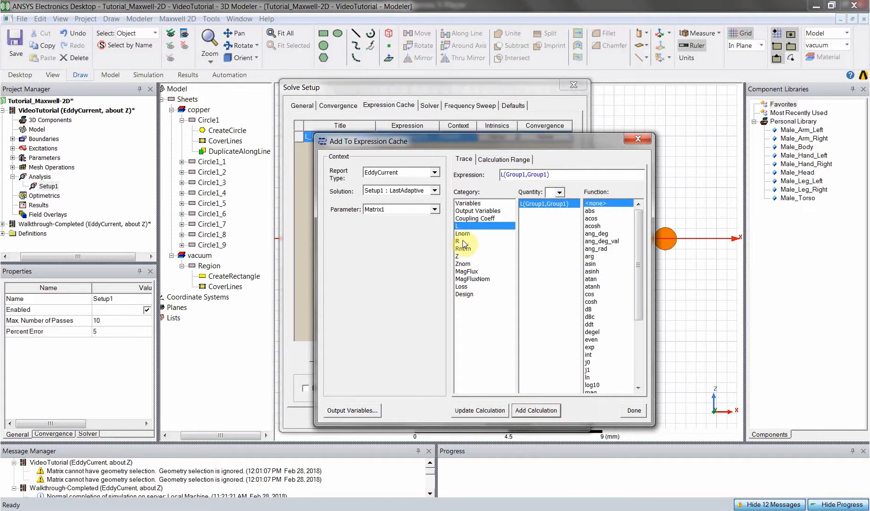
click(457, 242)
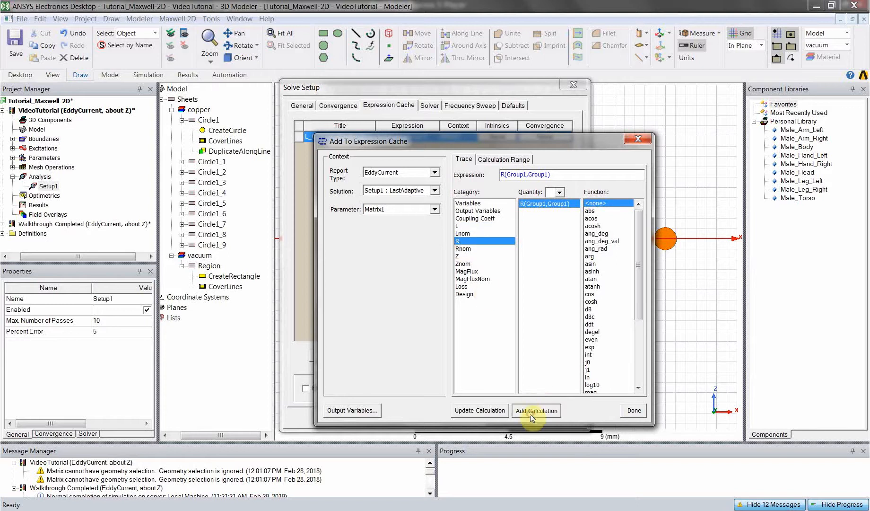
click(535, 410)
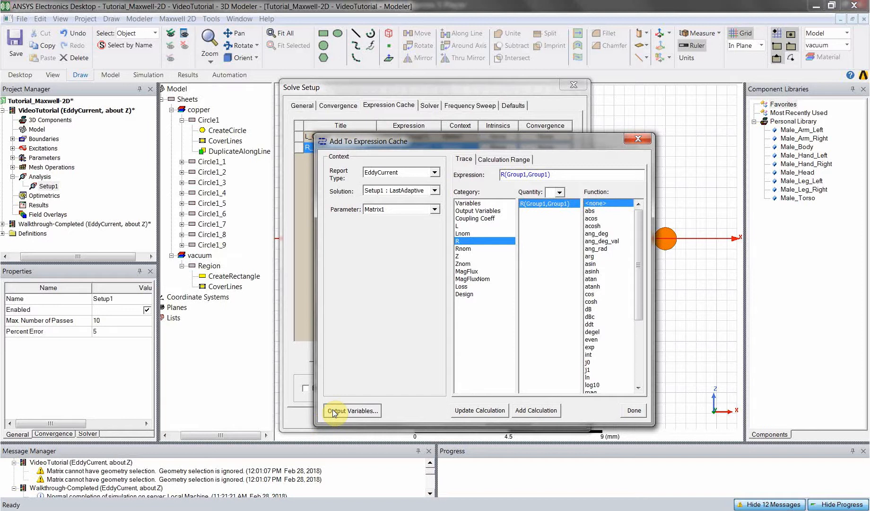
- Define output variable QualityFactor = L(Group1,Group1)*2*pi*300e3/R(Group1,Group1)
click(351, 410)
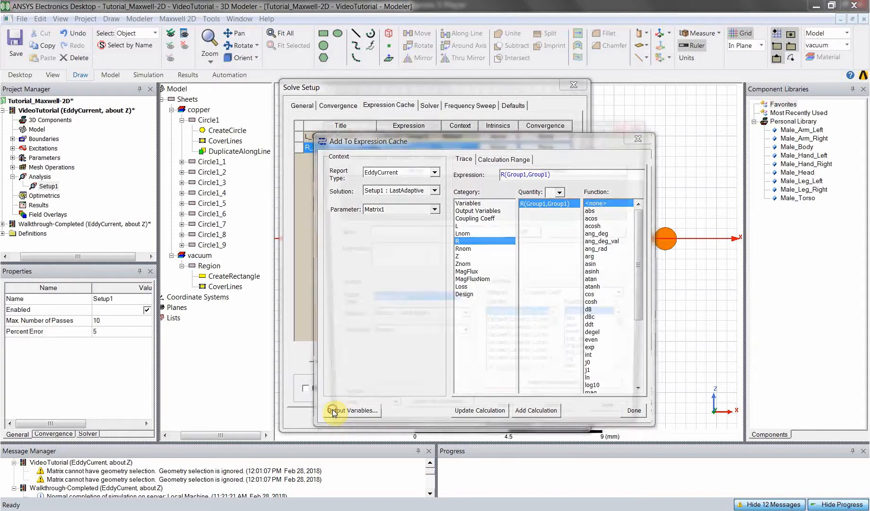
click(351, 410)
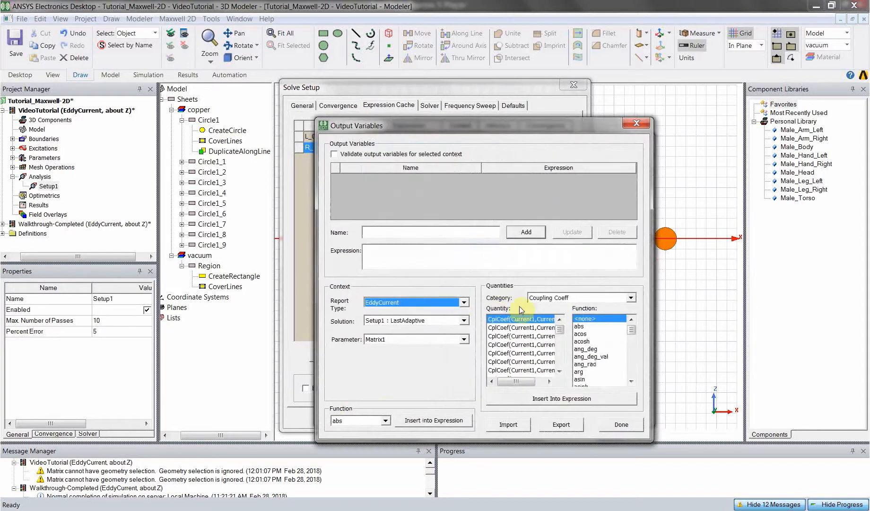
click(630, 298)
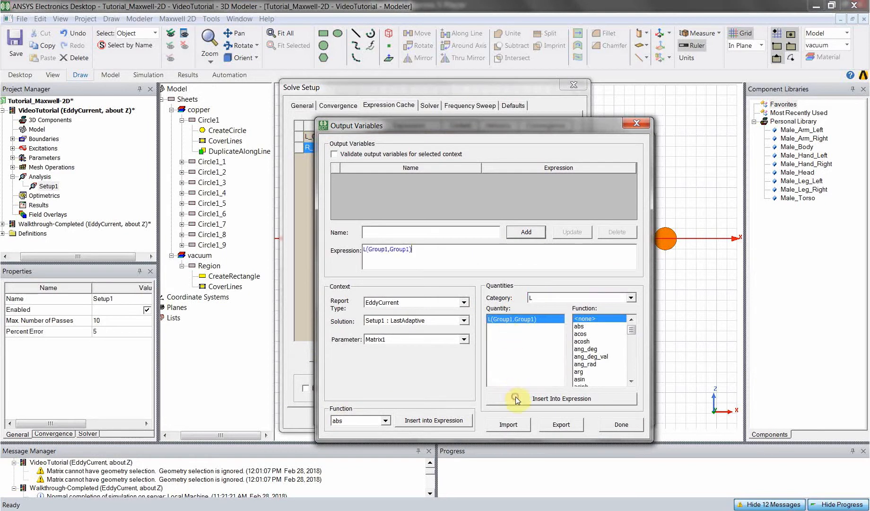
text(*2^)
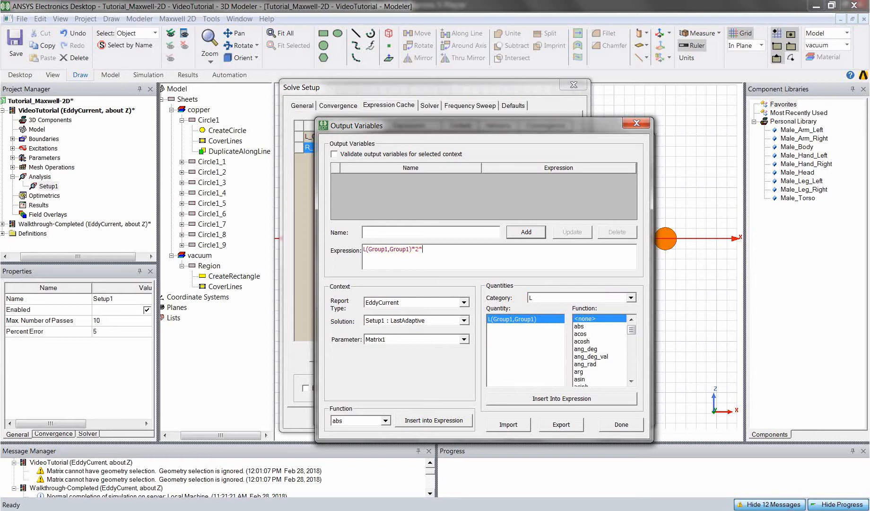
text(pi*300e3/)
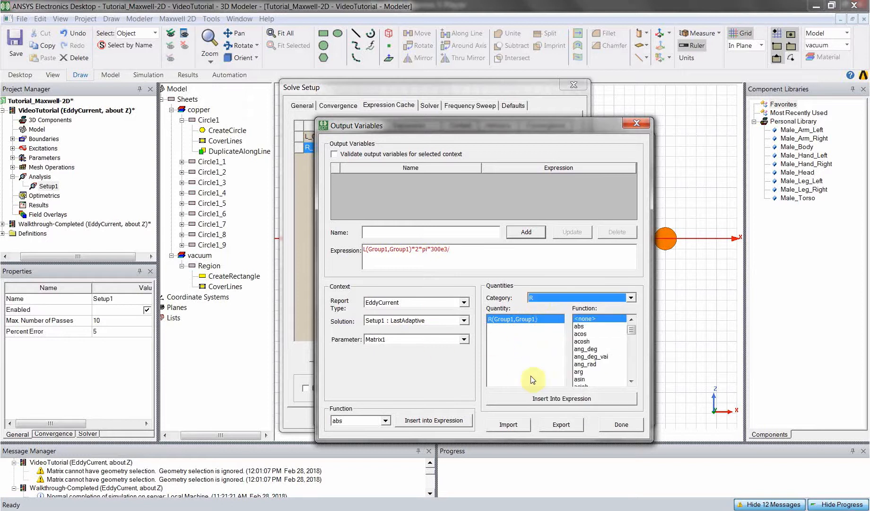
click(560, 398)
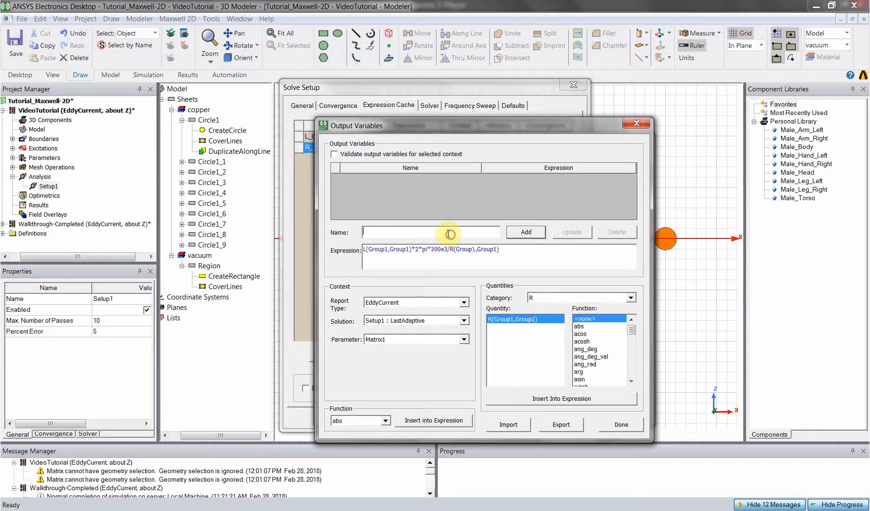
text(QualityF)
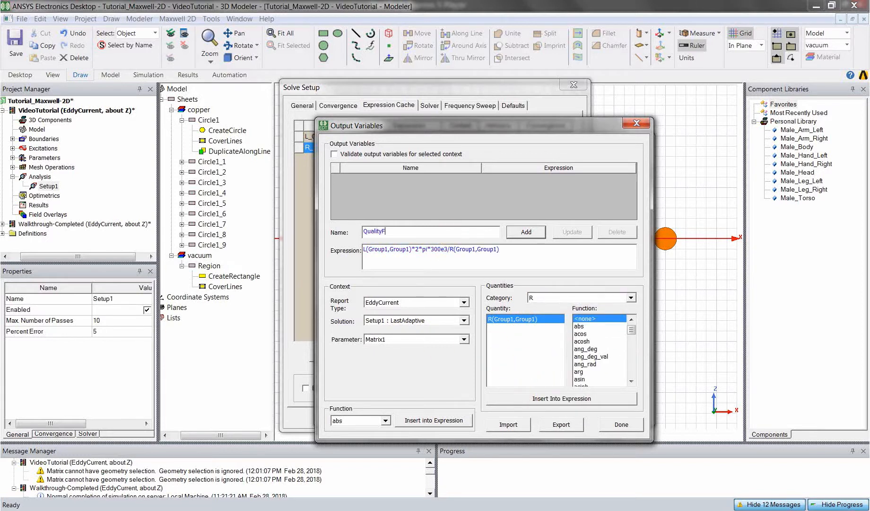
text(actor)
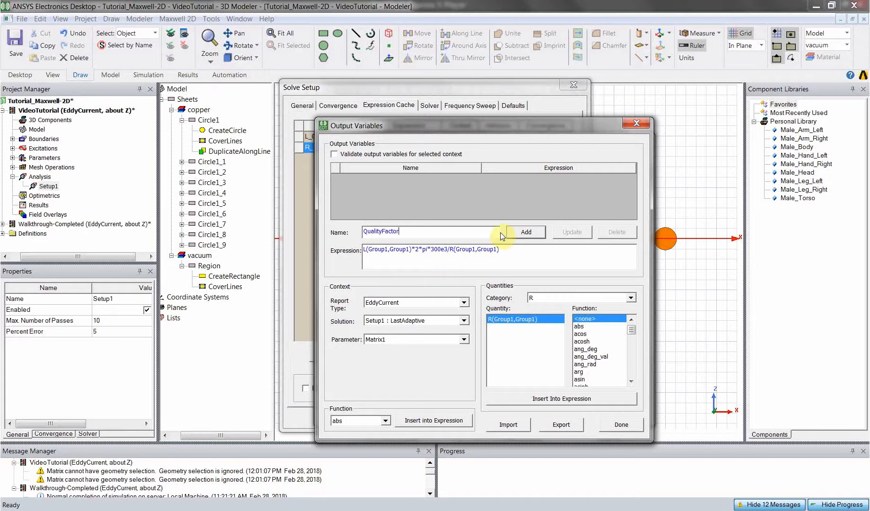
click(524, 232)
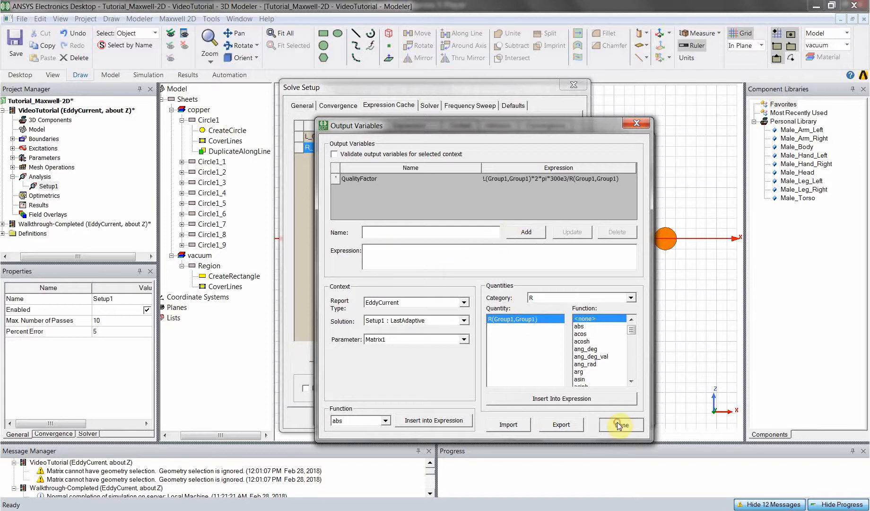
- Add QualityFactor as the third cached calculation and finish adding calculations
click(620, 425)
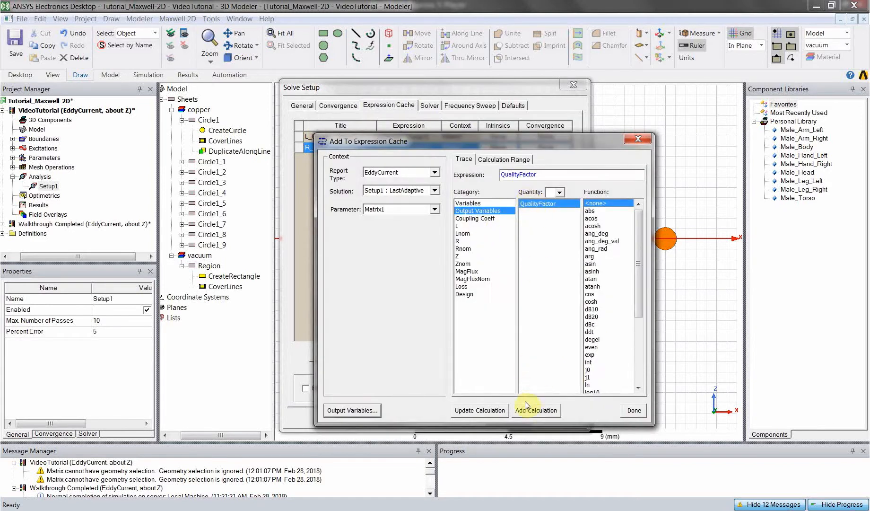
click(535, 410)
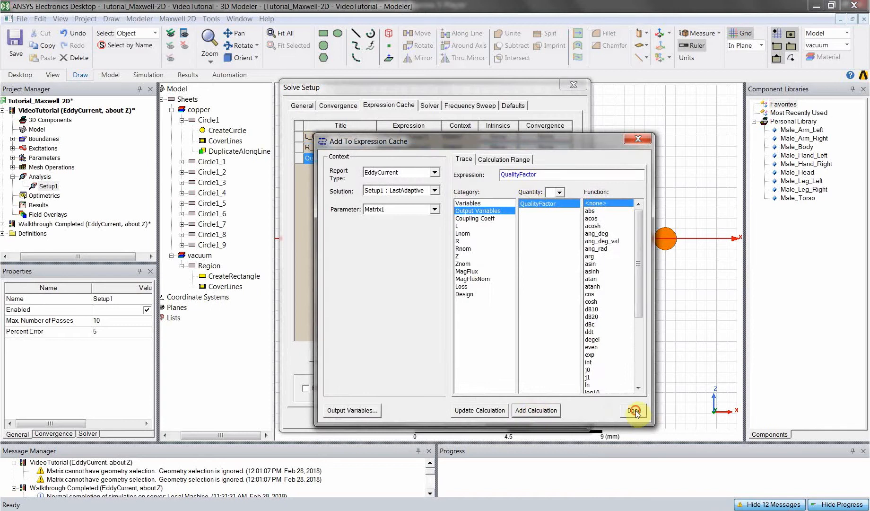
click(633, 411)
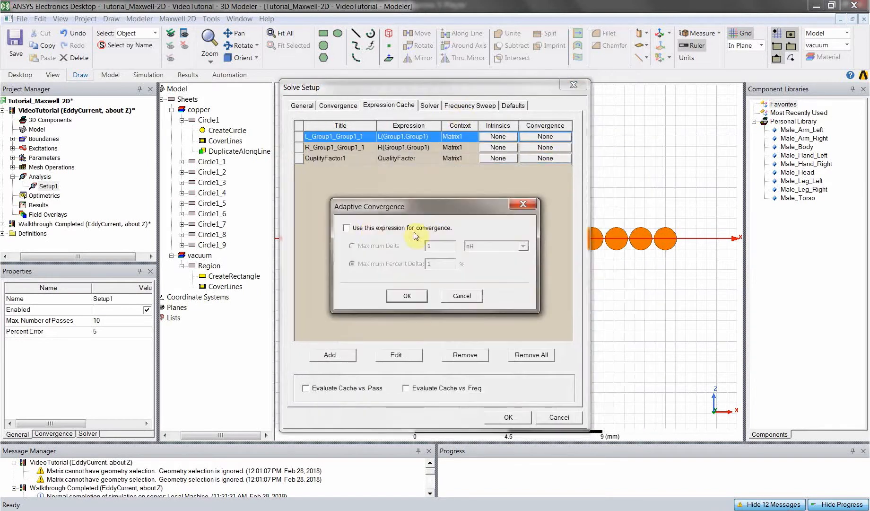
- Make the L, R and QualityFactor cache entries each converge within 10% maximum delta
click(347, 228)
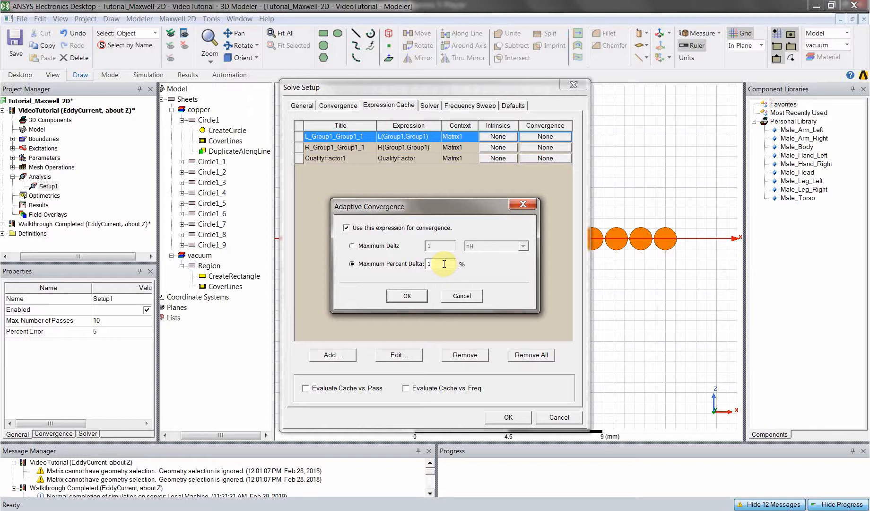
text(10 %)
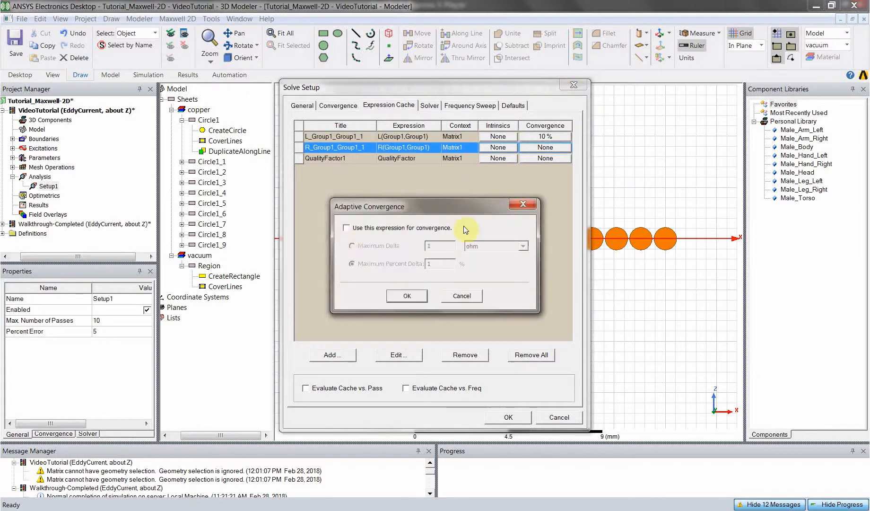
click(346, 228)
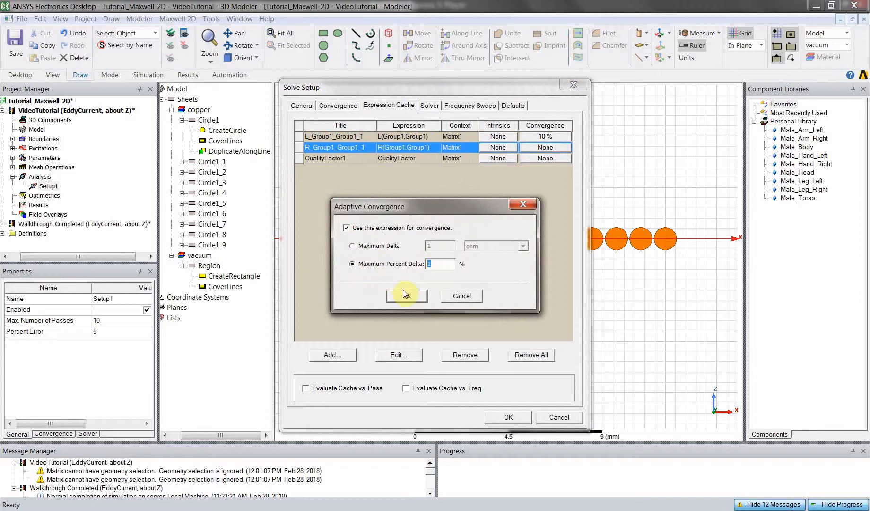
click(407, 295)
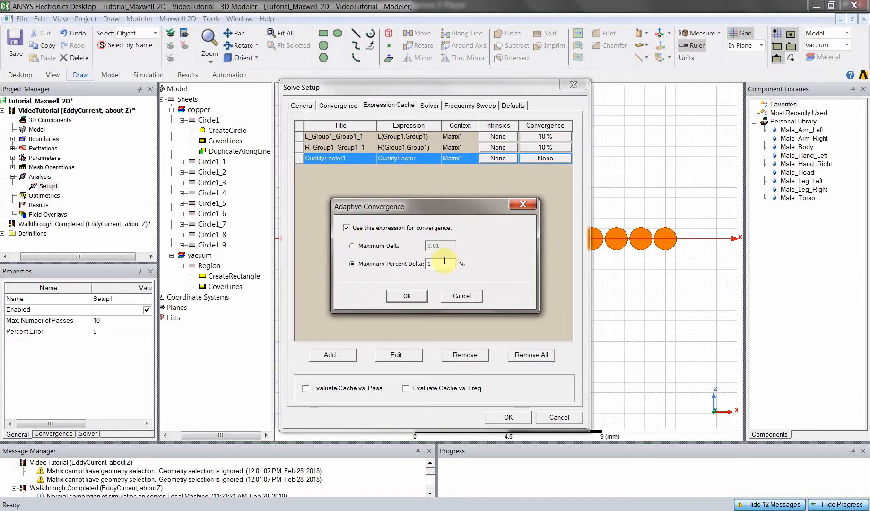
text(0)
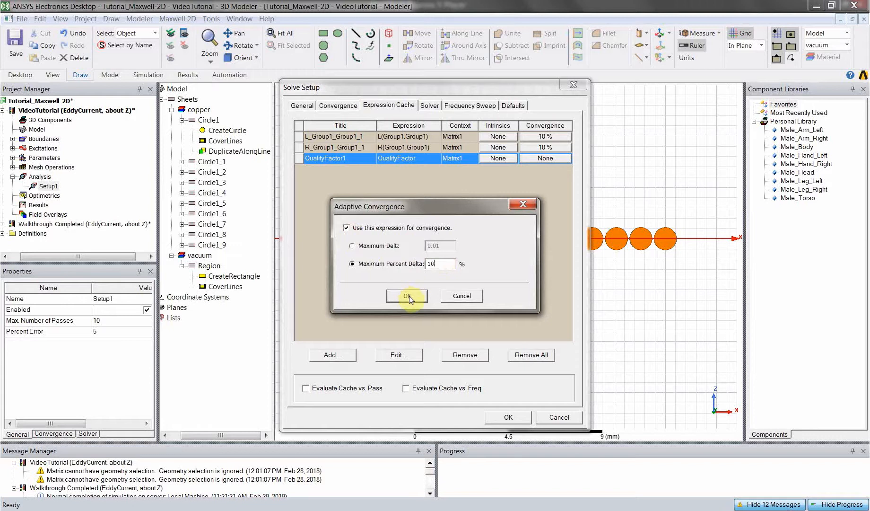
click(407, 295)
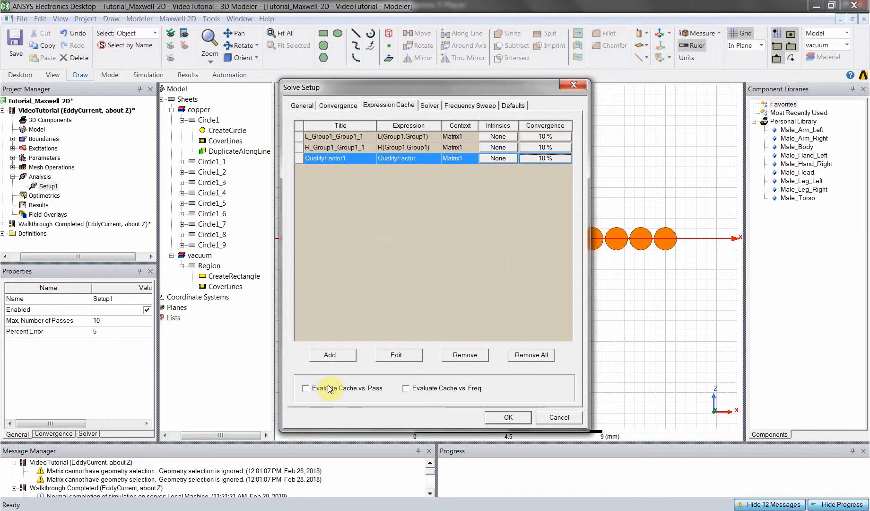
mouse_move(419, 394)
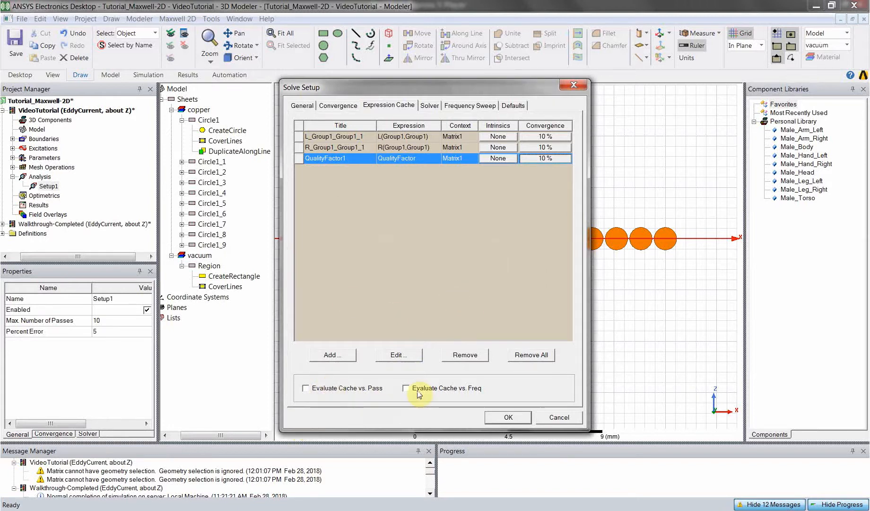
- Evaluate the cached expressions every adaptive pass and close Setup1
click(306, 388)
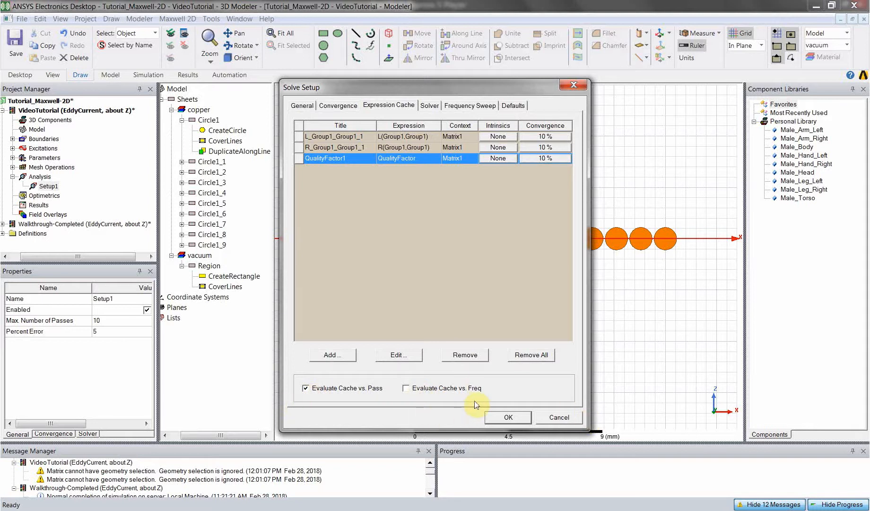
mouse_move(537, 394)
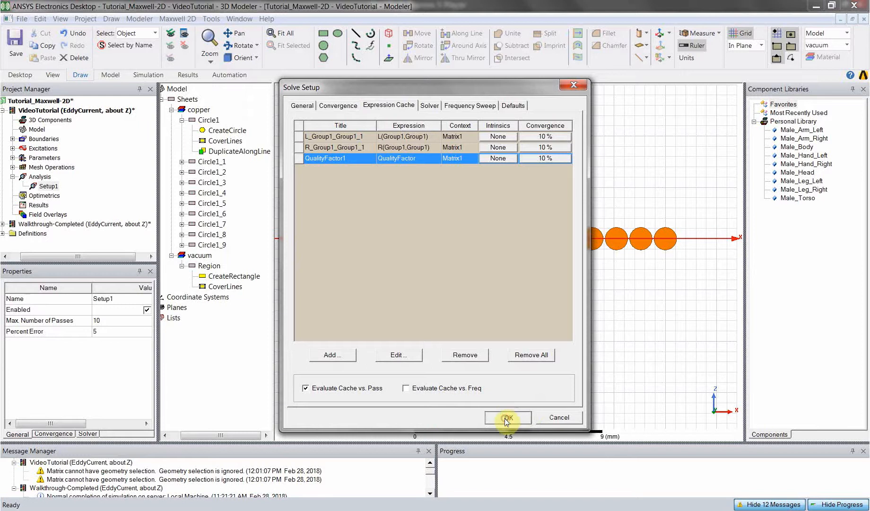
click(507, 417)
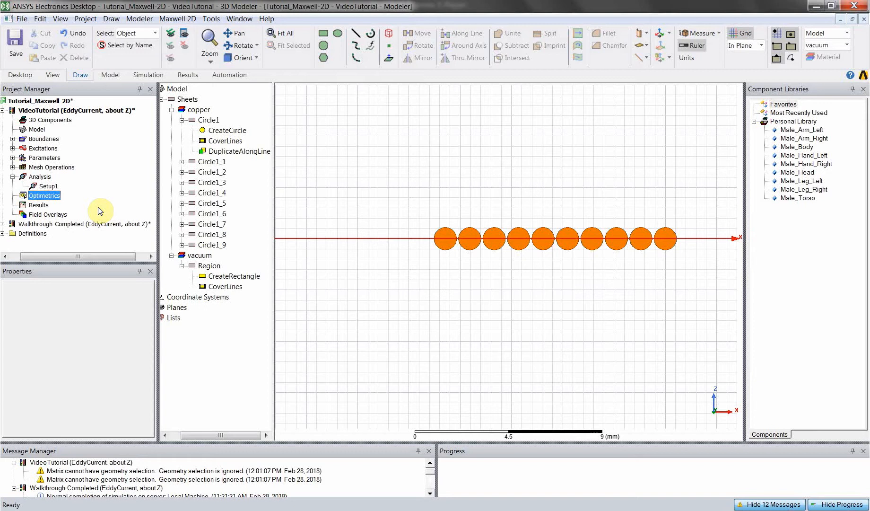
mouse_move(425, 171)
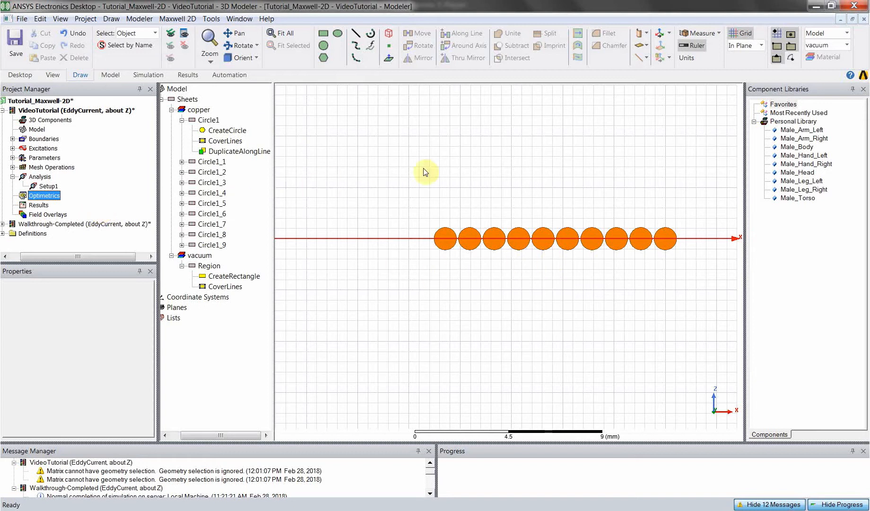
- Add a parametric sweep of variable gap from 0.1 mm to 1 mm in 0.1 mm linear steps
right_click(44, 195)
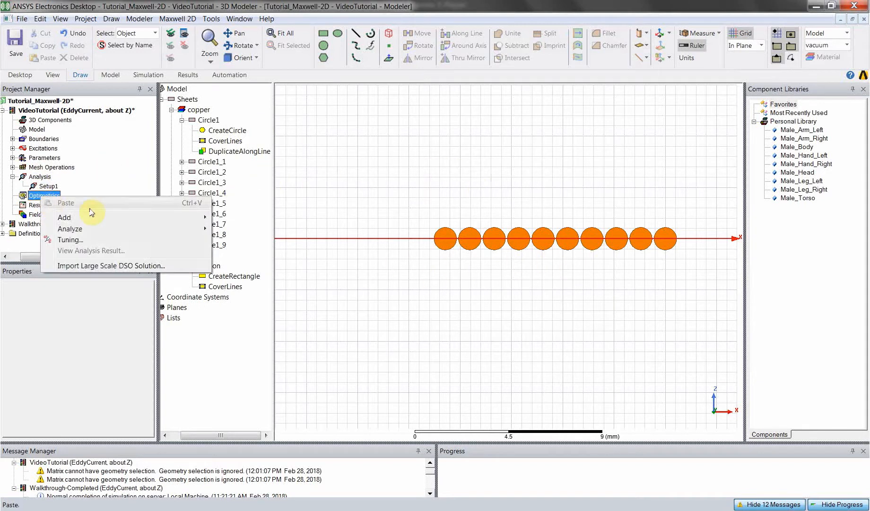
mouse_move(64, 218)
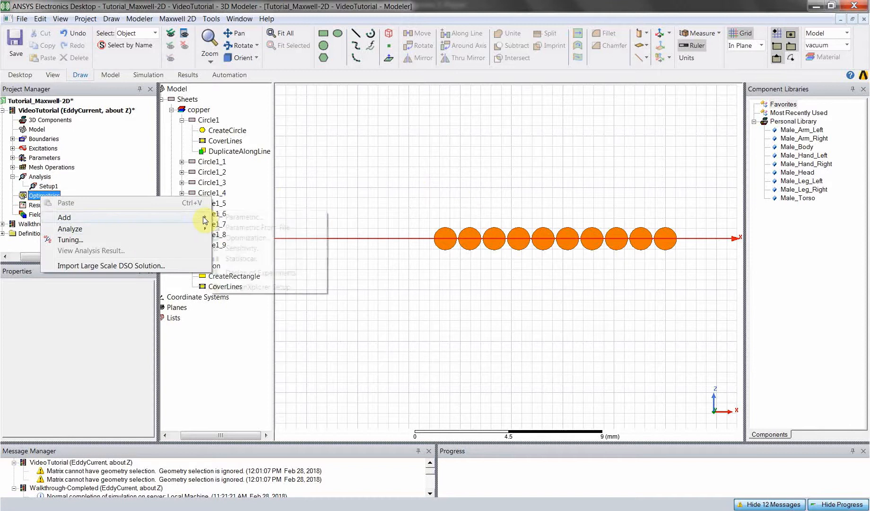
mouse_move(65, 217)
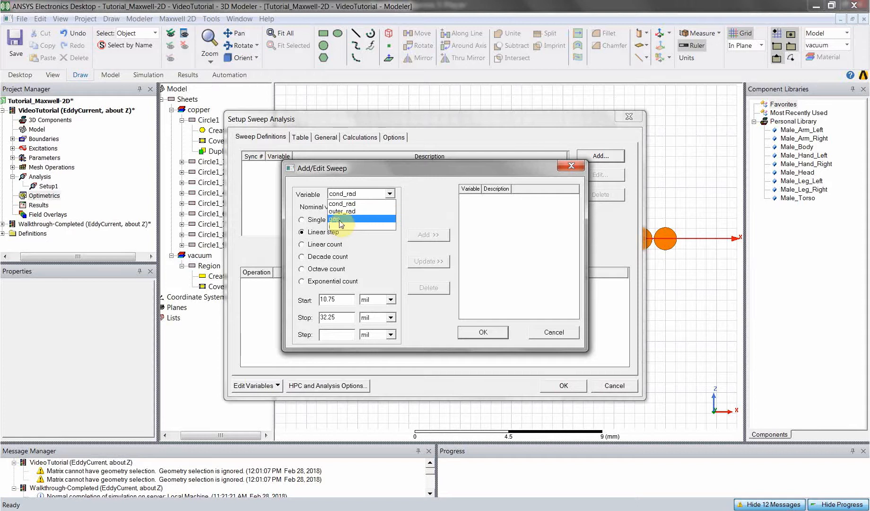
click(339, 219)
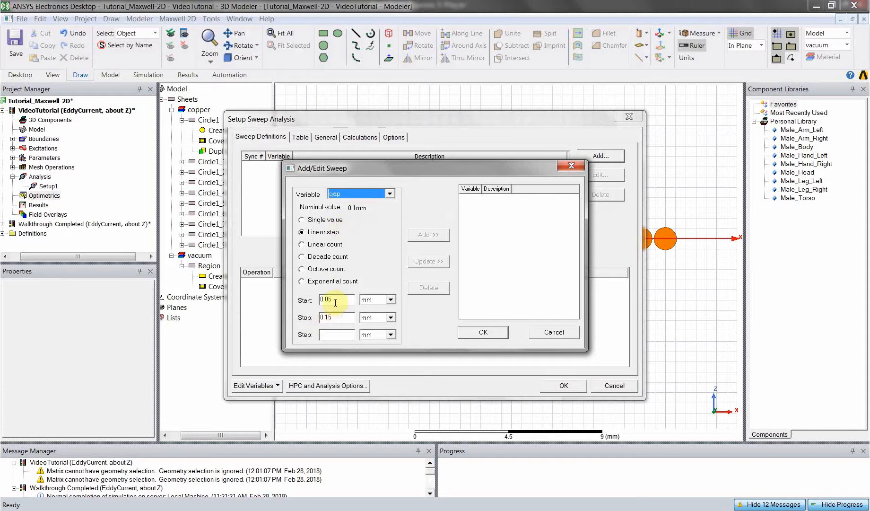
text(0.1)
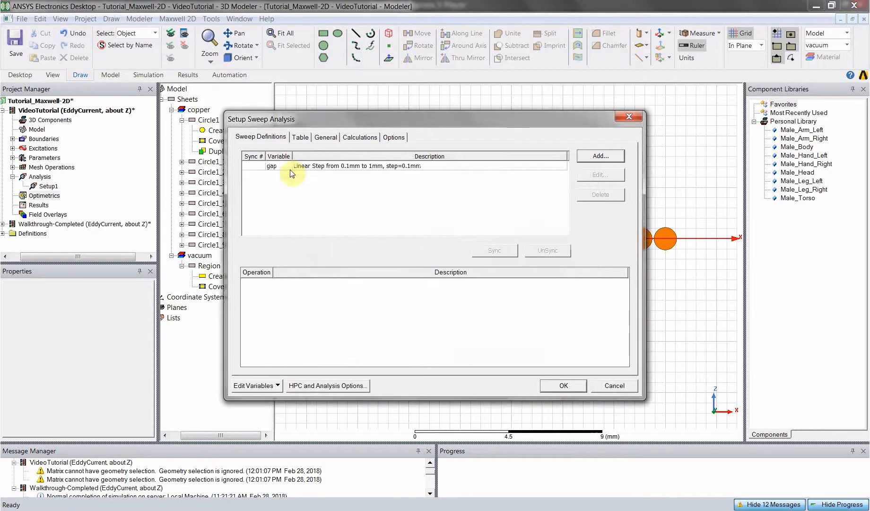
click(326, 137)
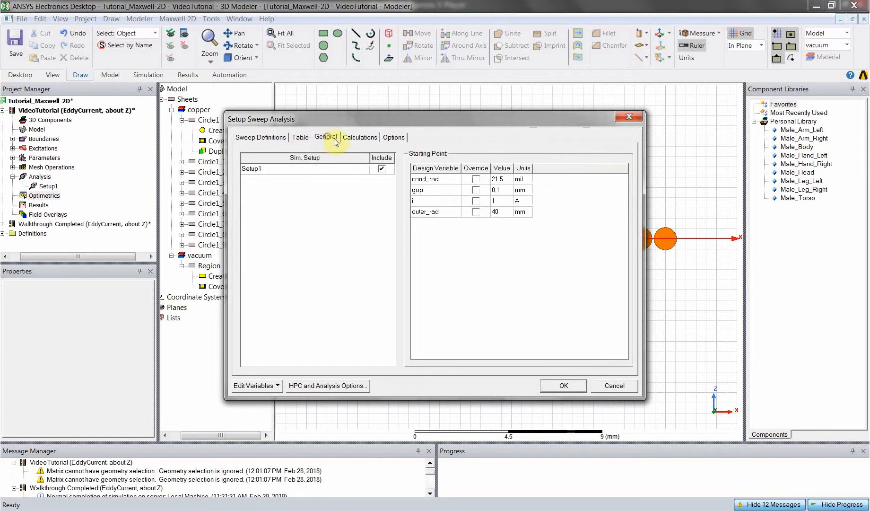
- Add L, R and the QualityFactor output variable as the sweep's calculations
click(359, 137)
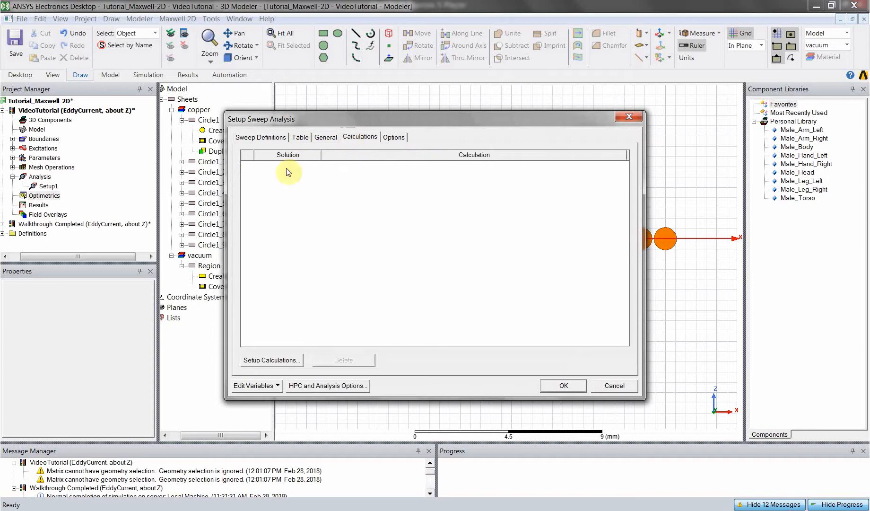
click(271, 360)
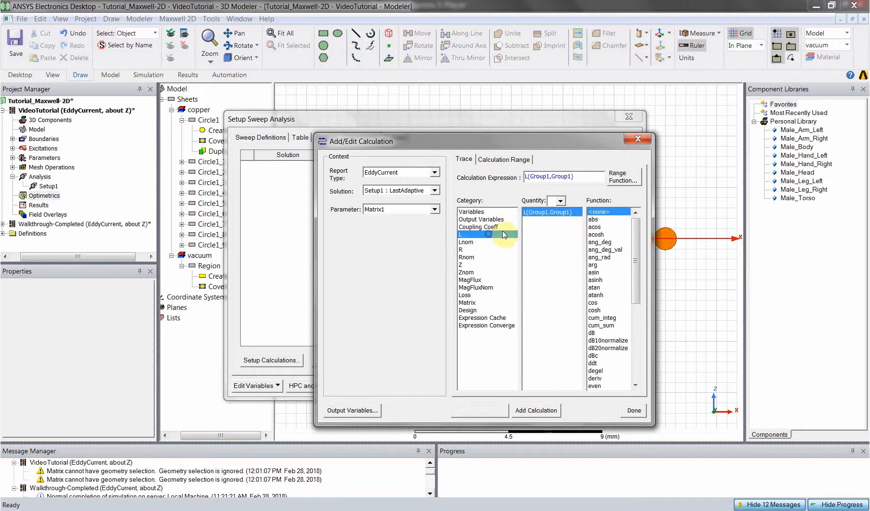
click(467, 250)
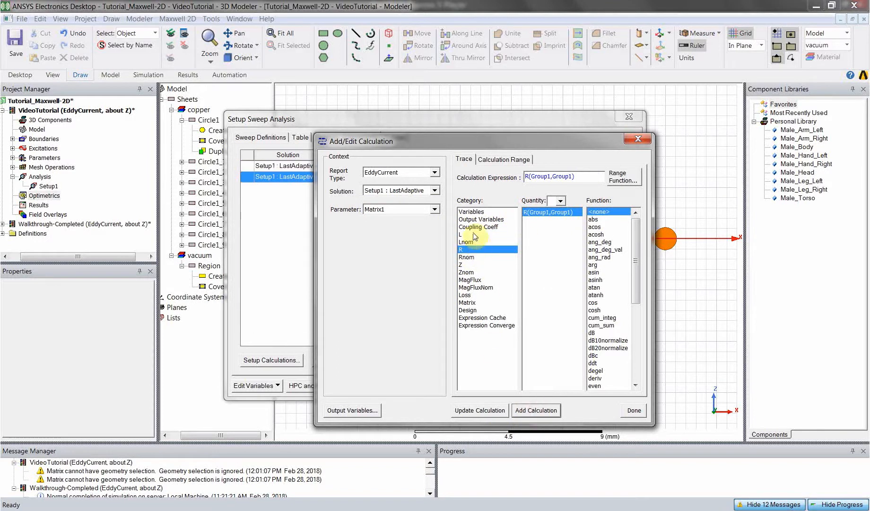
click(481, 218)
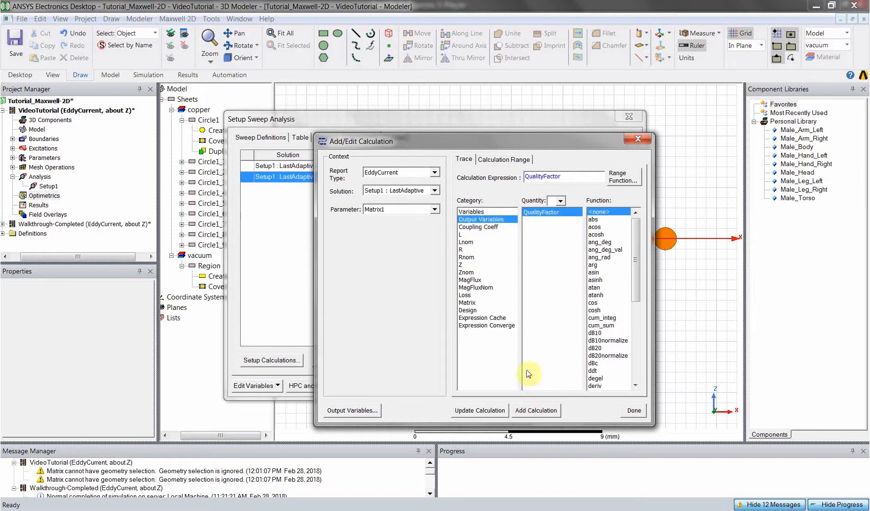
click(632, 410)
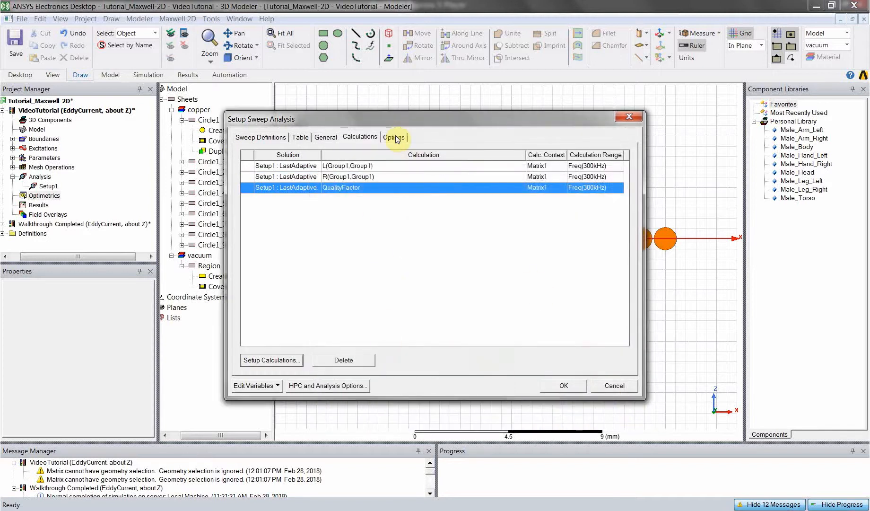
- Enable Save Fields And Mesh for every variation and close the gap sweep setup
click(394, 137)
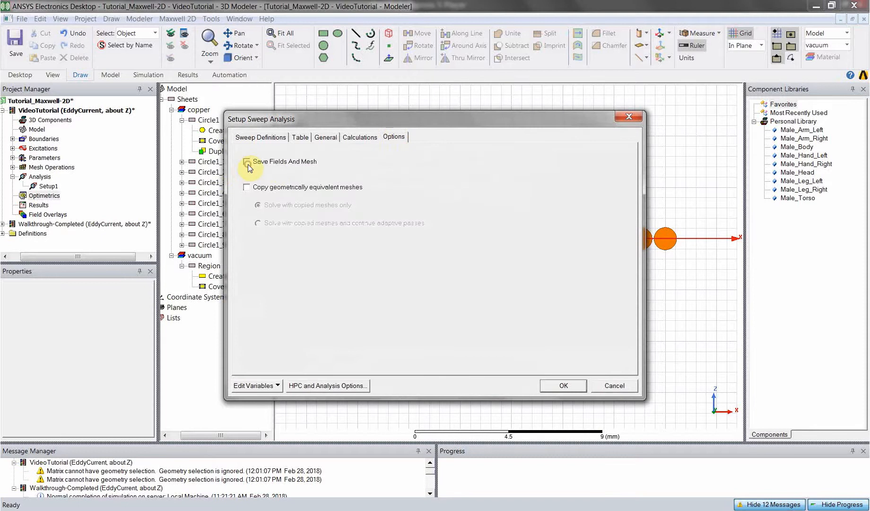
click(246, 162)
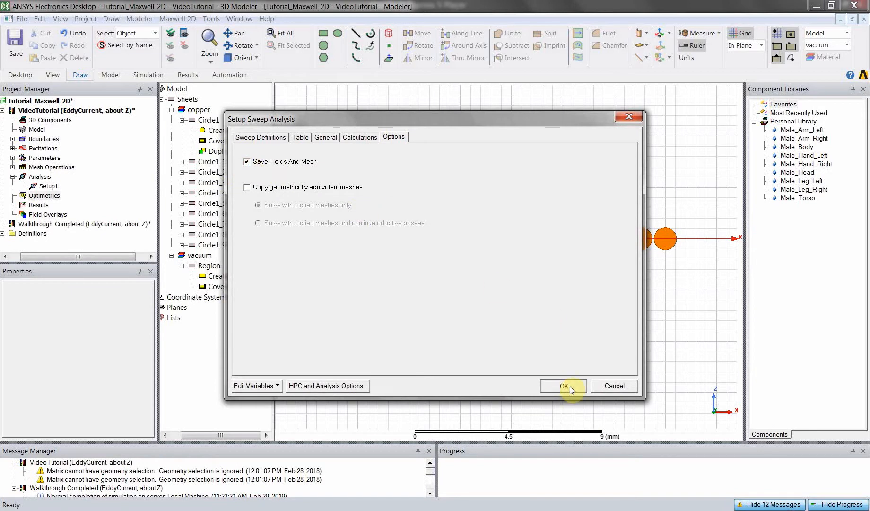
click(564, 386)
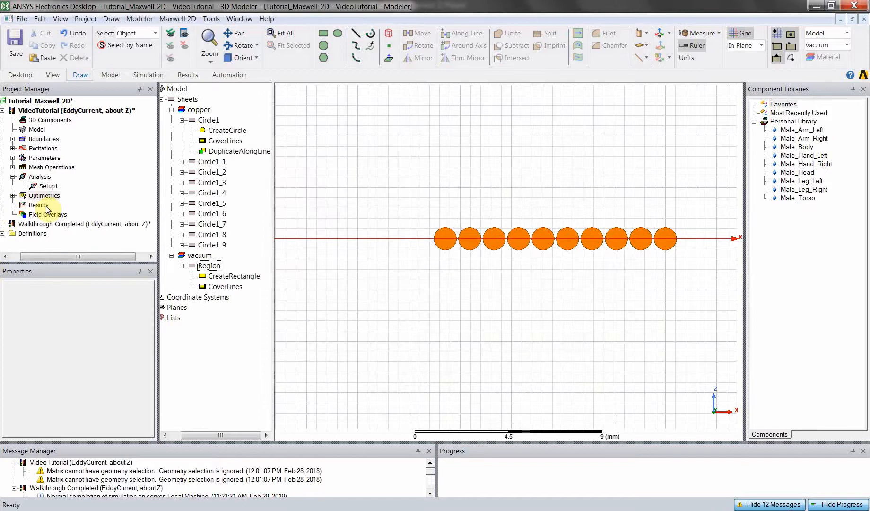
- Create a rectangular eddy-current report from Matrix1 plotting L(Group1,Group1) against gap
right_click(38, 205)
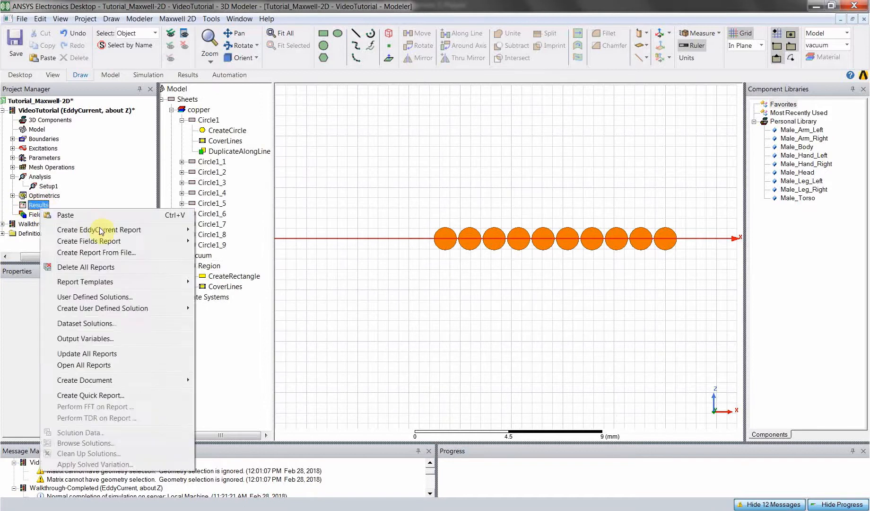
mouse_move(99, 229)
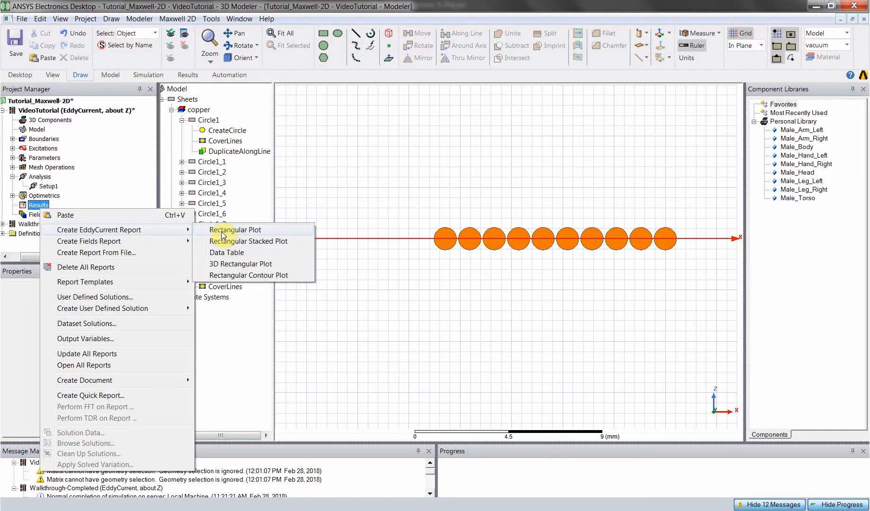
click(235, 229)
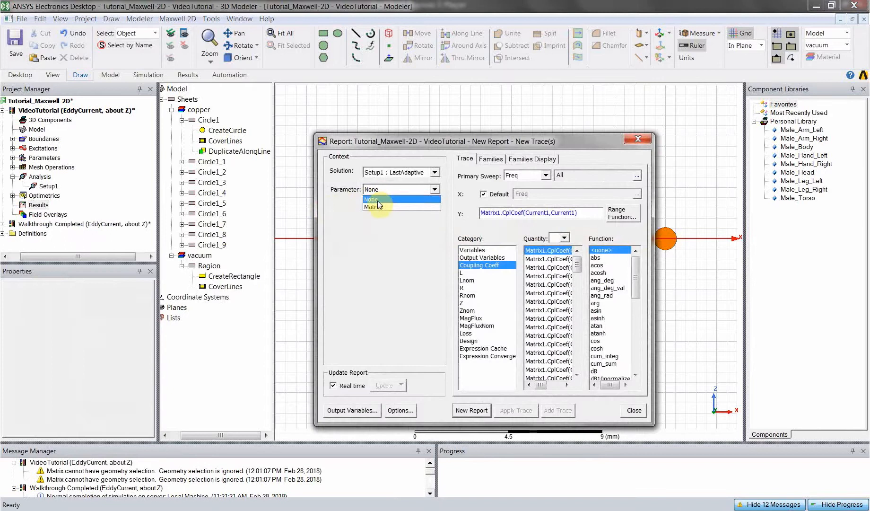
click(380, 207)
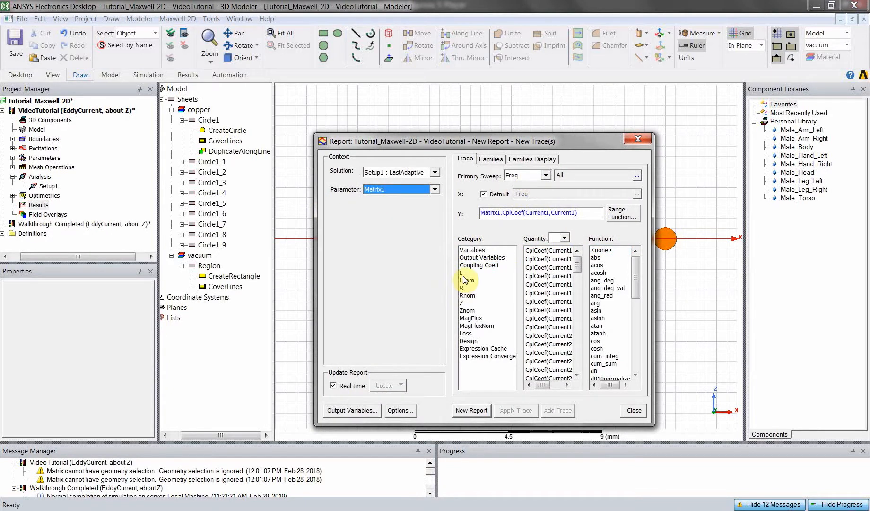
click(462, 287)
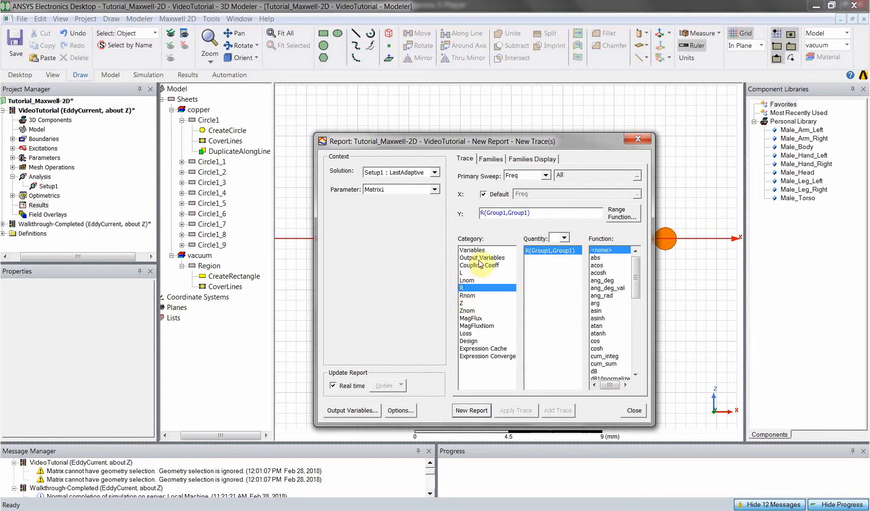
click(482, 258)
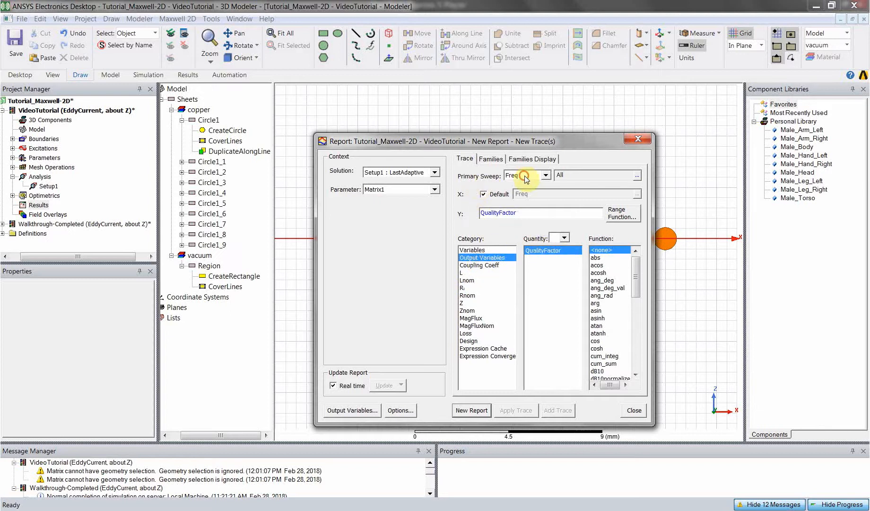
click(552, 175)
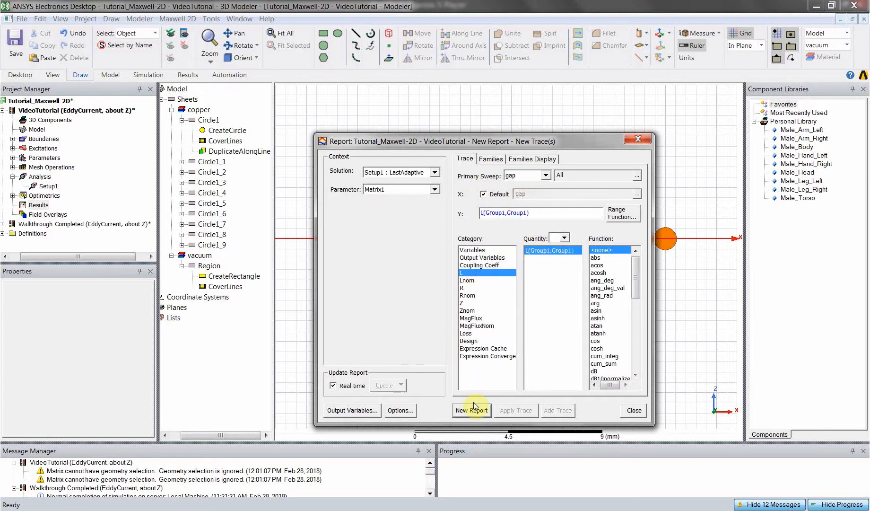
click(471, 410)
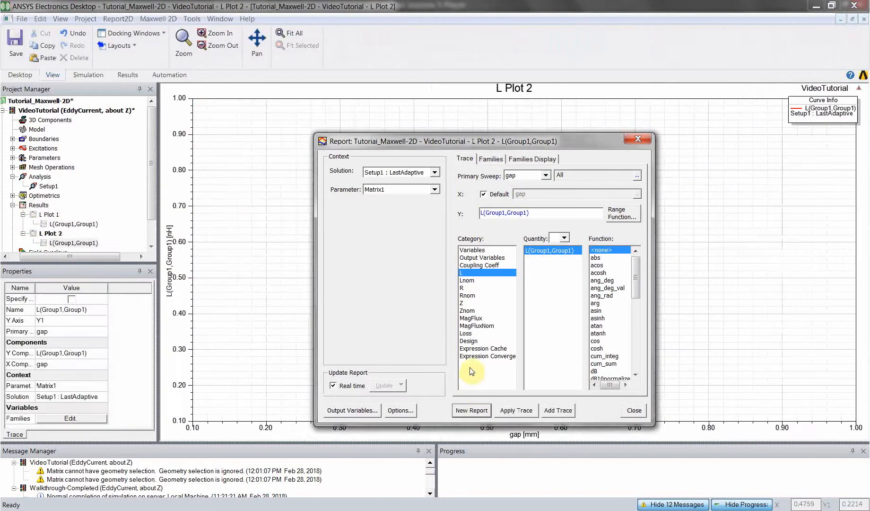
- Add the R trace and the QualityFactor output-variable trace to the inductance plot
click(463, 288)
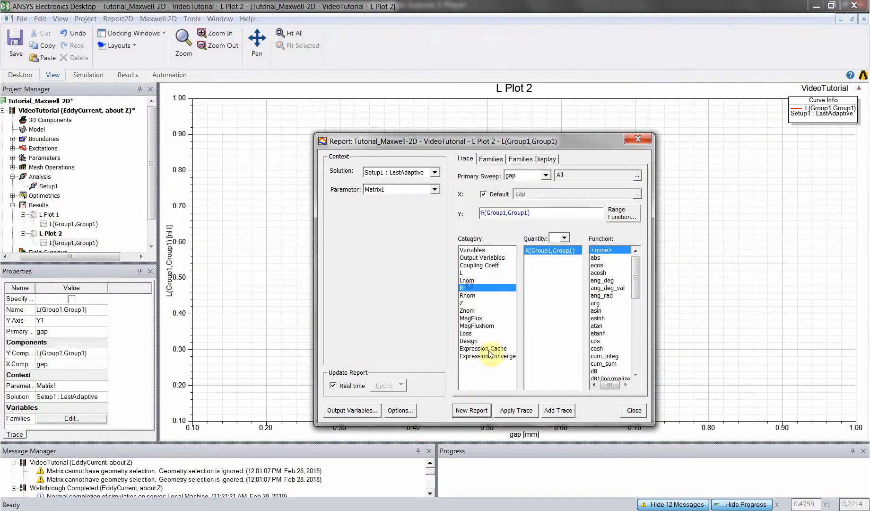
mouse_move(545, 405)
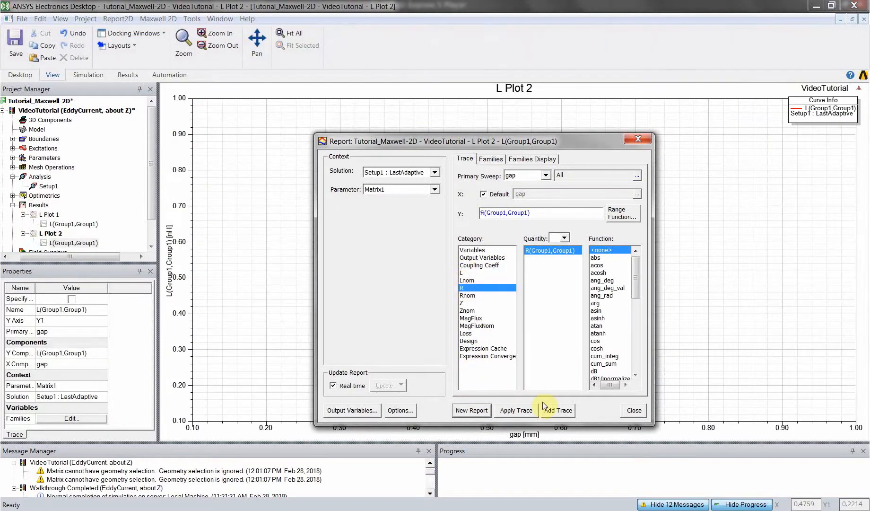
click(558, 410)
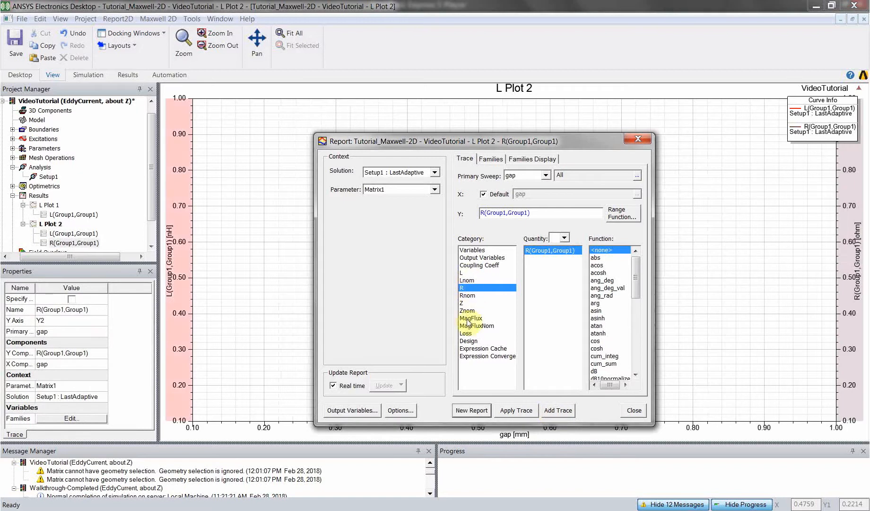
click(481, 257)
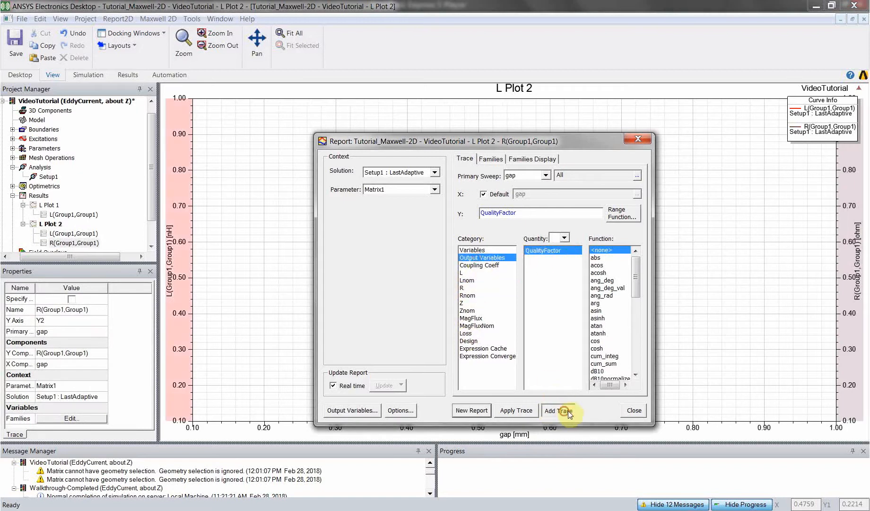
click(563, 411)
text(L and R and Q)
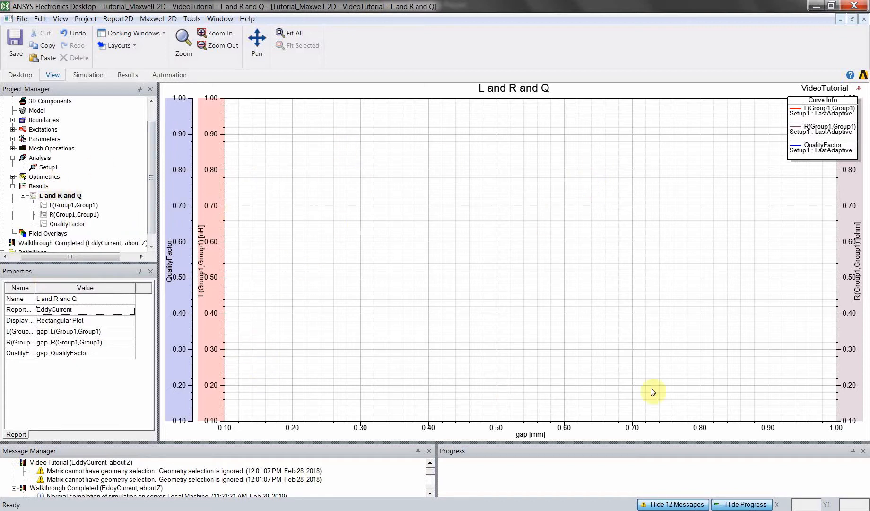
mouse_move(234, 400)
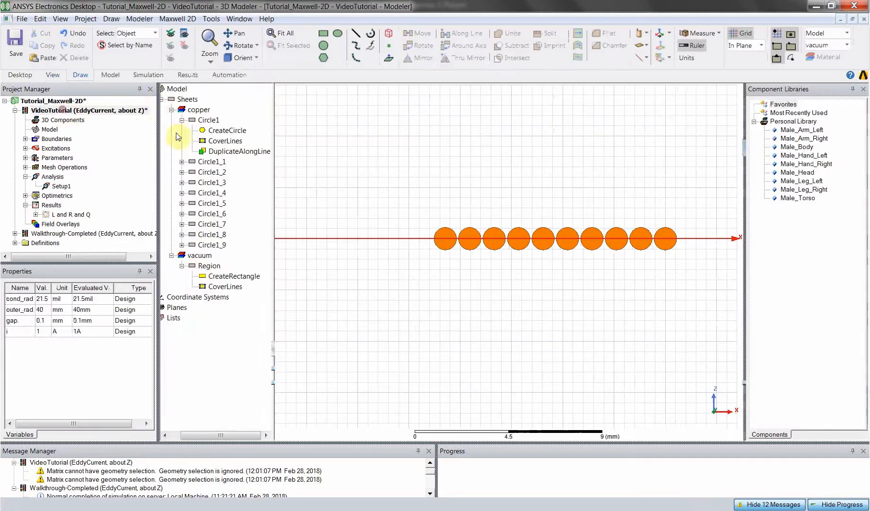
- Run the design Validation Check (0 errors, 1 warning) and select the eddy effect warning
click(147, 75)
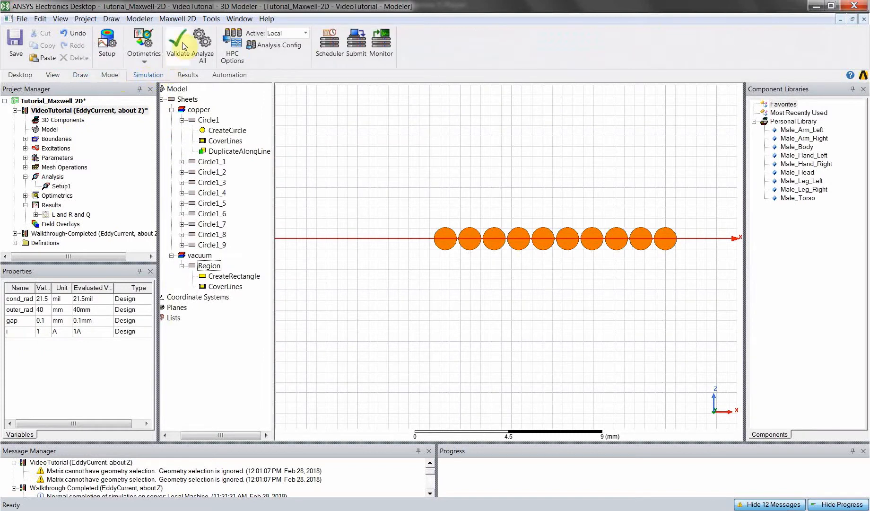
click(177, 42)
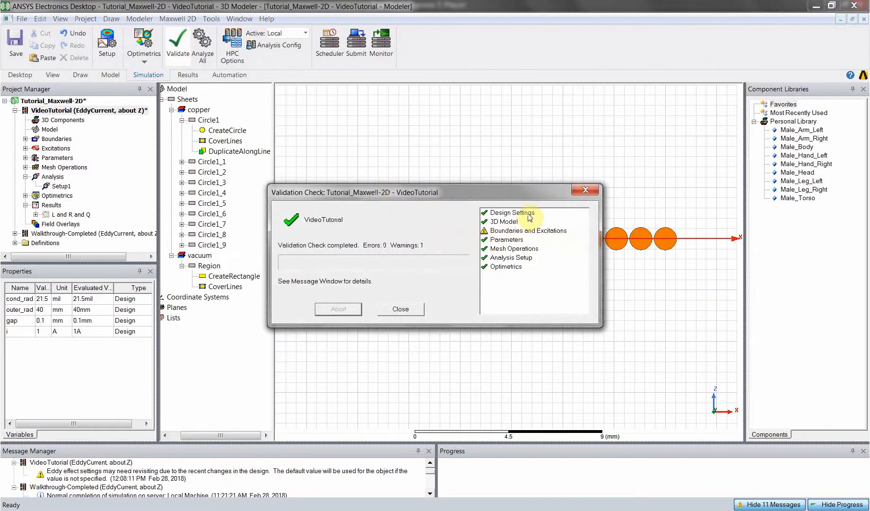
mouse_move(443, 289)
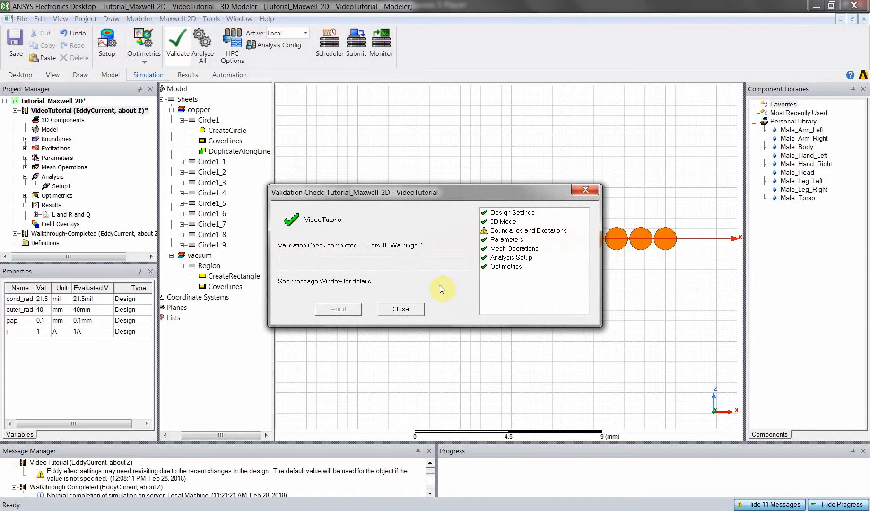
click(400, 308)
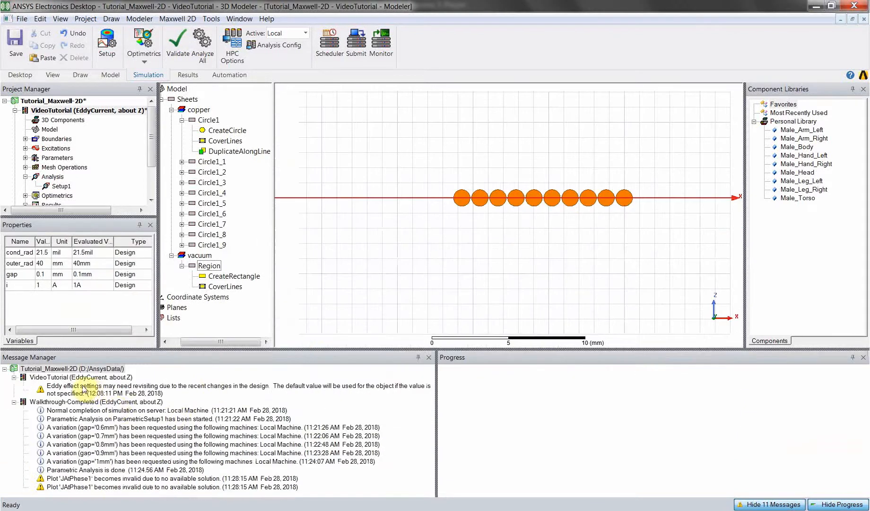
click(222, 389)
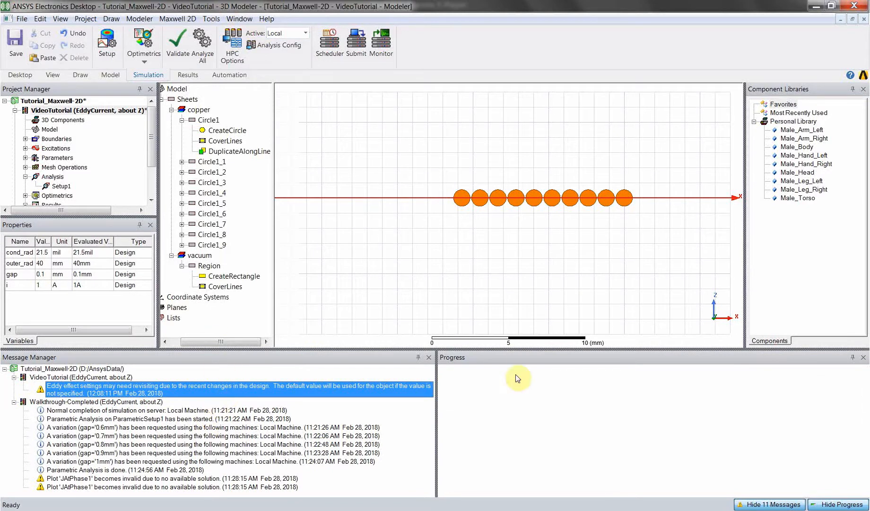
mouse_move(493, 349)
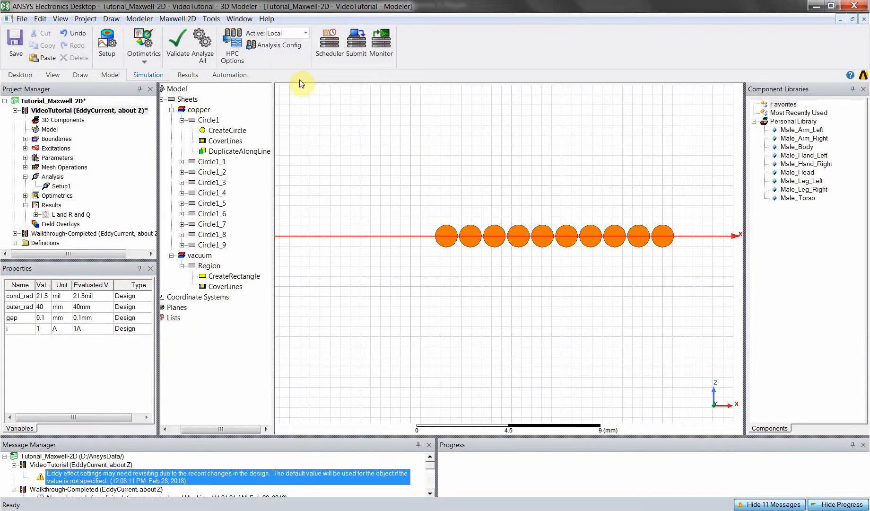
click(212, 18)
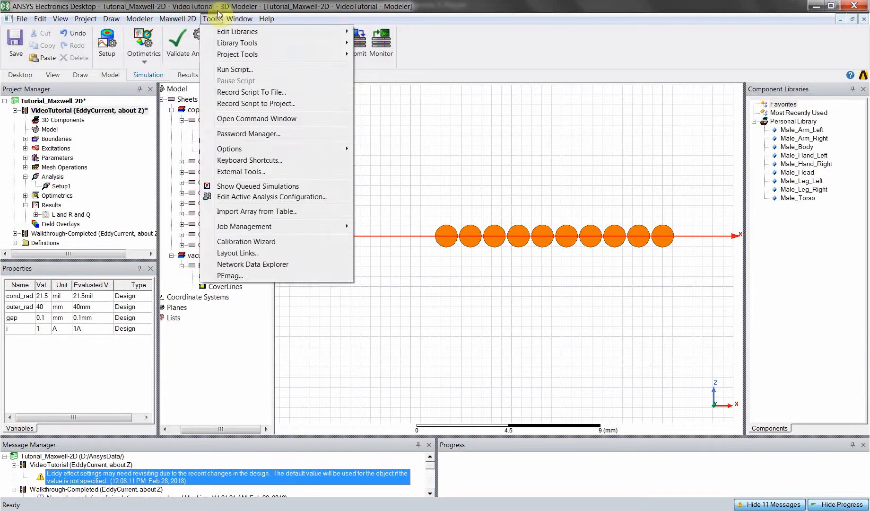
- Keep eddy effect on for every circle via Set Eddy Effects and revalidate with no warnings
click(177, 18)
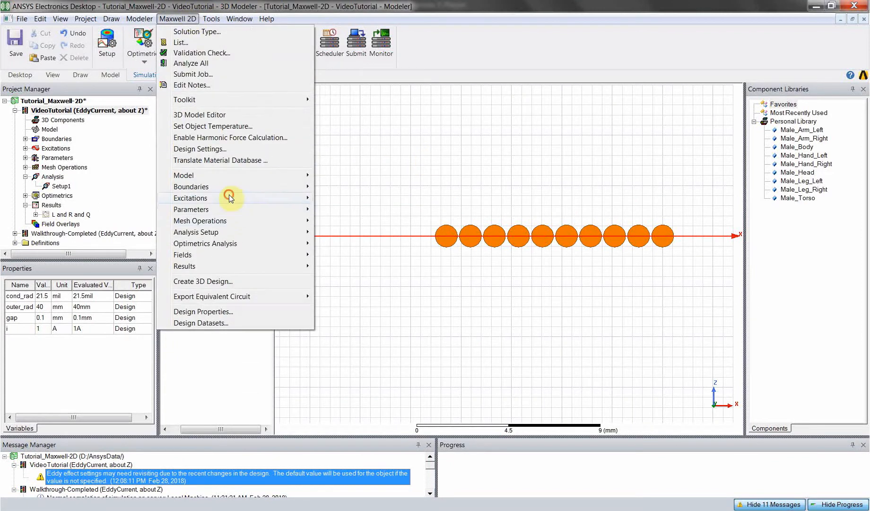
click(191, 197)
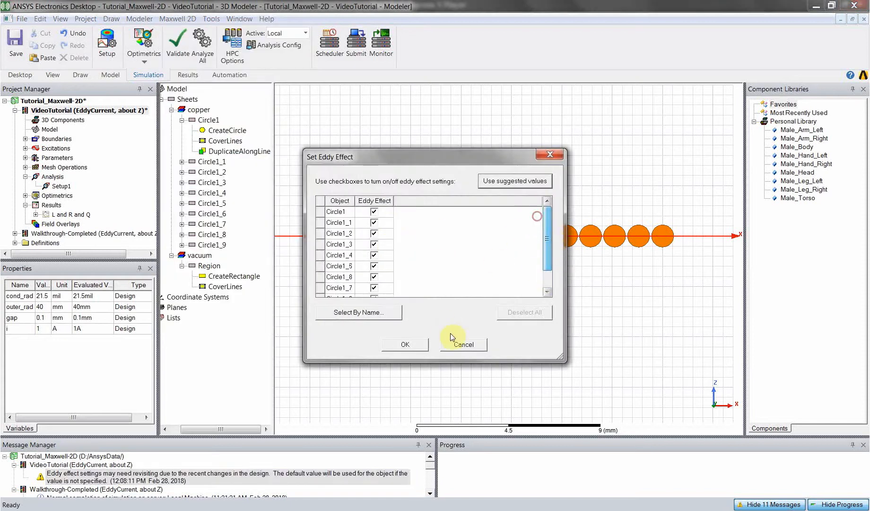
click(462, 345)
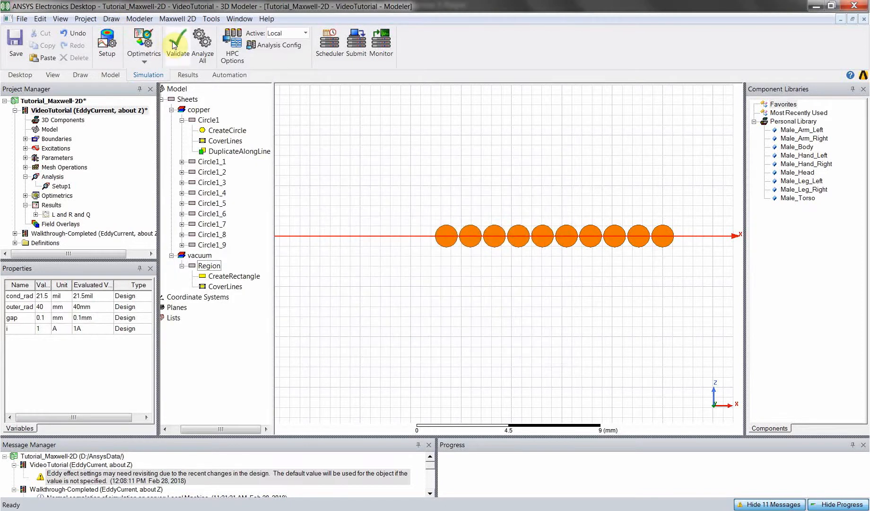
click(177, 40)
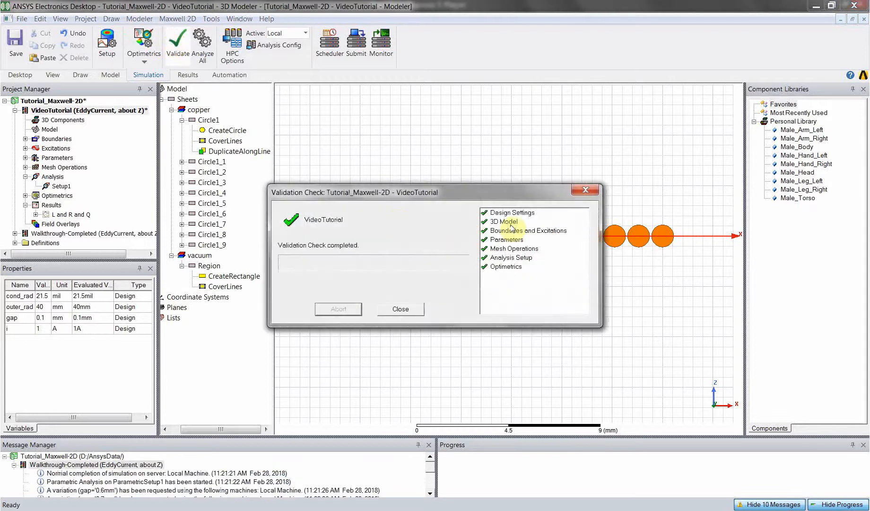
click(400, 308)
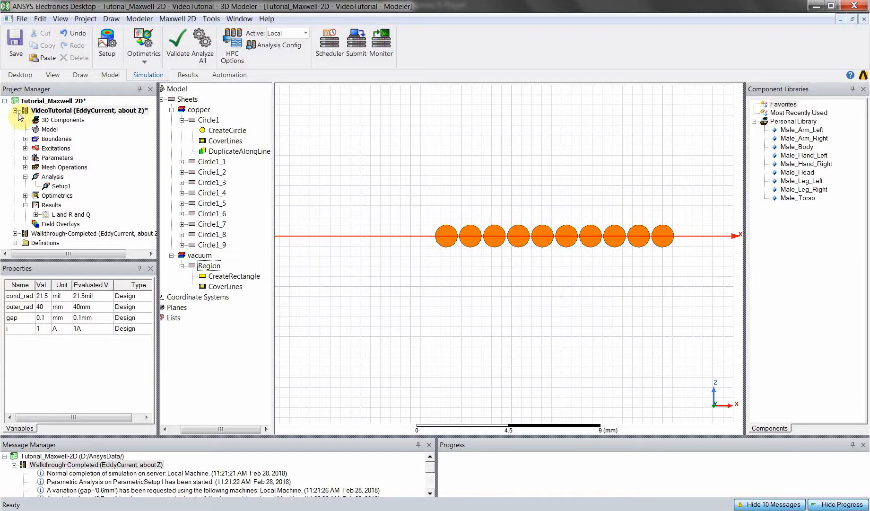
- Switch to the Walkthrough-Completed design and bring up its solved L and R and Q report
click(15, 109)
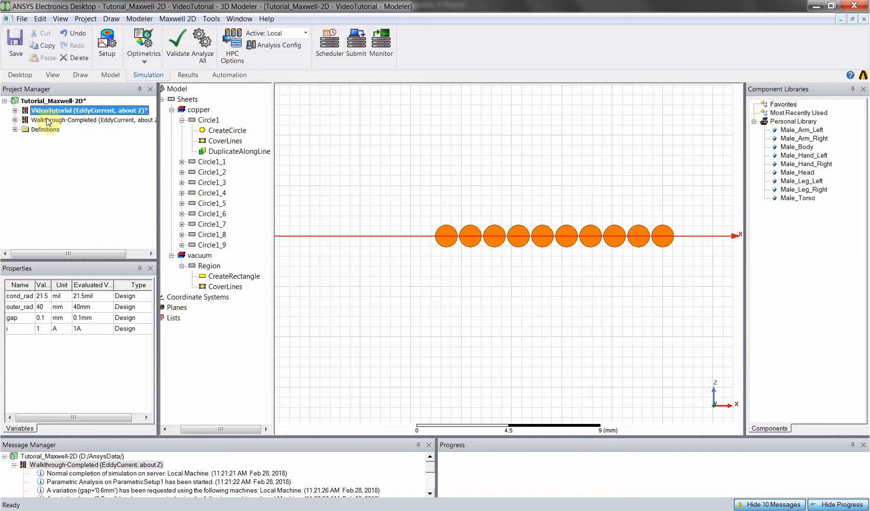
click(83, 121)
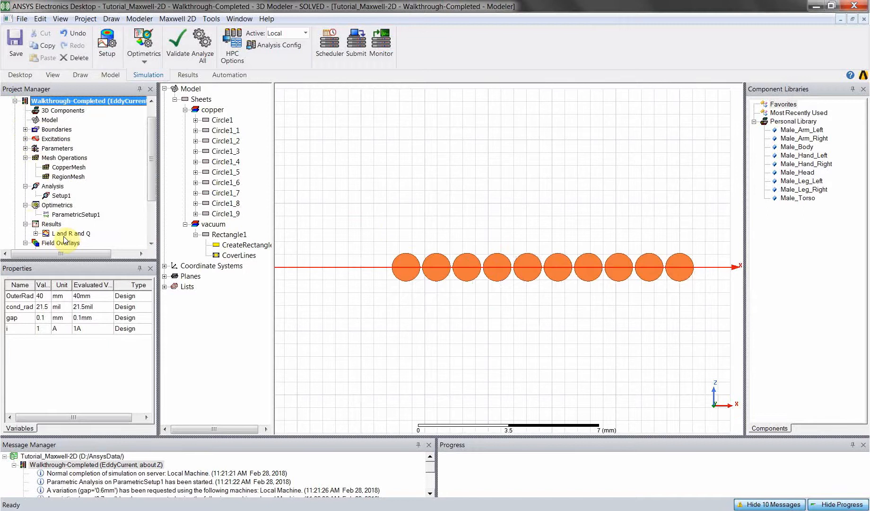
double_click(73, 233)
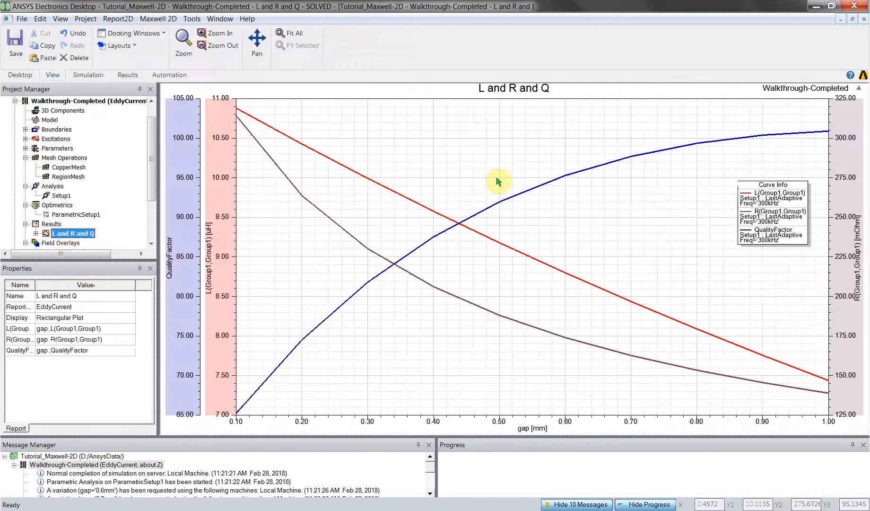
mouse_move(312, 362)
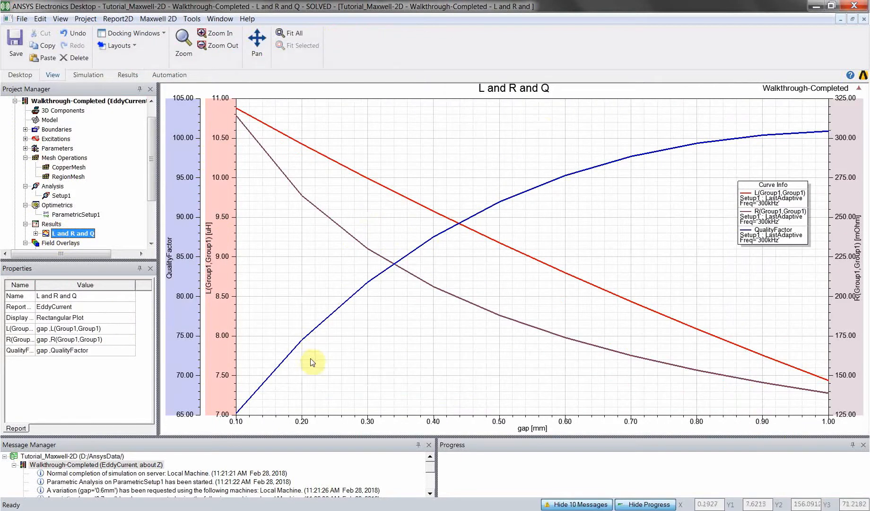
mouse_move(687, 106)
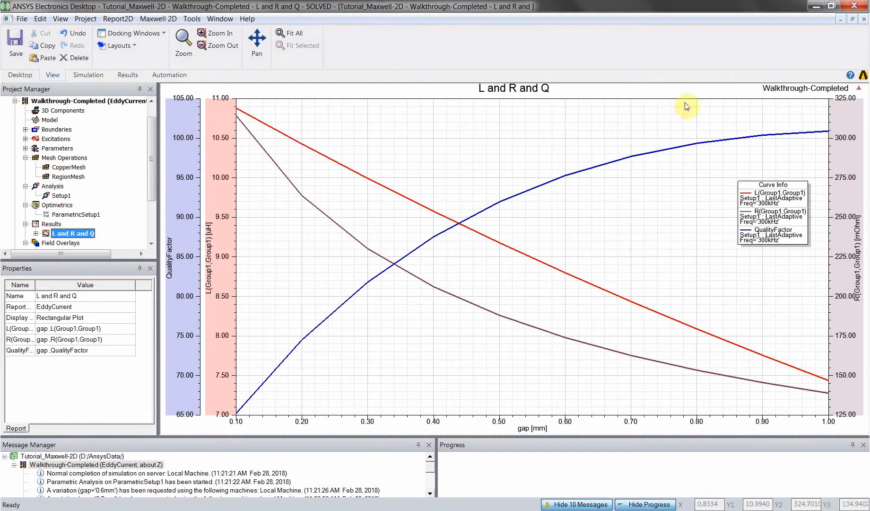
mouse_move(353, 213)
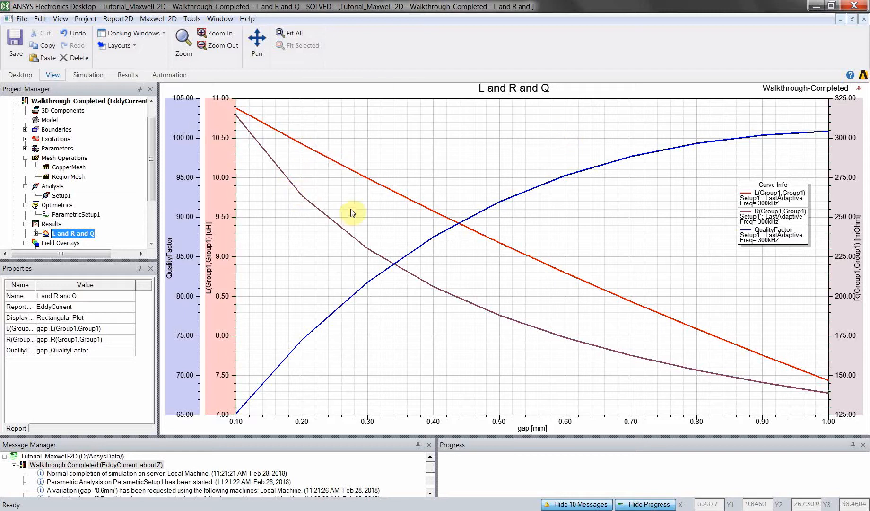
mouse_move(327, 312)
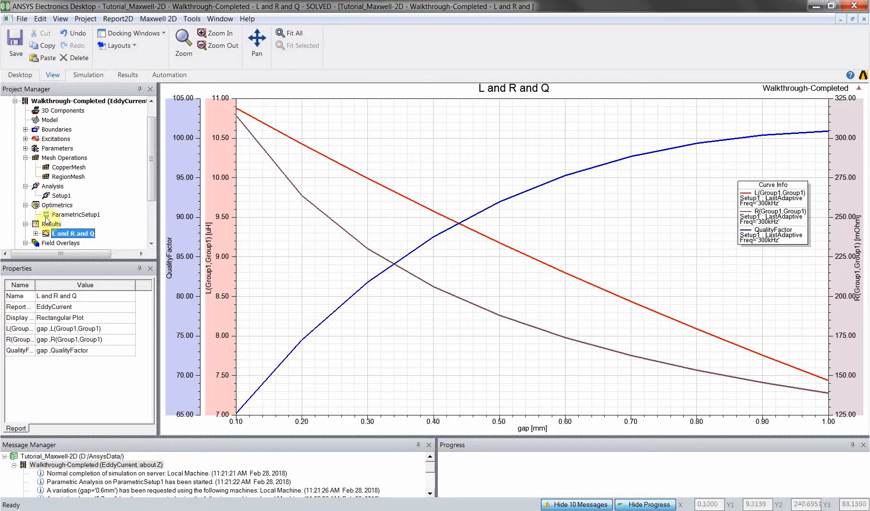
mouse_move(229, 190)
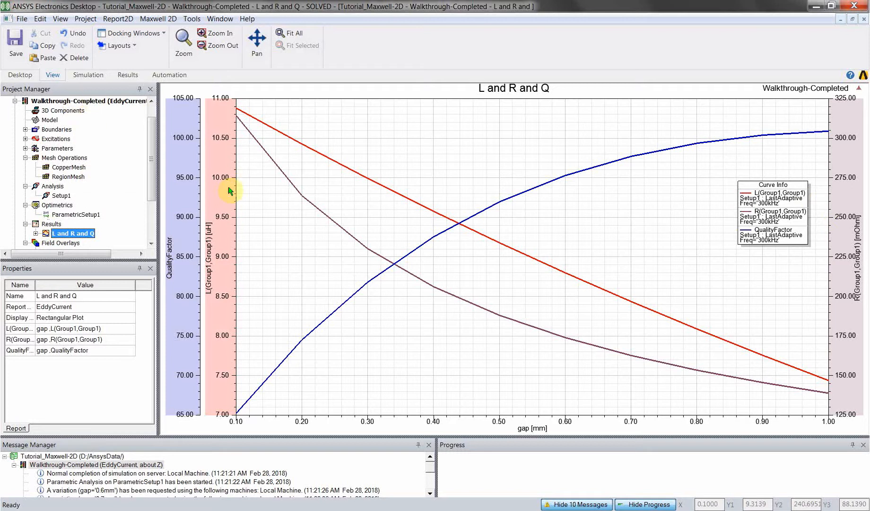
right_click(73, 233)
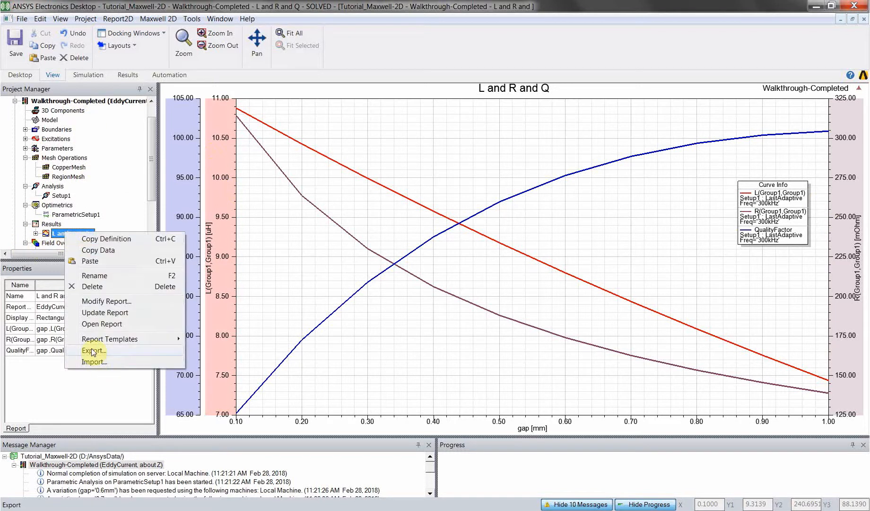
mouse_move(56, 108)
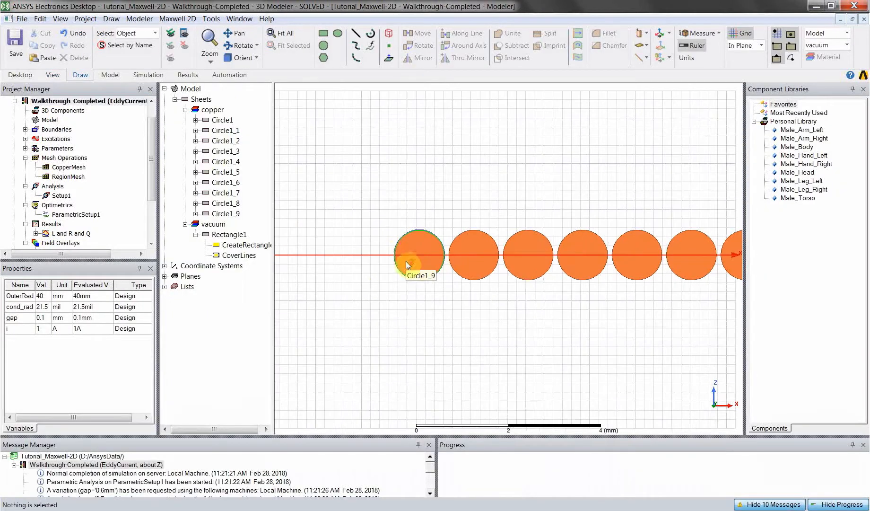
- Show the Mesh1 overlay on conductor Circle1_9 and select neighbouring Circle1_8
scroll(down, 3)
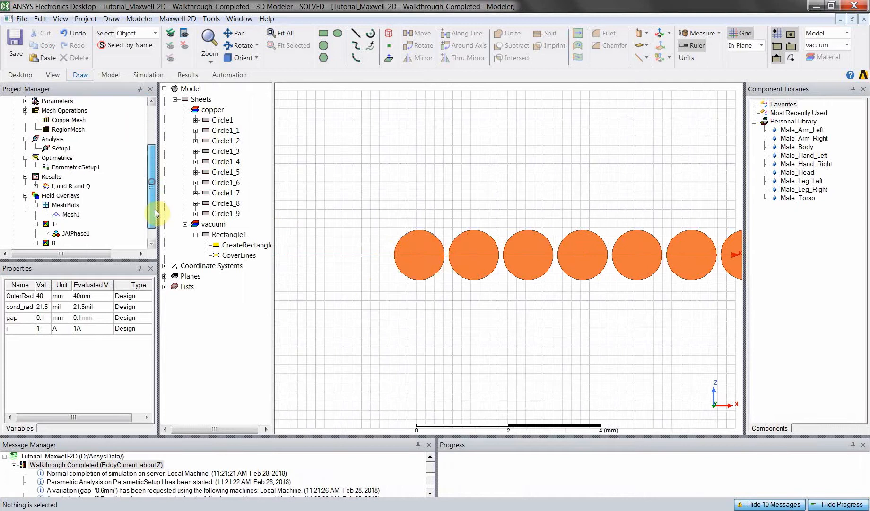
scroll(down, 3)
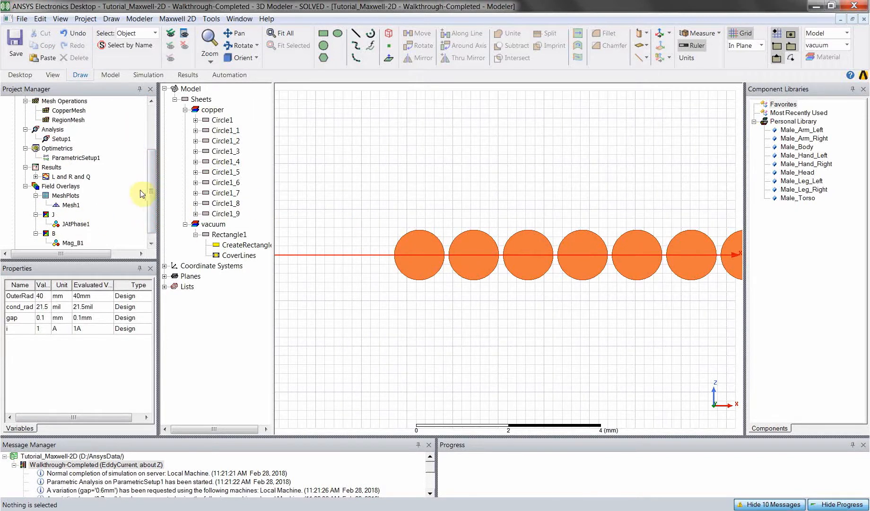
right_click(419, 249)
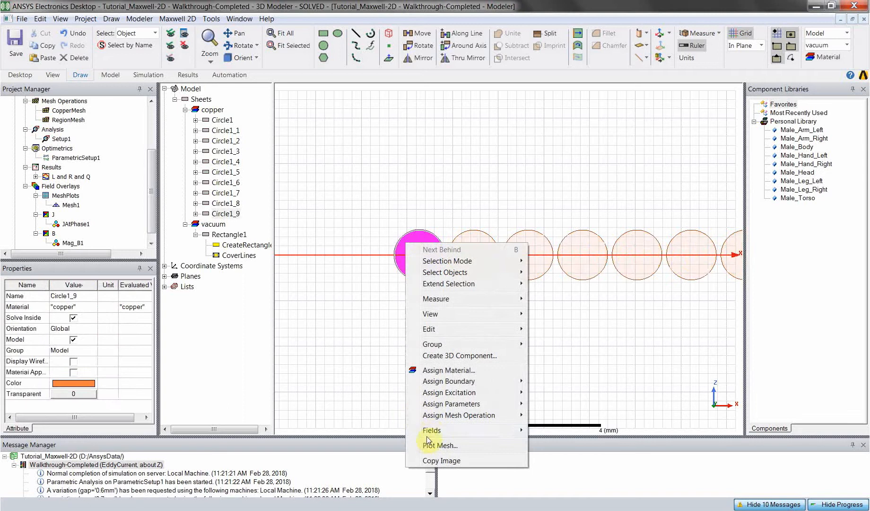
mouse_move(441, 445)
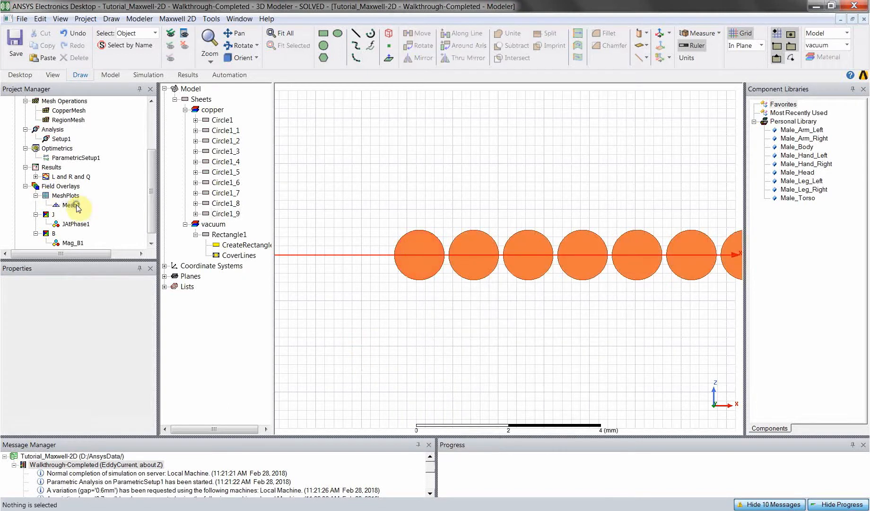
click(70, 205)
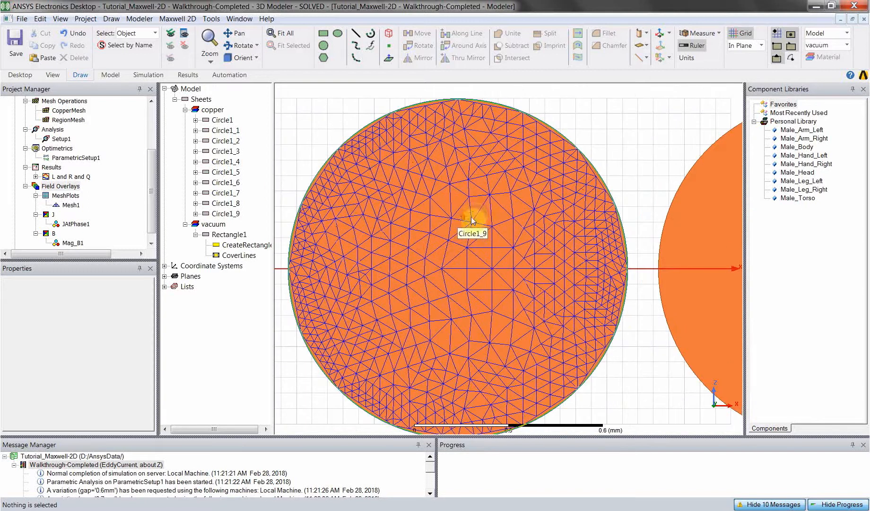
mouse_move(34, 211)
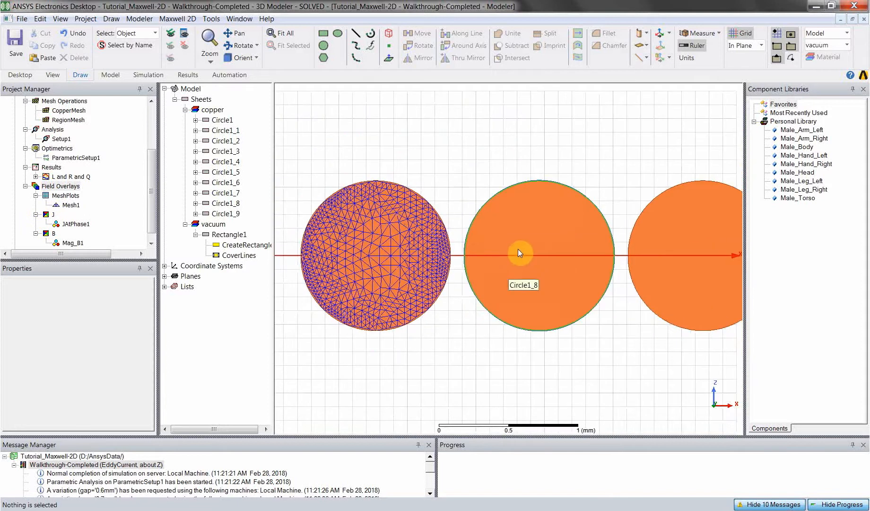
click(521, 252)
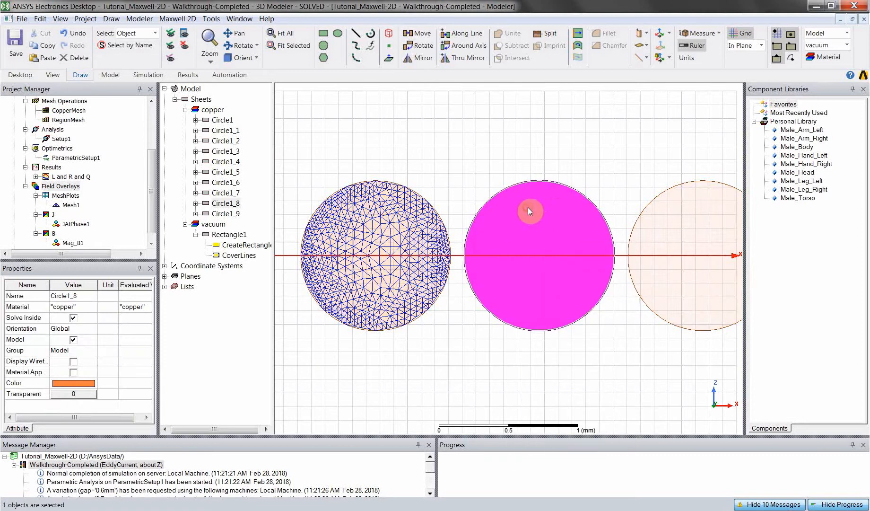
- Plot the JAtPhase current density field on conductor Circle1_8
right_click(529, 211)
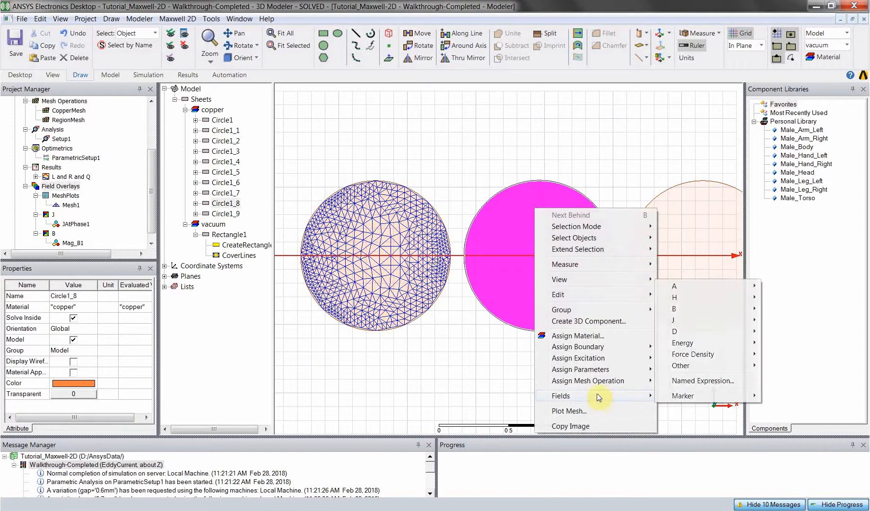
mouse_move(631, 400)
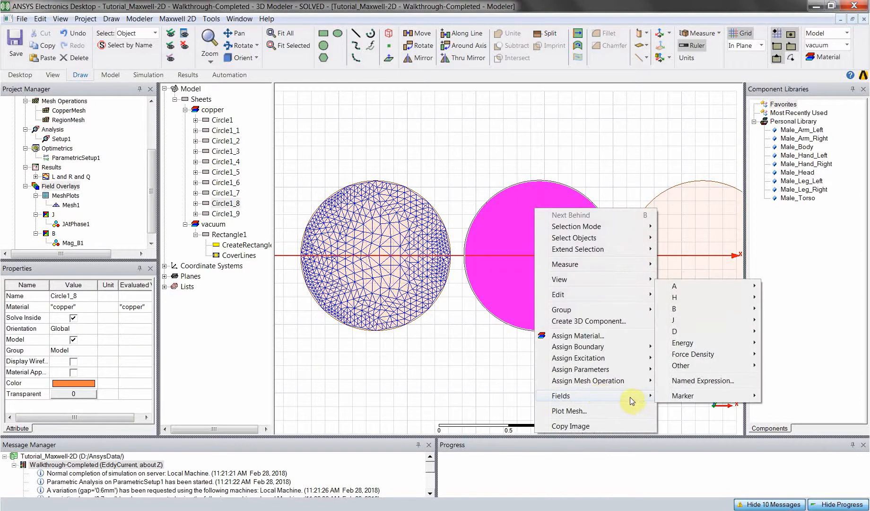
mouse_move(675, 320)
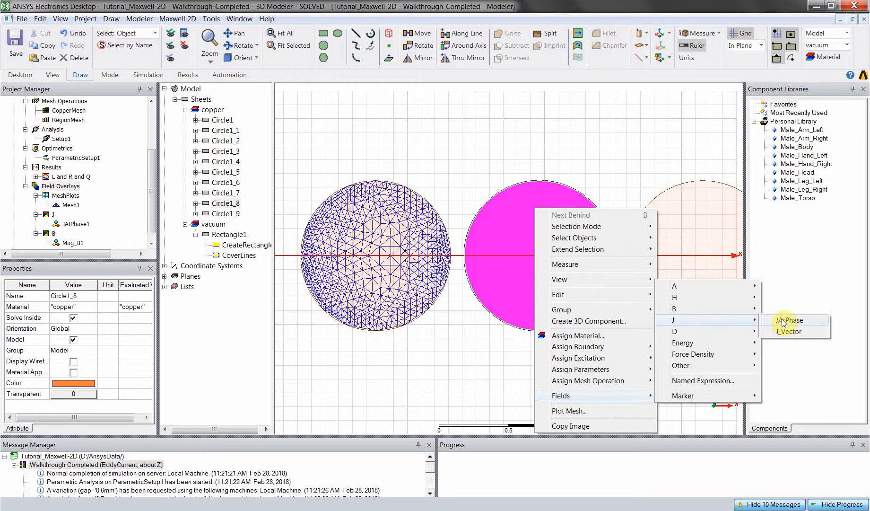
click(791, 320)
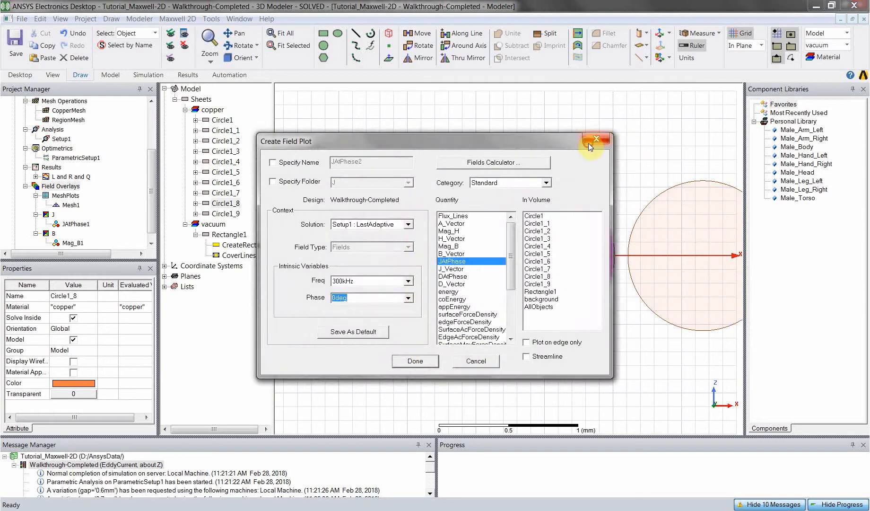
right_click(69, 204)
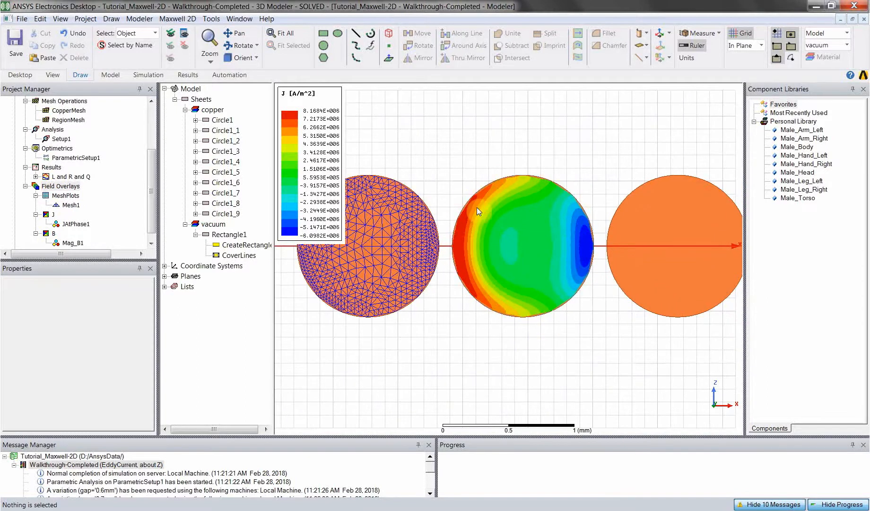
mouse_move(527, 212)
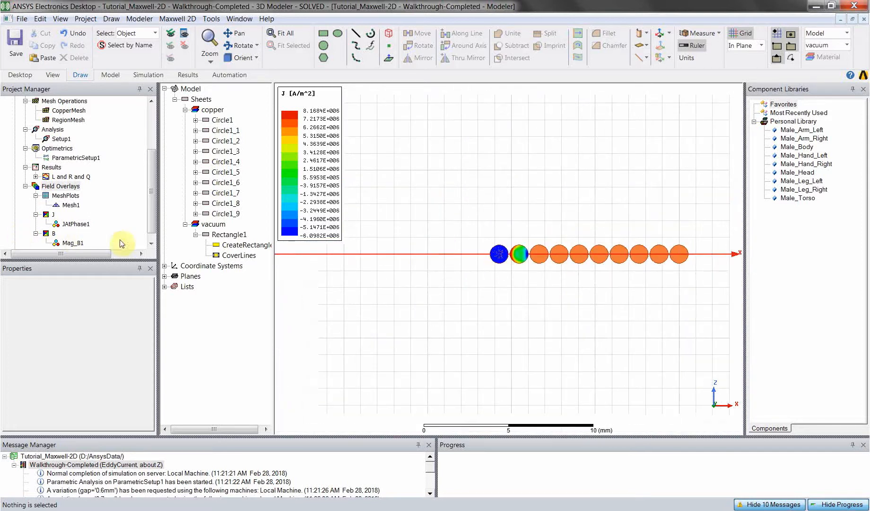
mouse_move(482, 174)
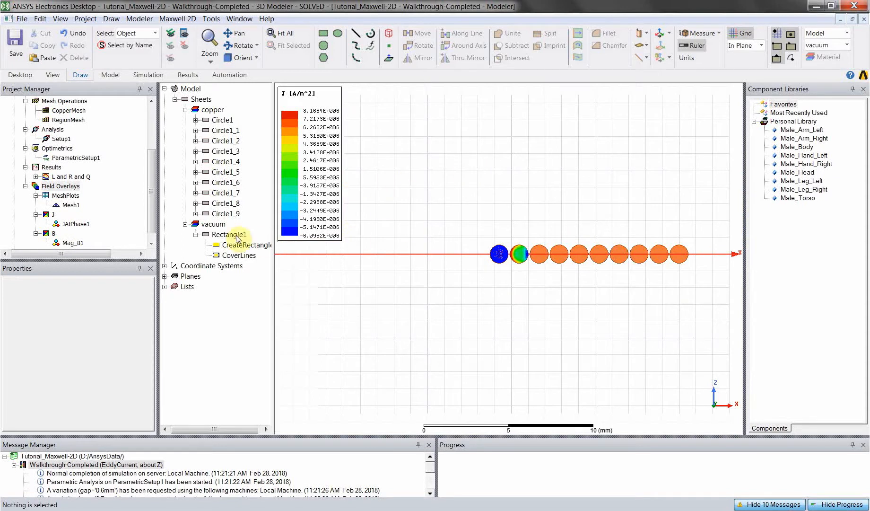
- Plot Mag_B over Rectangle1's vacuum region and zoom to inspect the field around the conductors
right_click(229, 235)
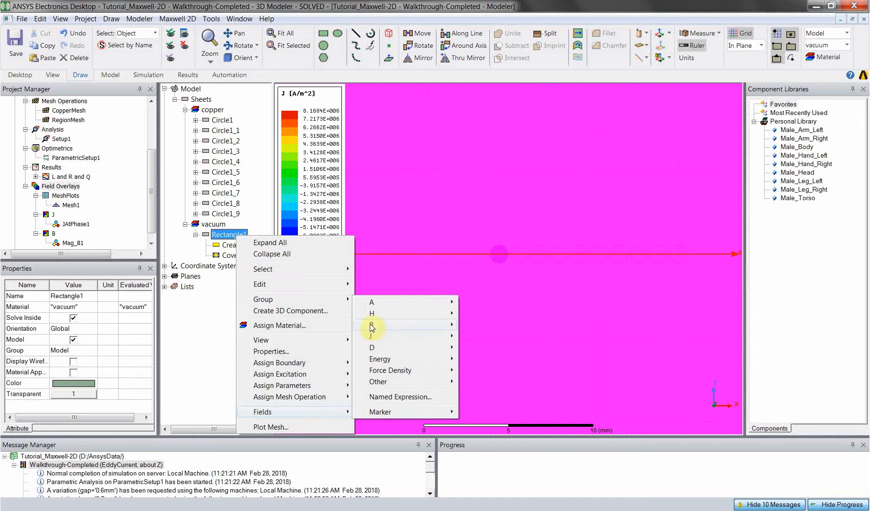
click(372, 325)
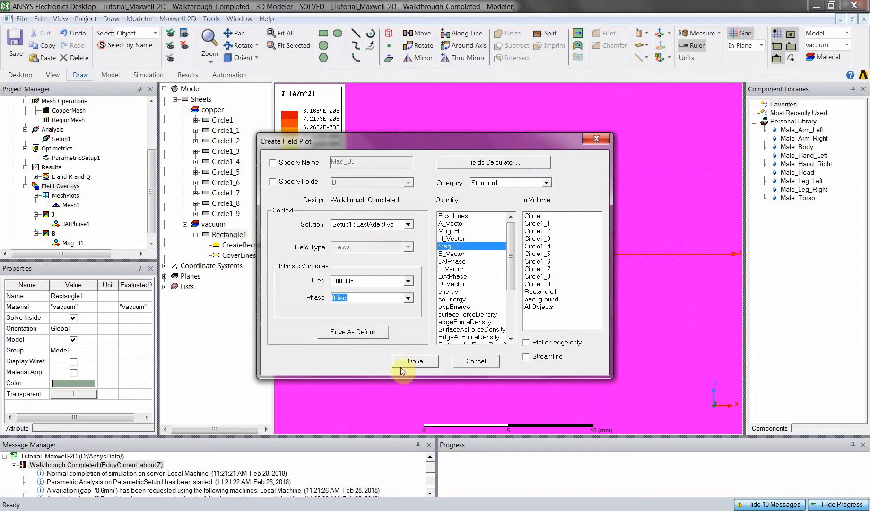
click(414, 362)
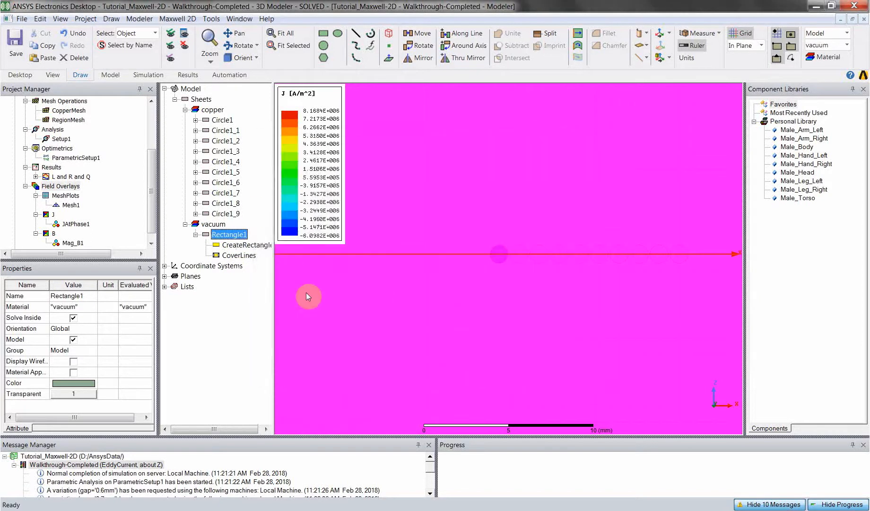
right_click(69, 242)
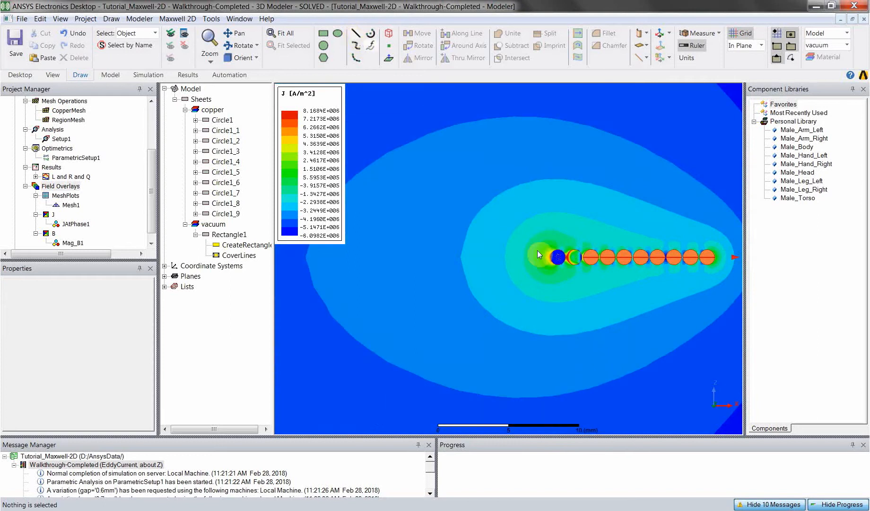
scroll(up, 3)
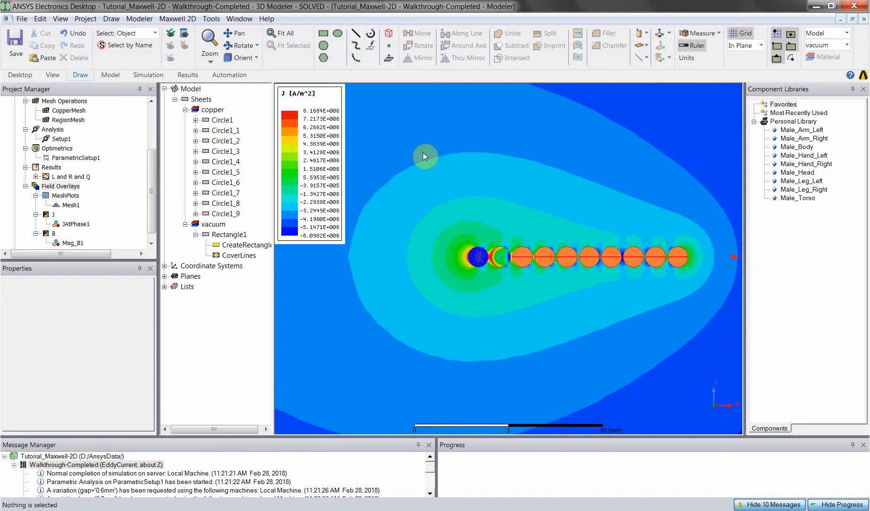
mouse_move(607, 184)
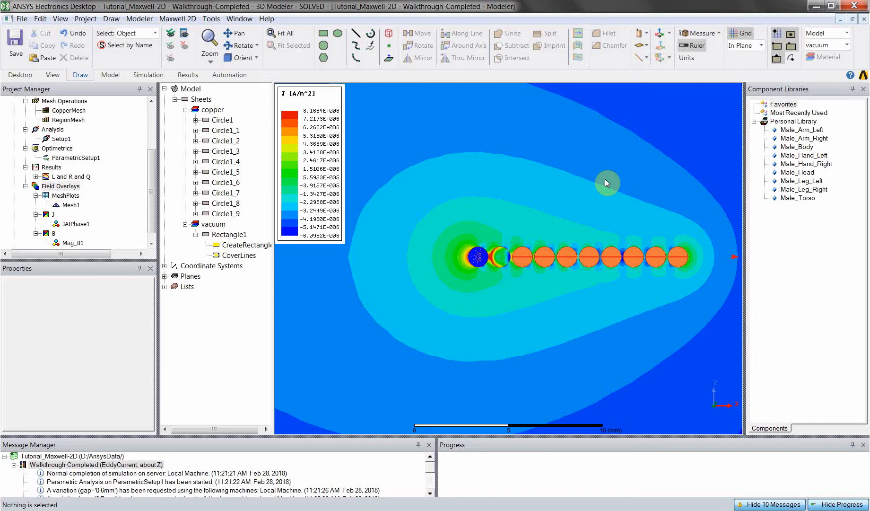
mouse_move(562, 204)
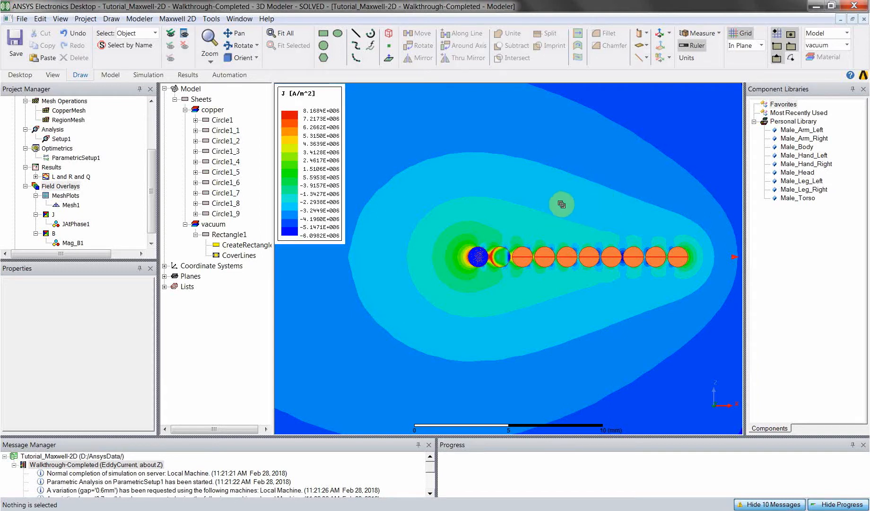
scroll(down, 3)
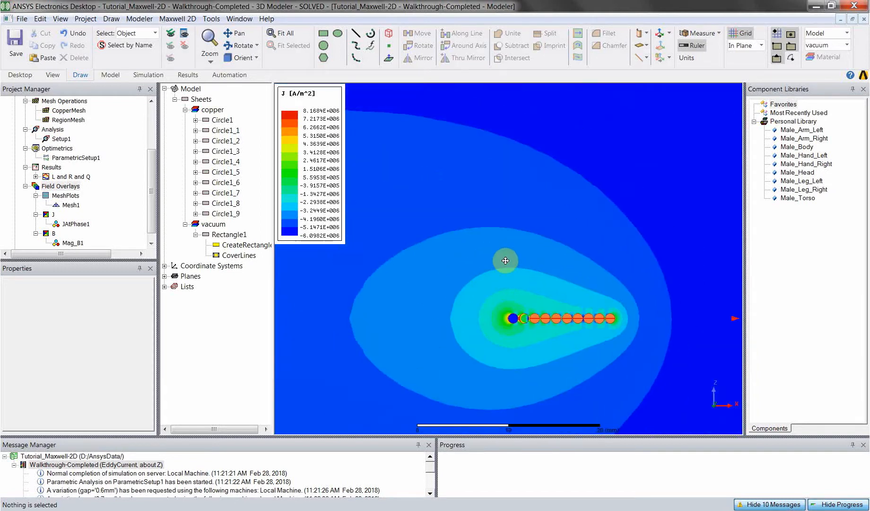